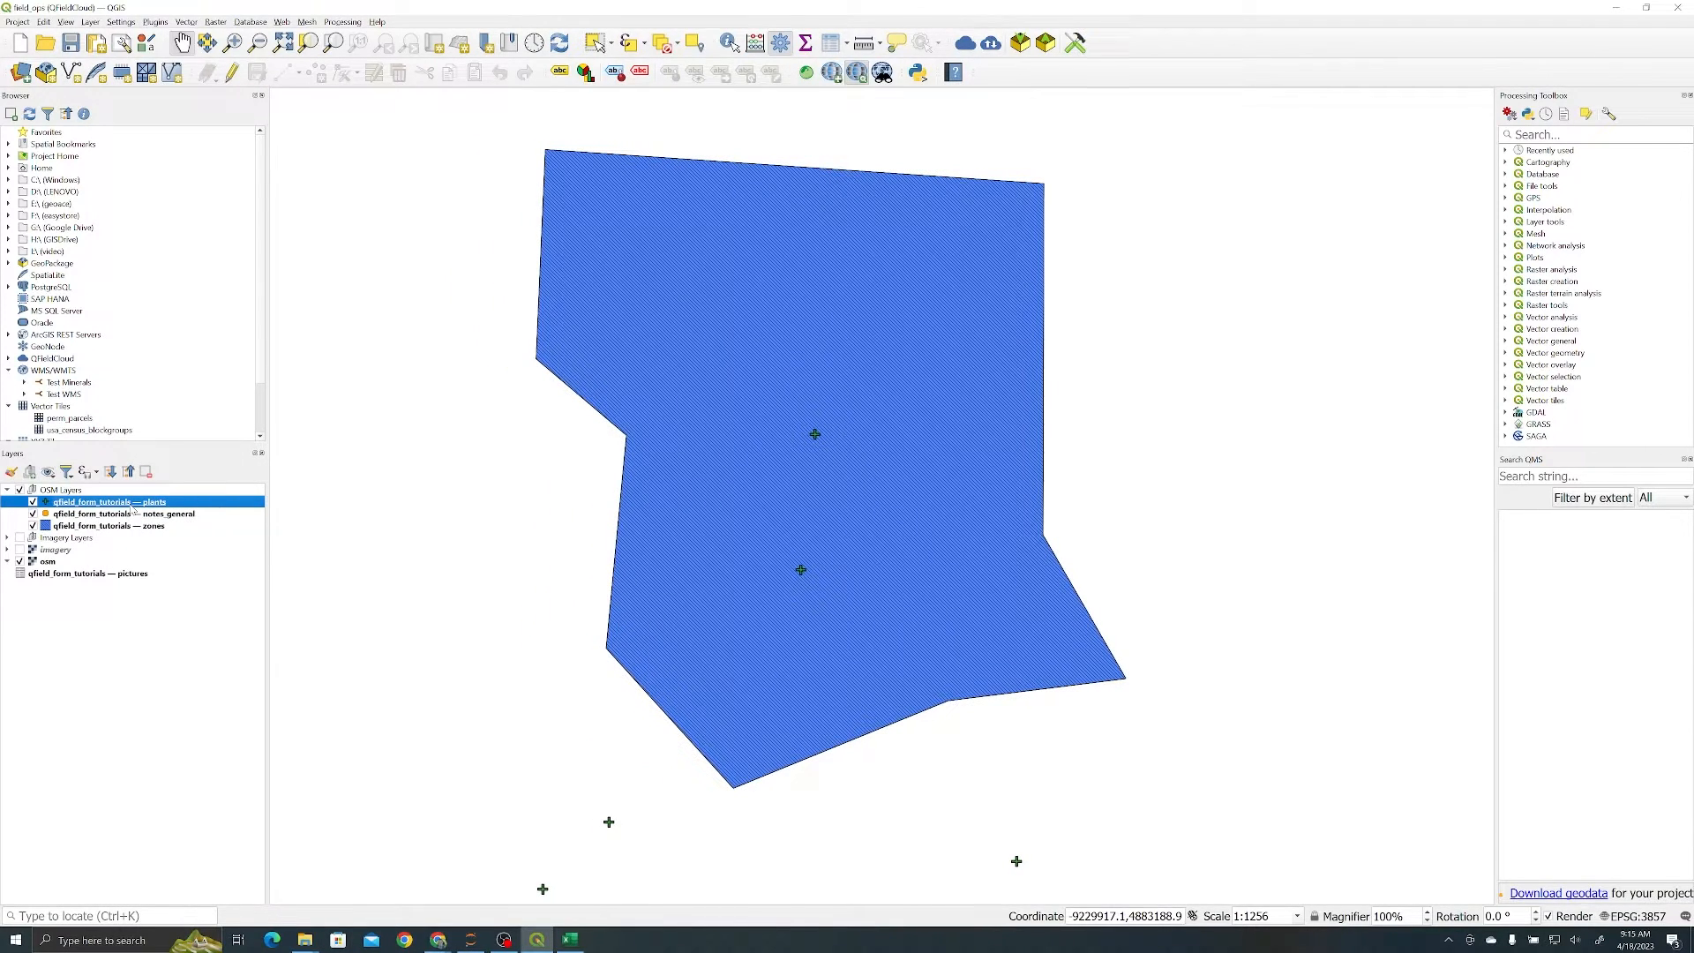
mouse_move(97, 502)
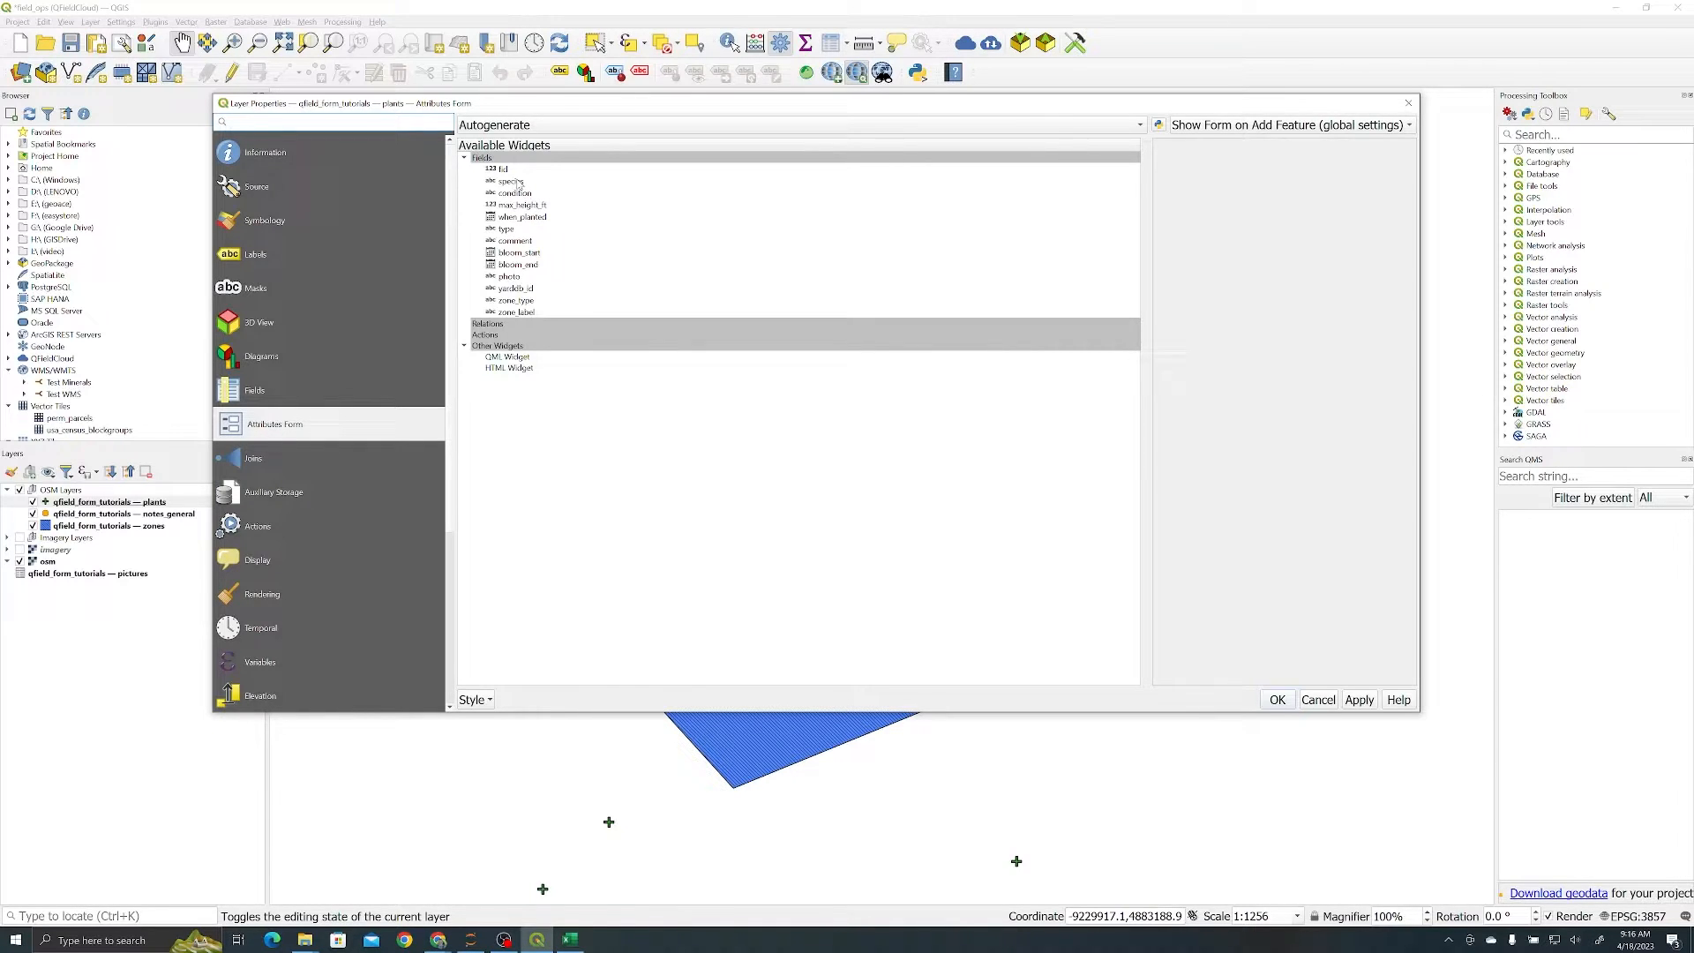
- Switch the species field's widget type to Value Map
click(511, 181)
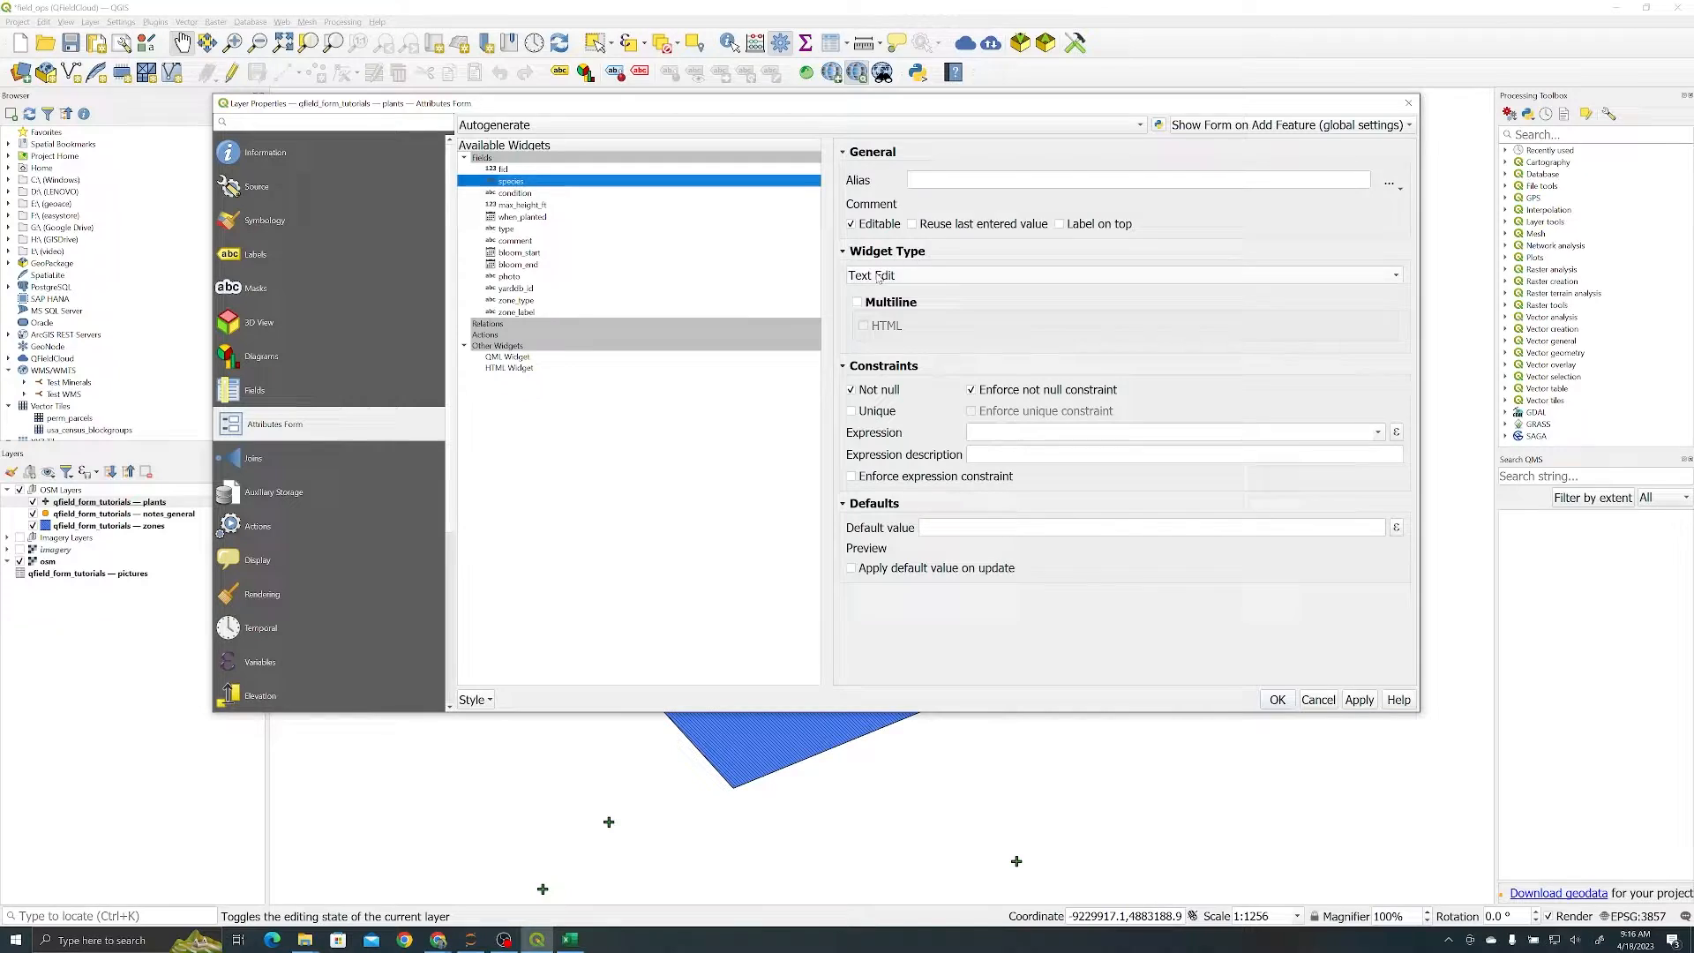
click(1123, 275)
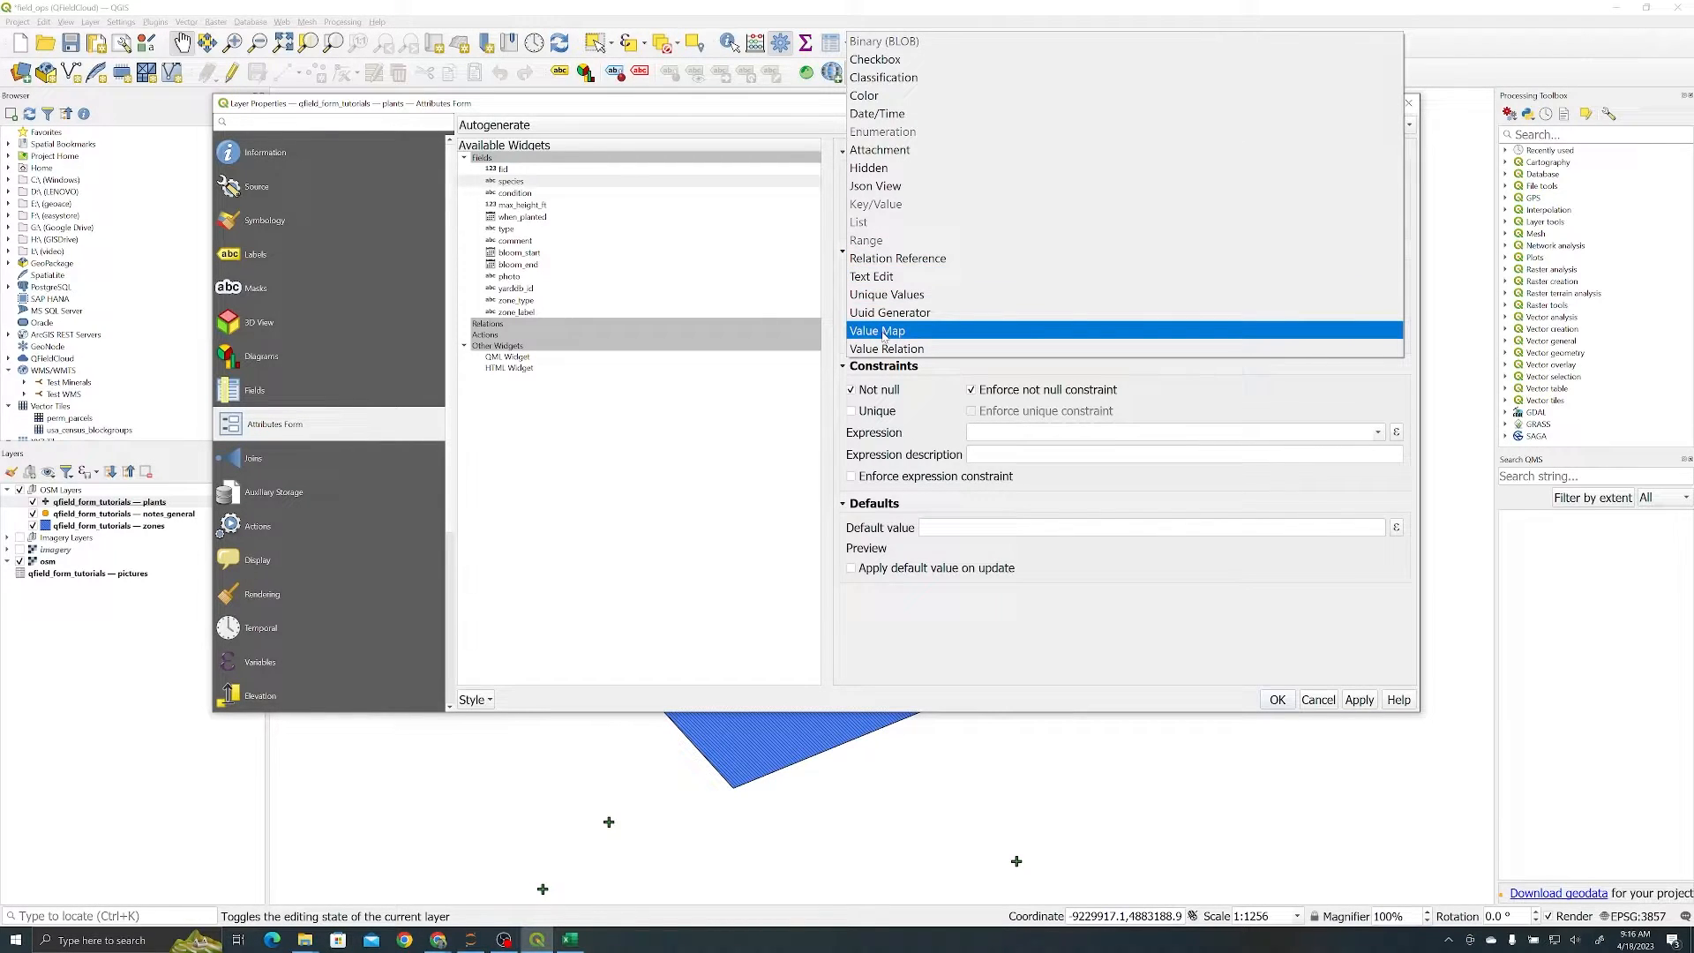
click(877, 330)
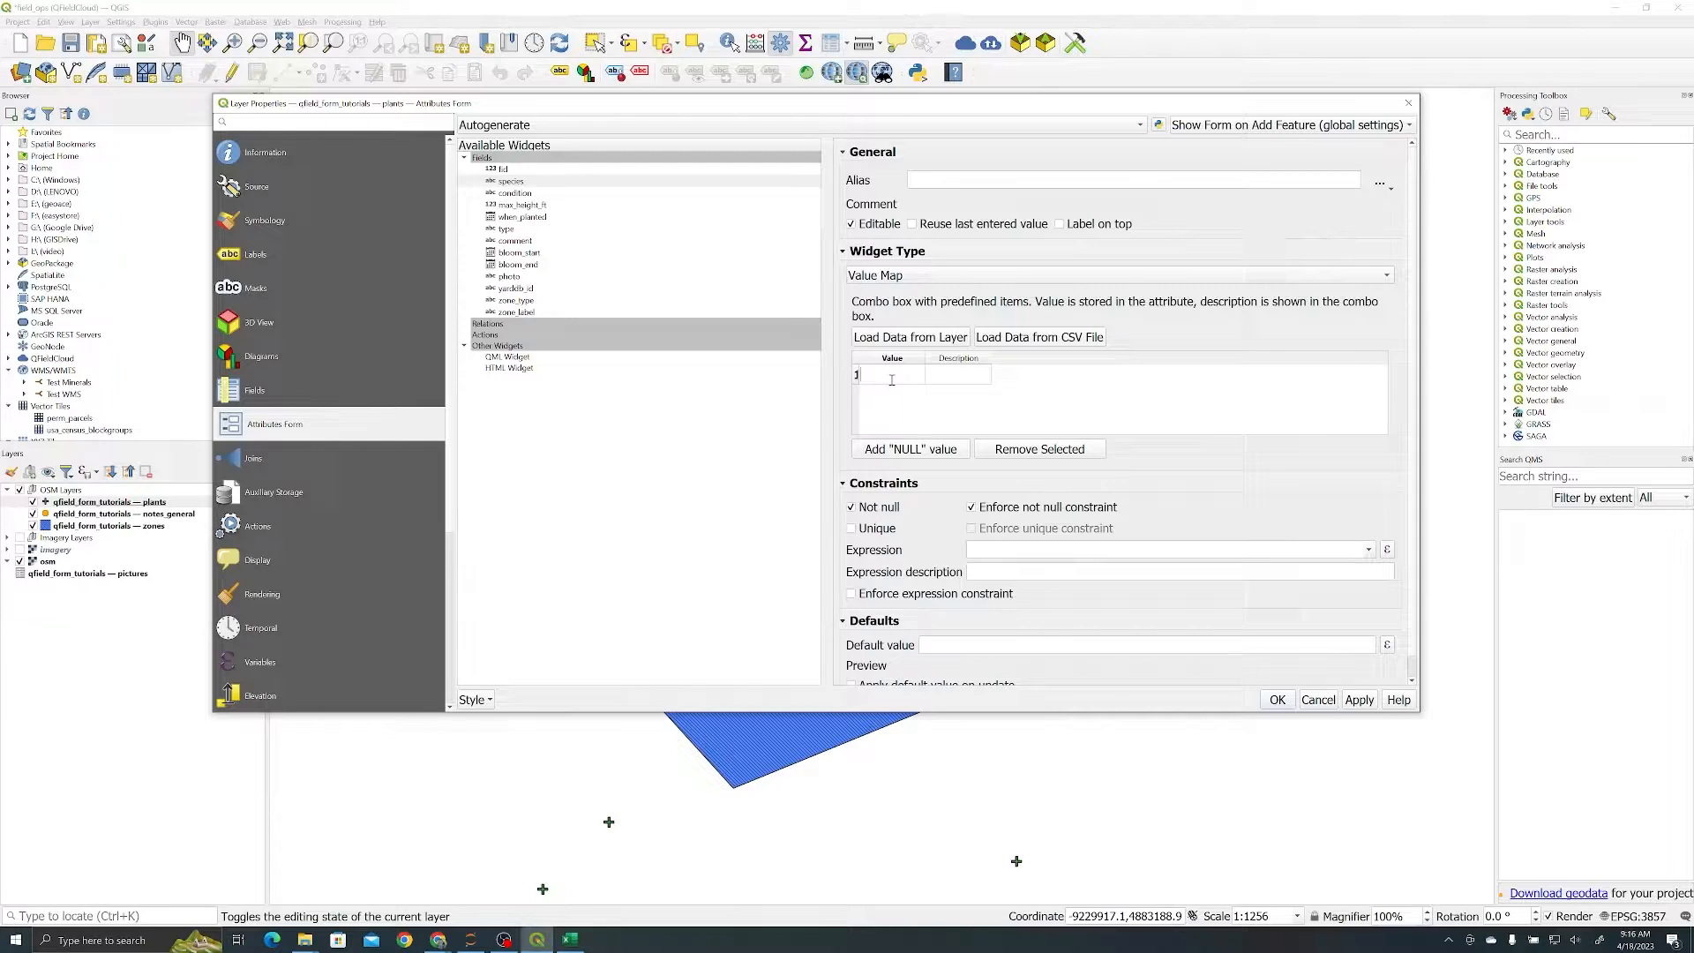
- Add Value Map rows Acer rubrum → Red Maple and Celtis occidentalis → Hackberry
text(Acer rubrum)
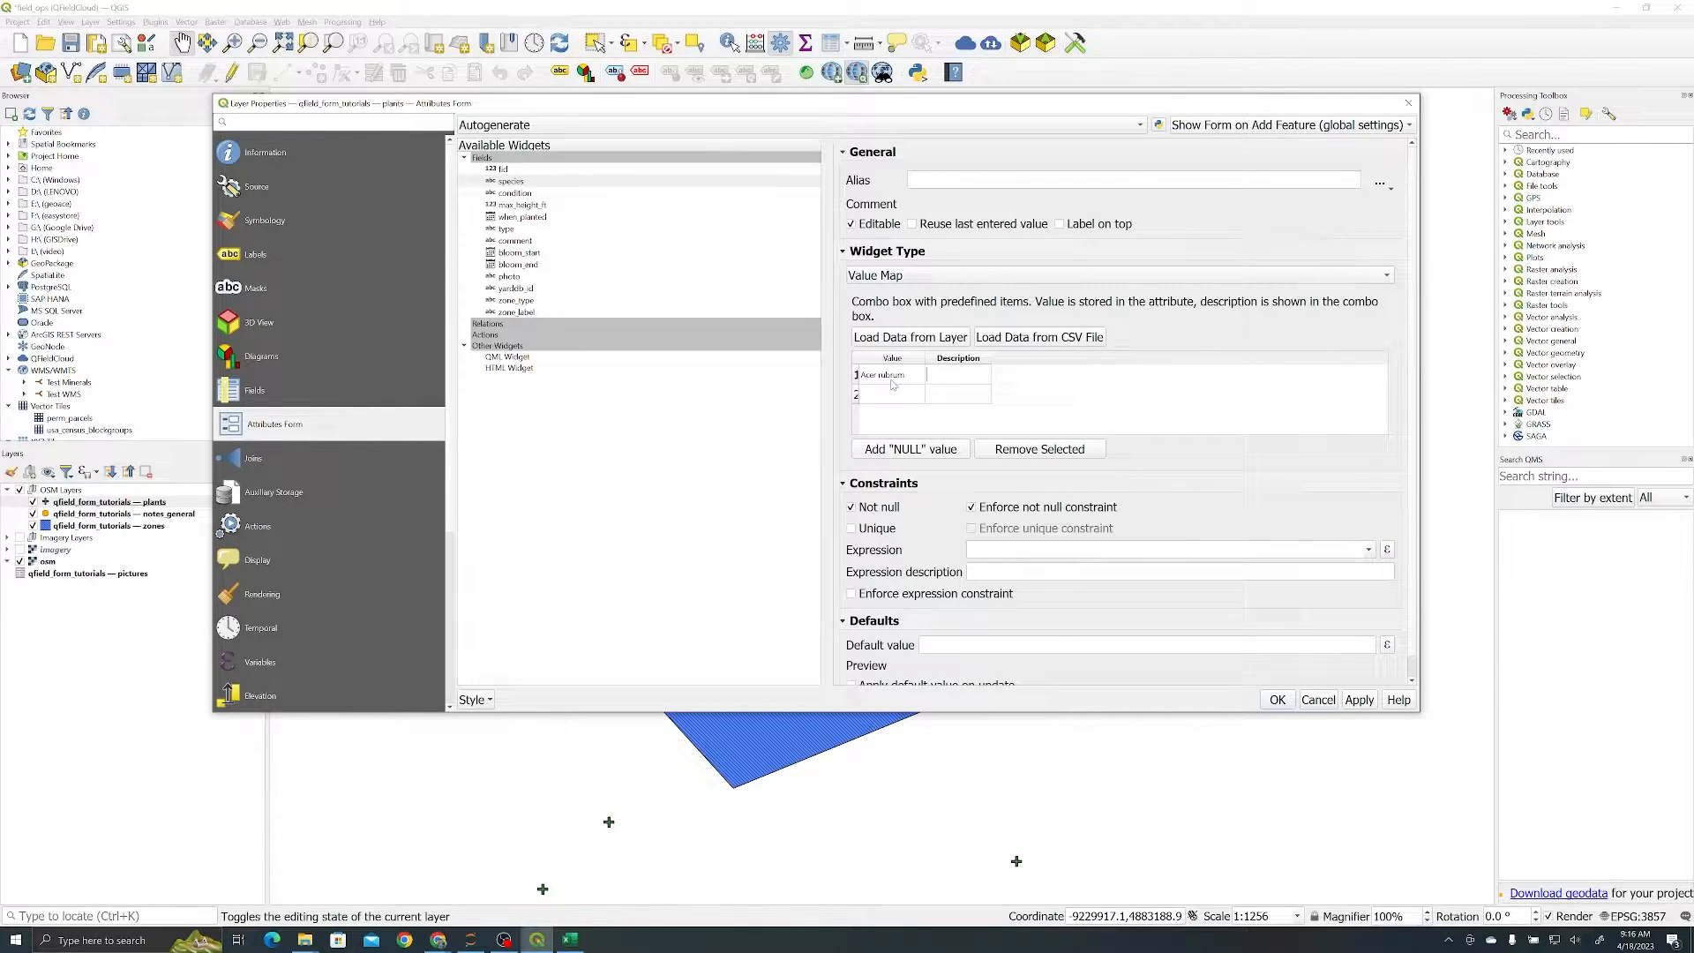
text(Red Maple)
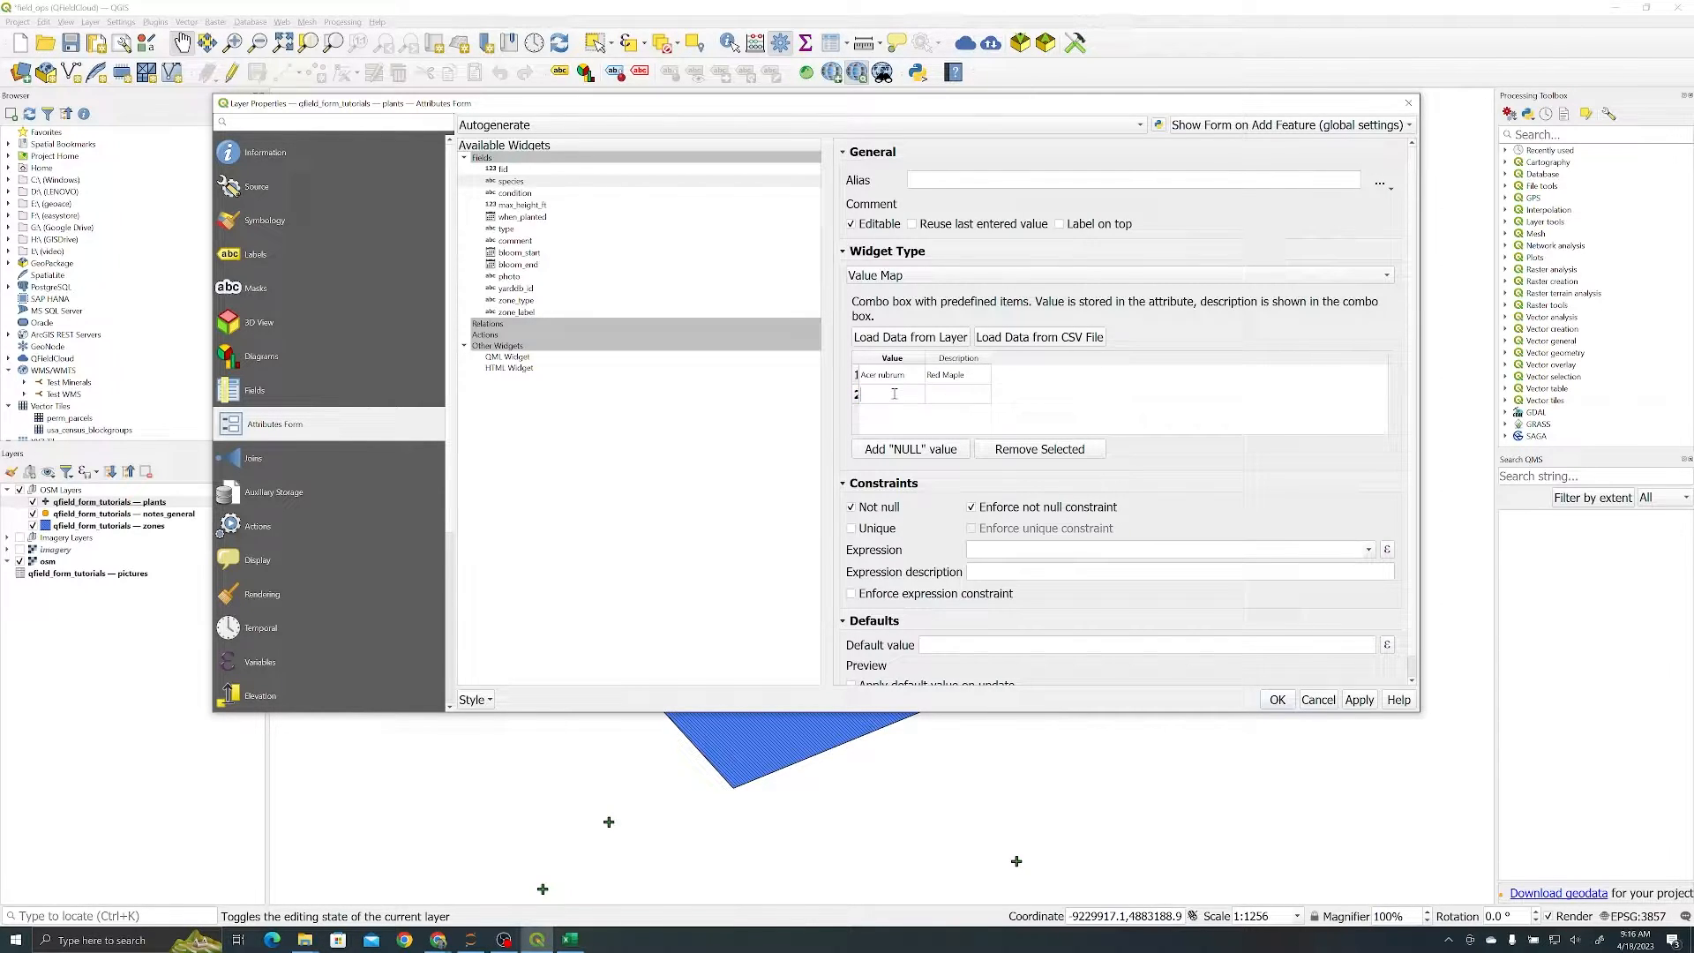
text(Celtis occidentalis)
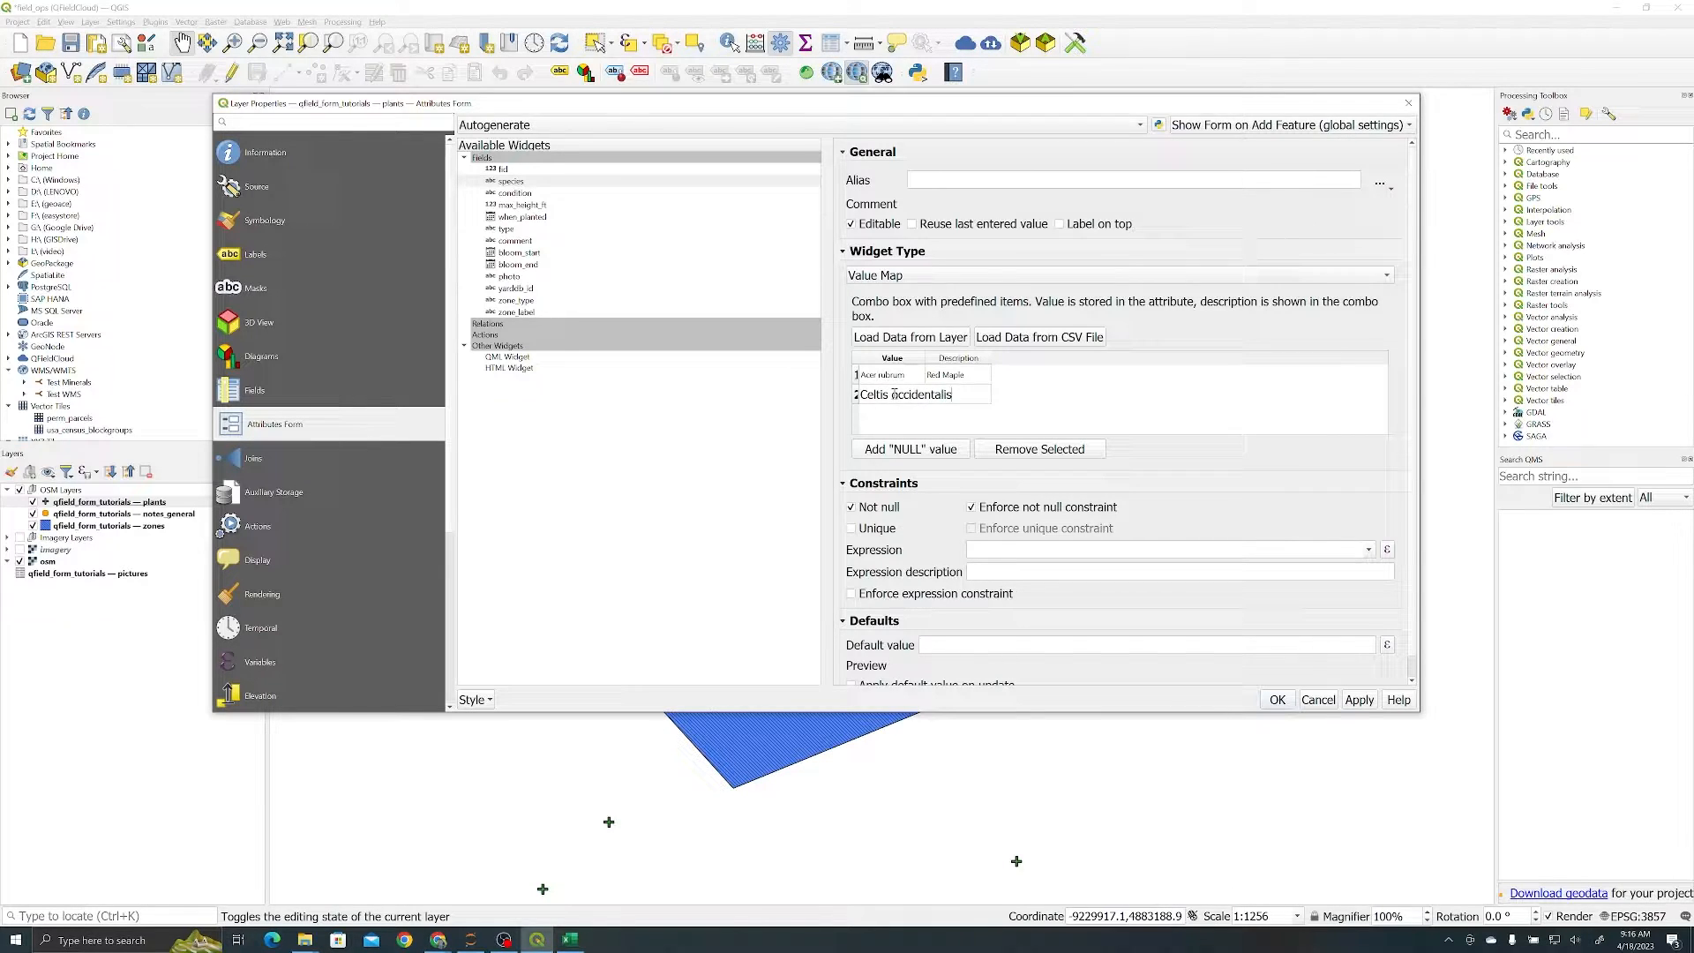
text(Hackberry)
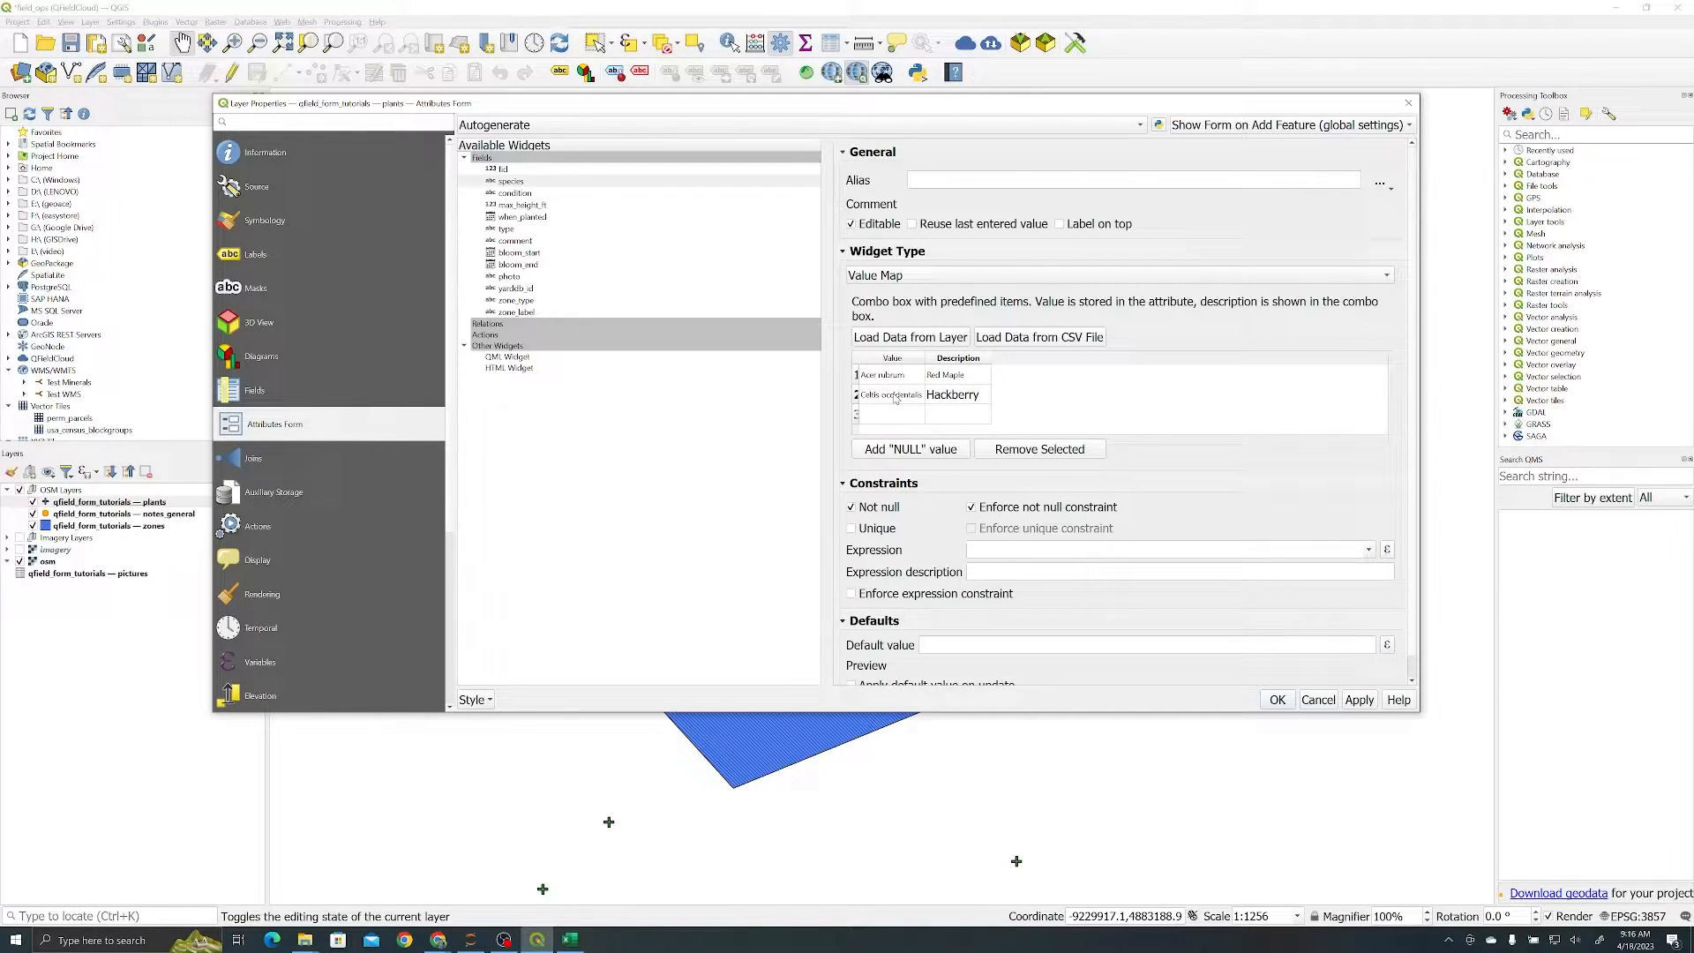
double_click(954, 395)
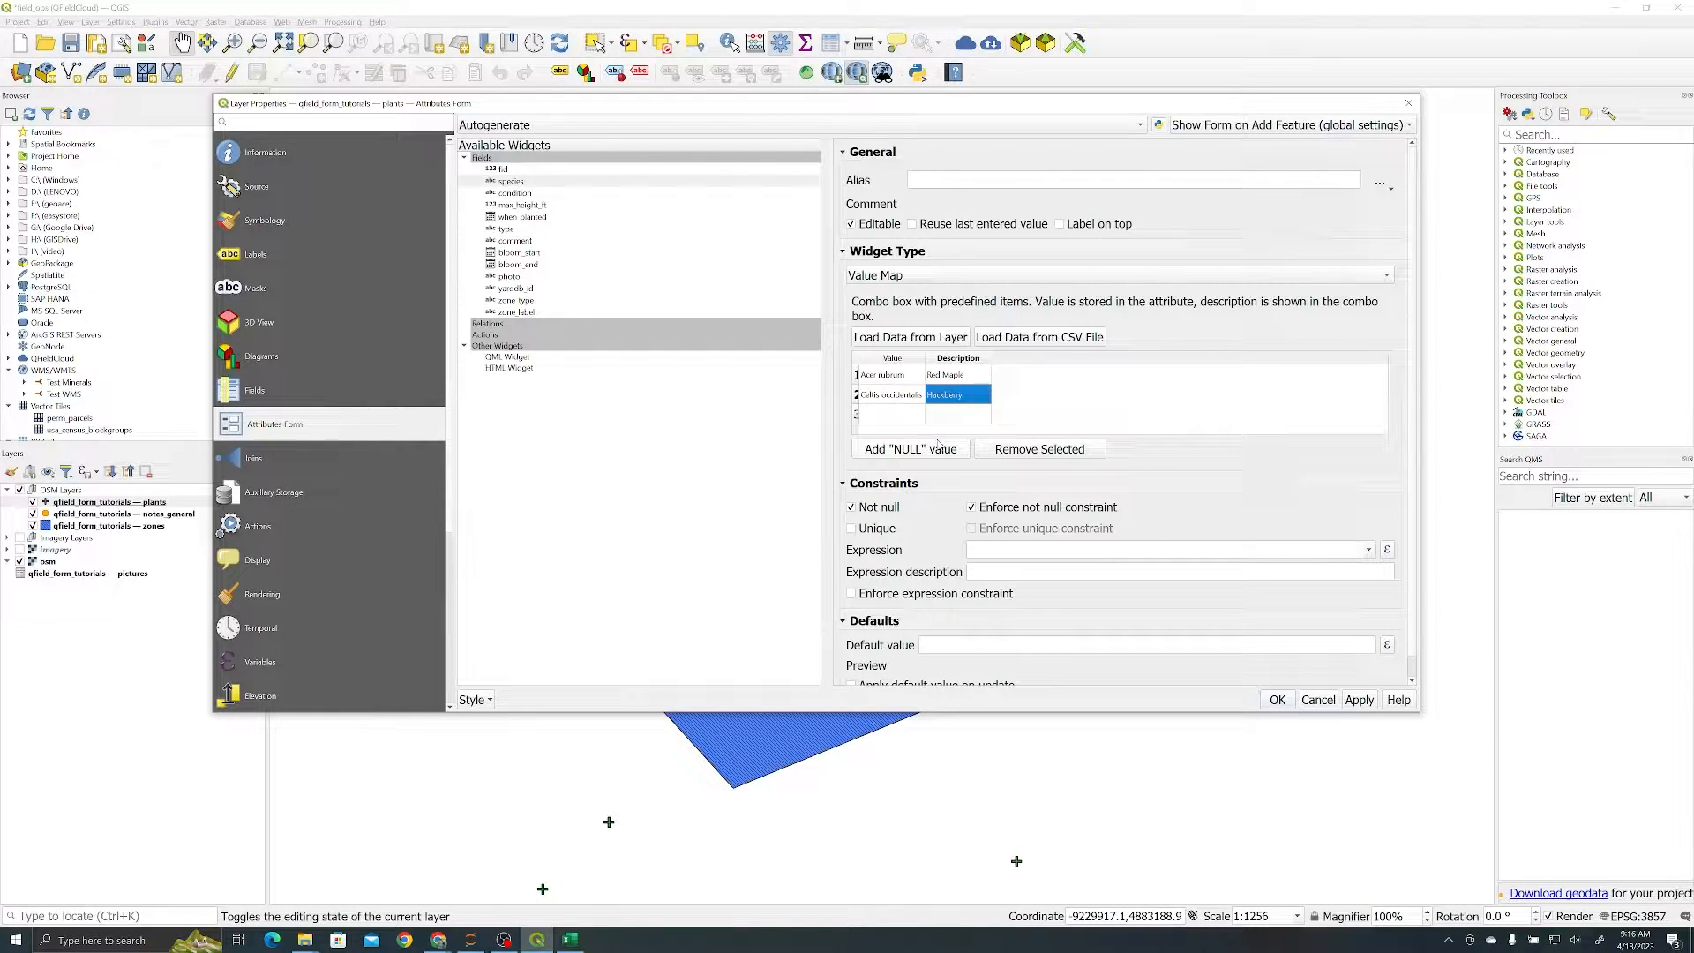
mouse_move(1314, 612)
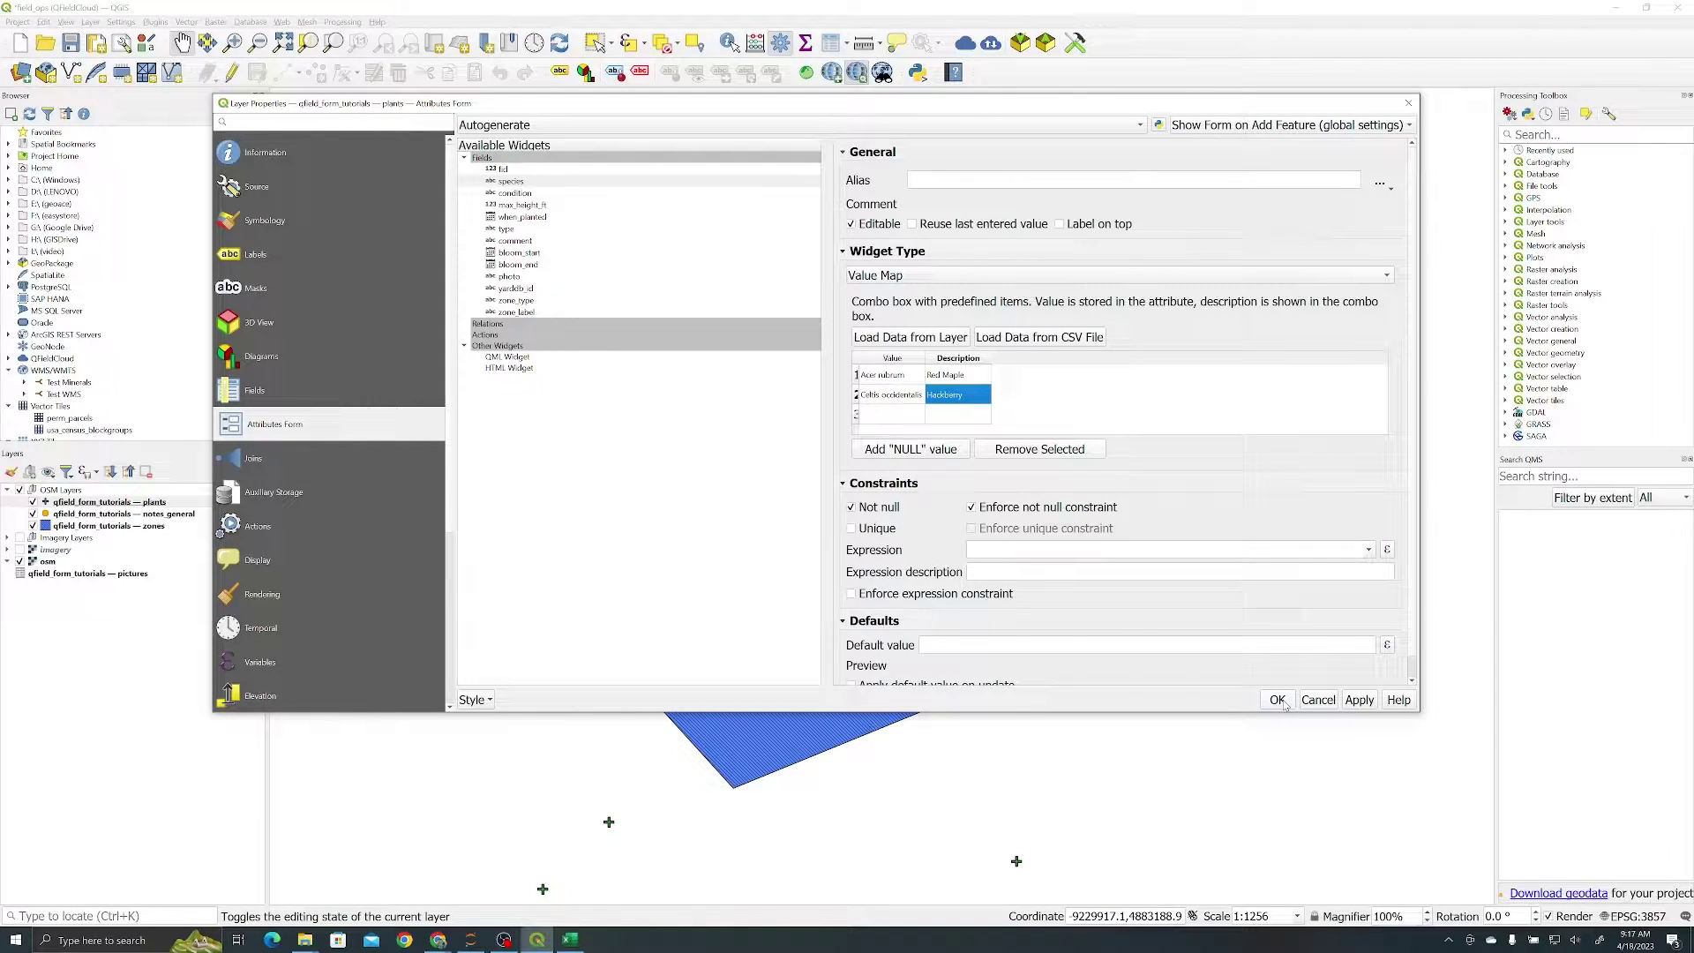
- Apply the Value Map, cancel a test species form, then bring up the plants layer menu
click(1276, 699)
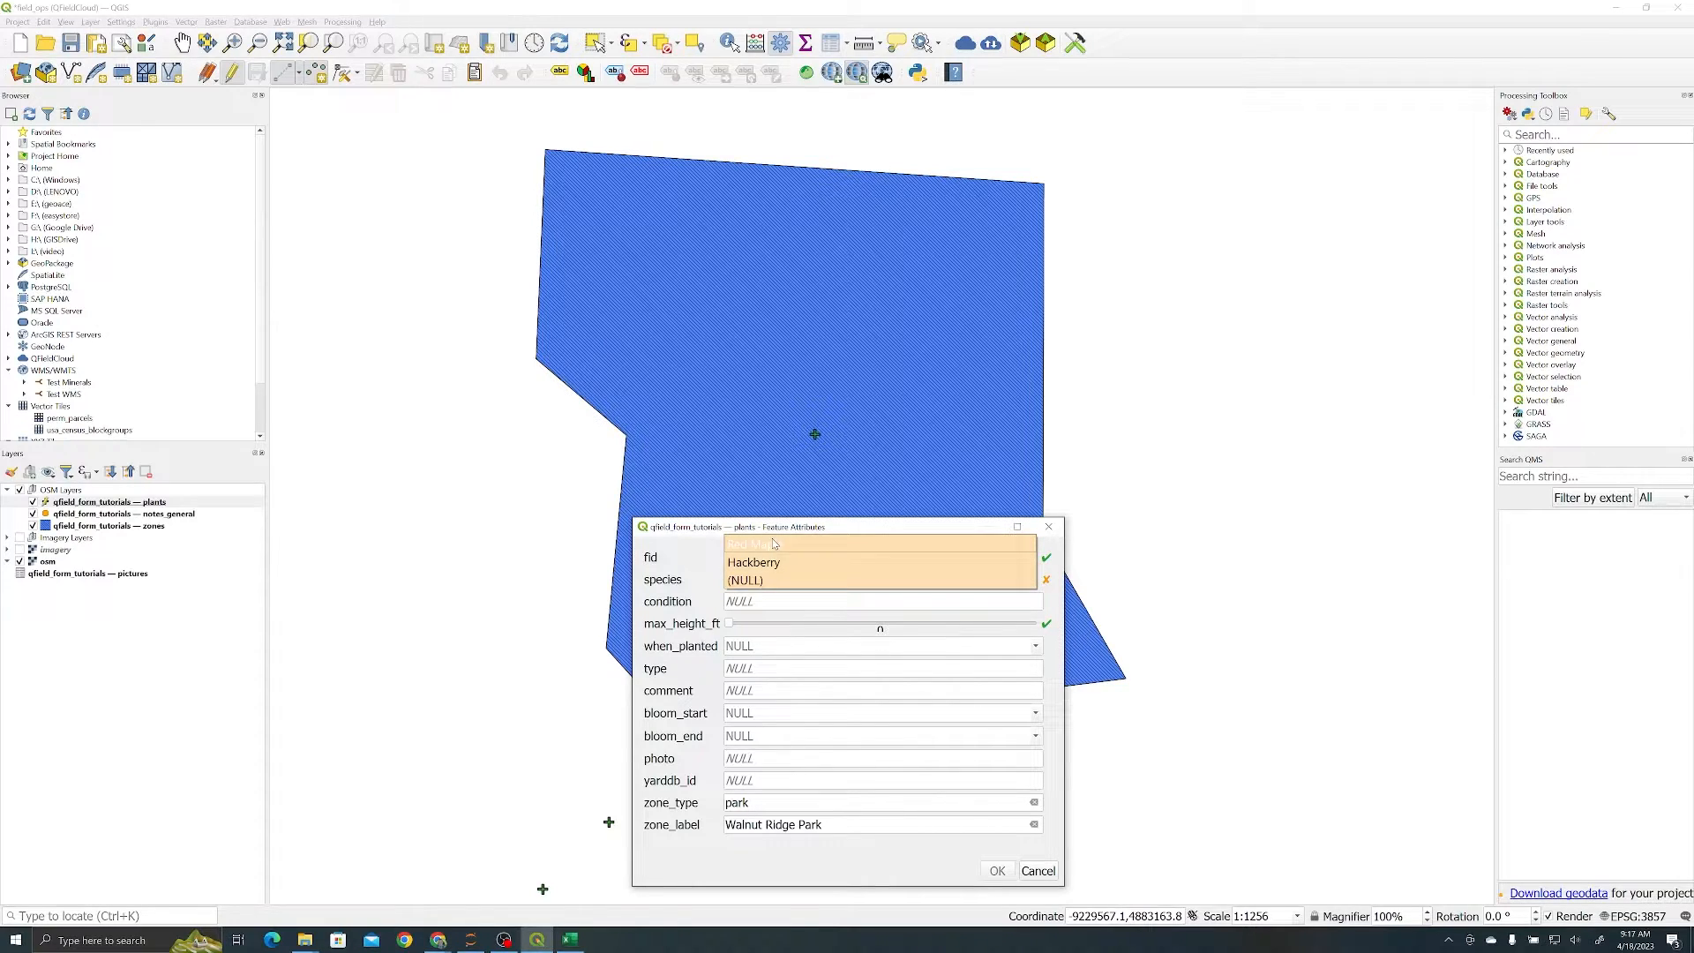
mouse_move(801, 555)
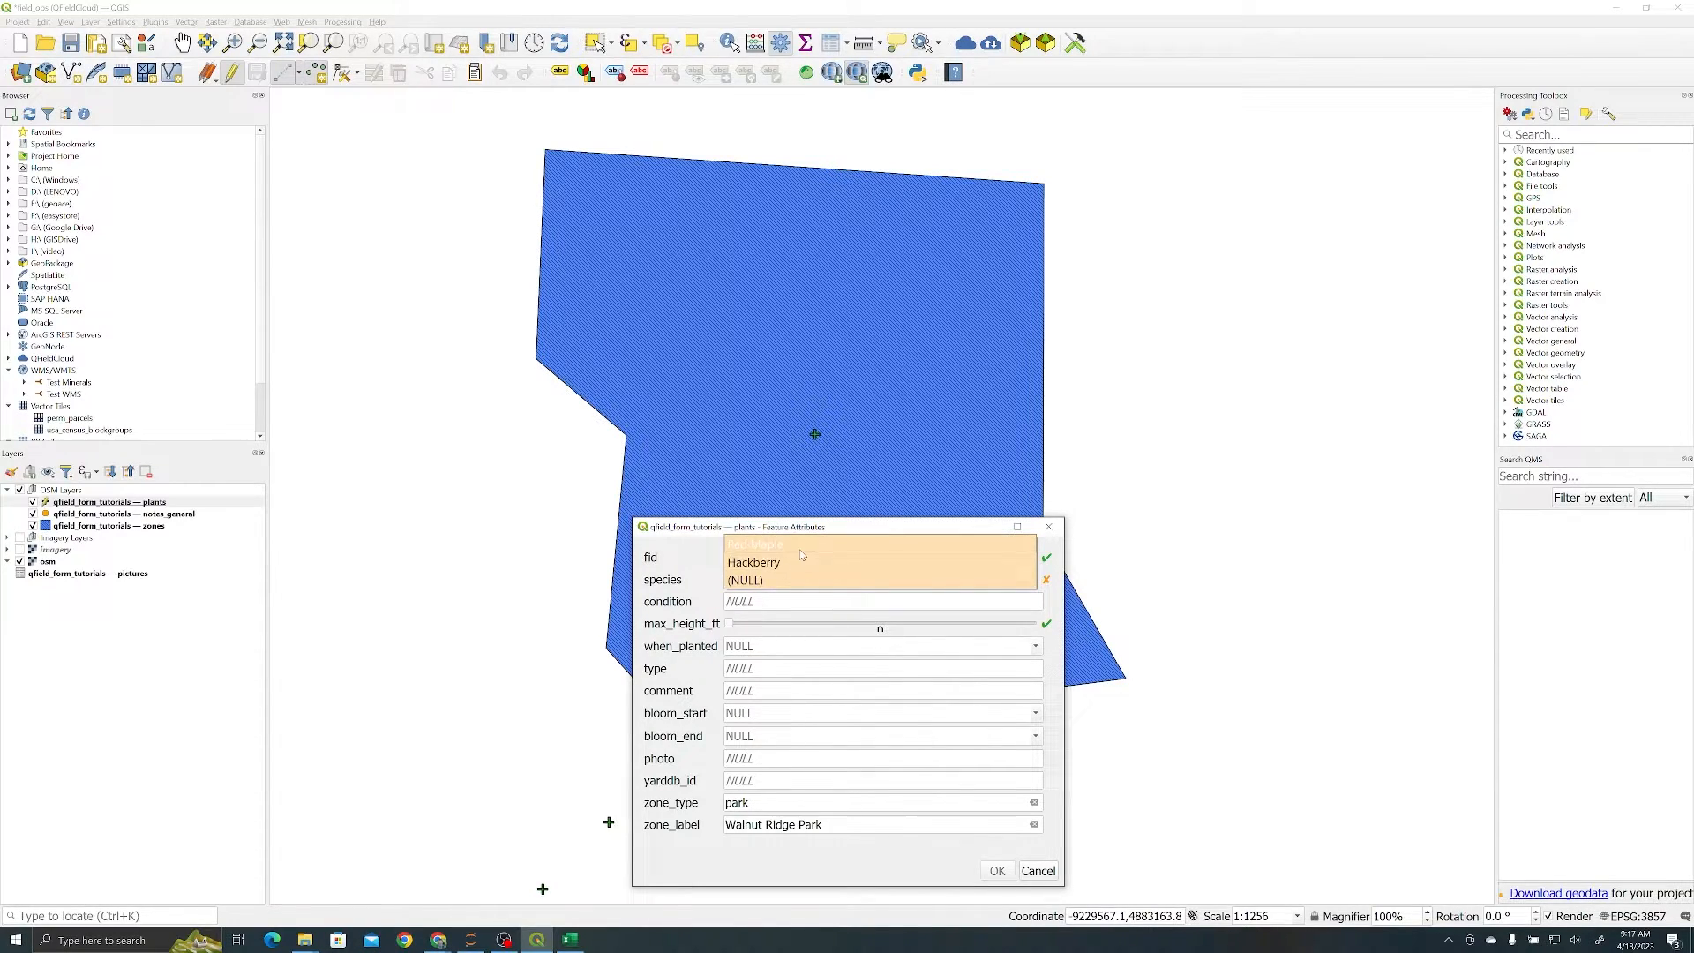
mouse_move(689, 550)
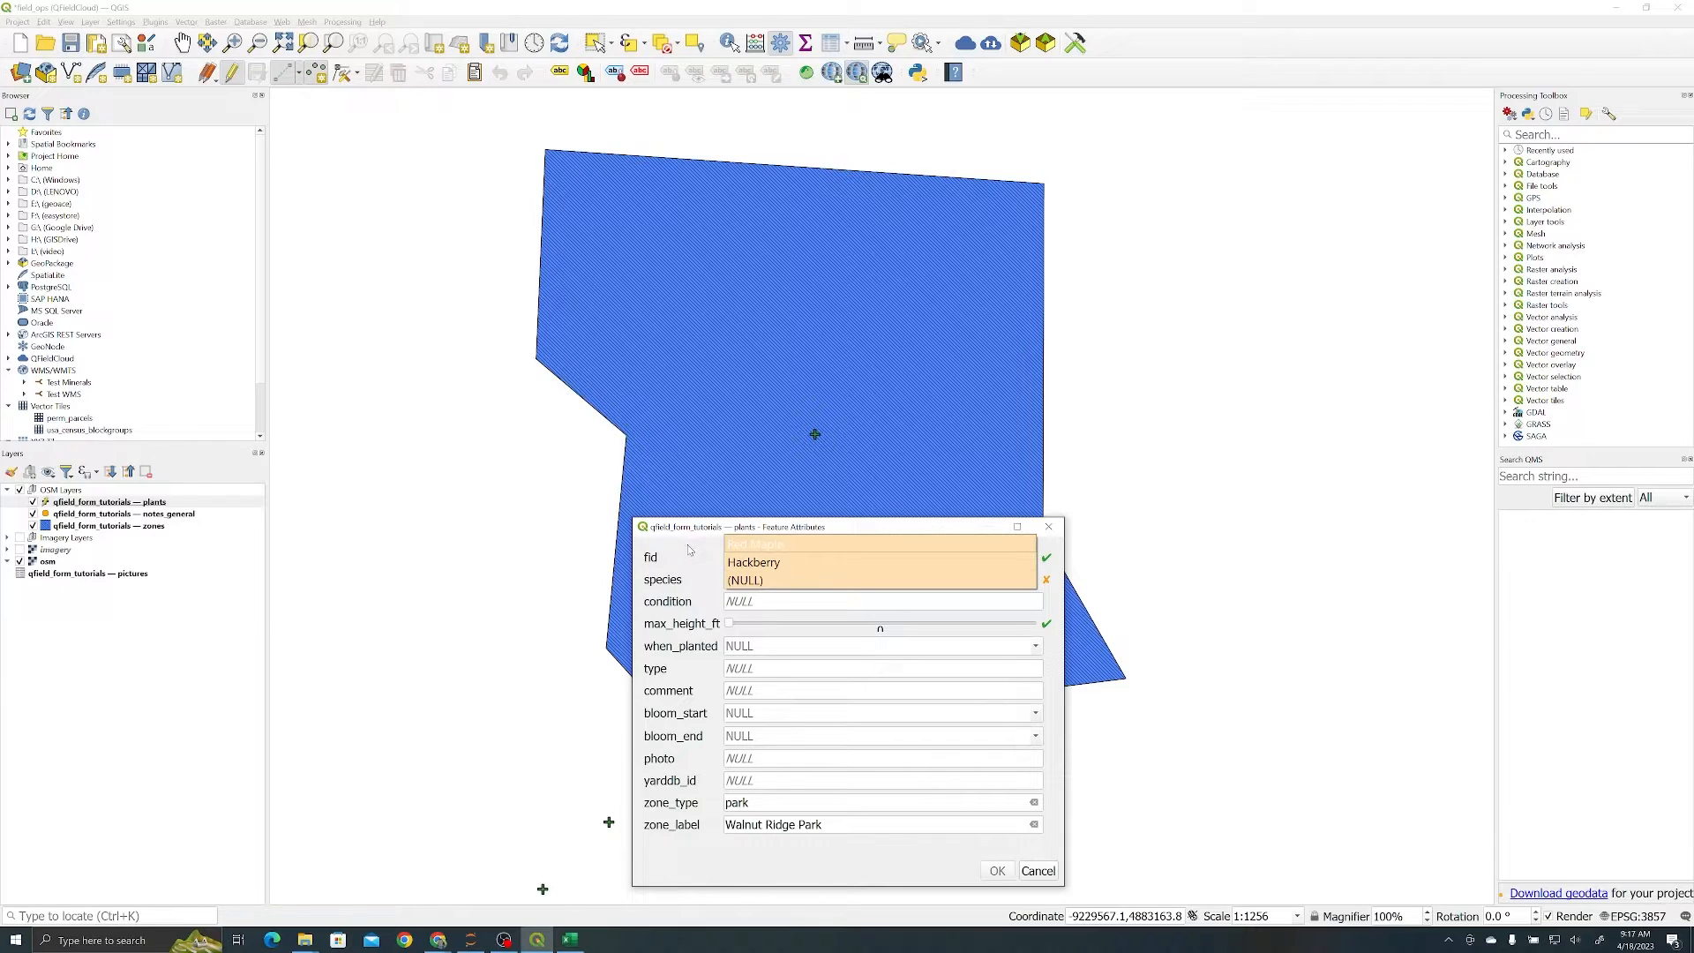
click(997, 870)
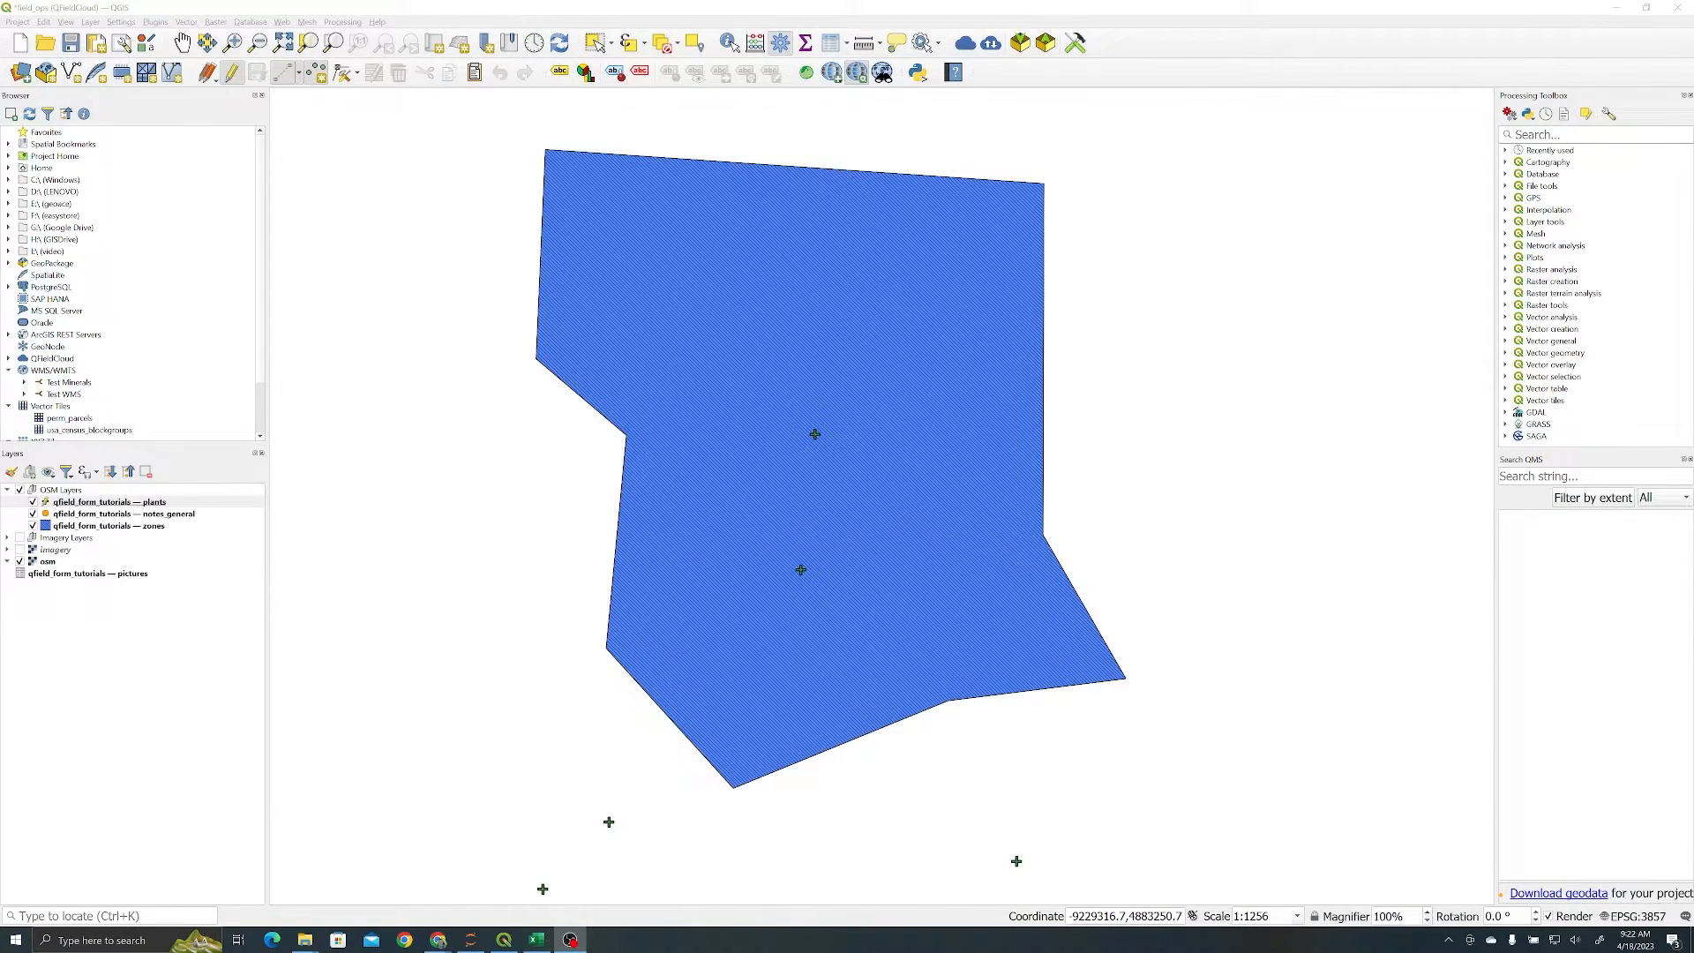
mouse_move(1177, 202)
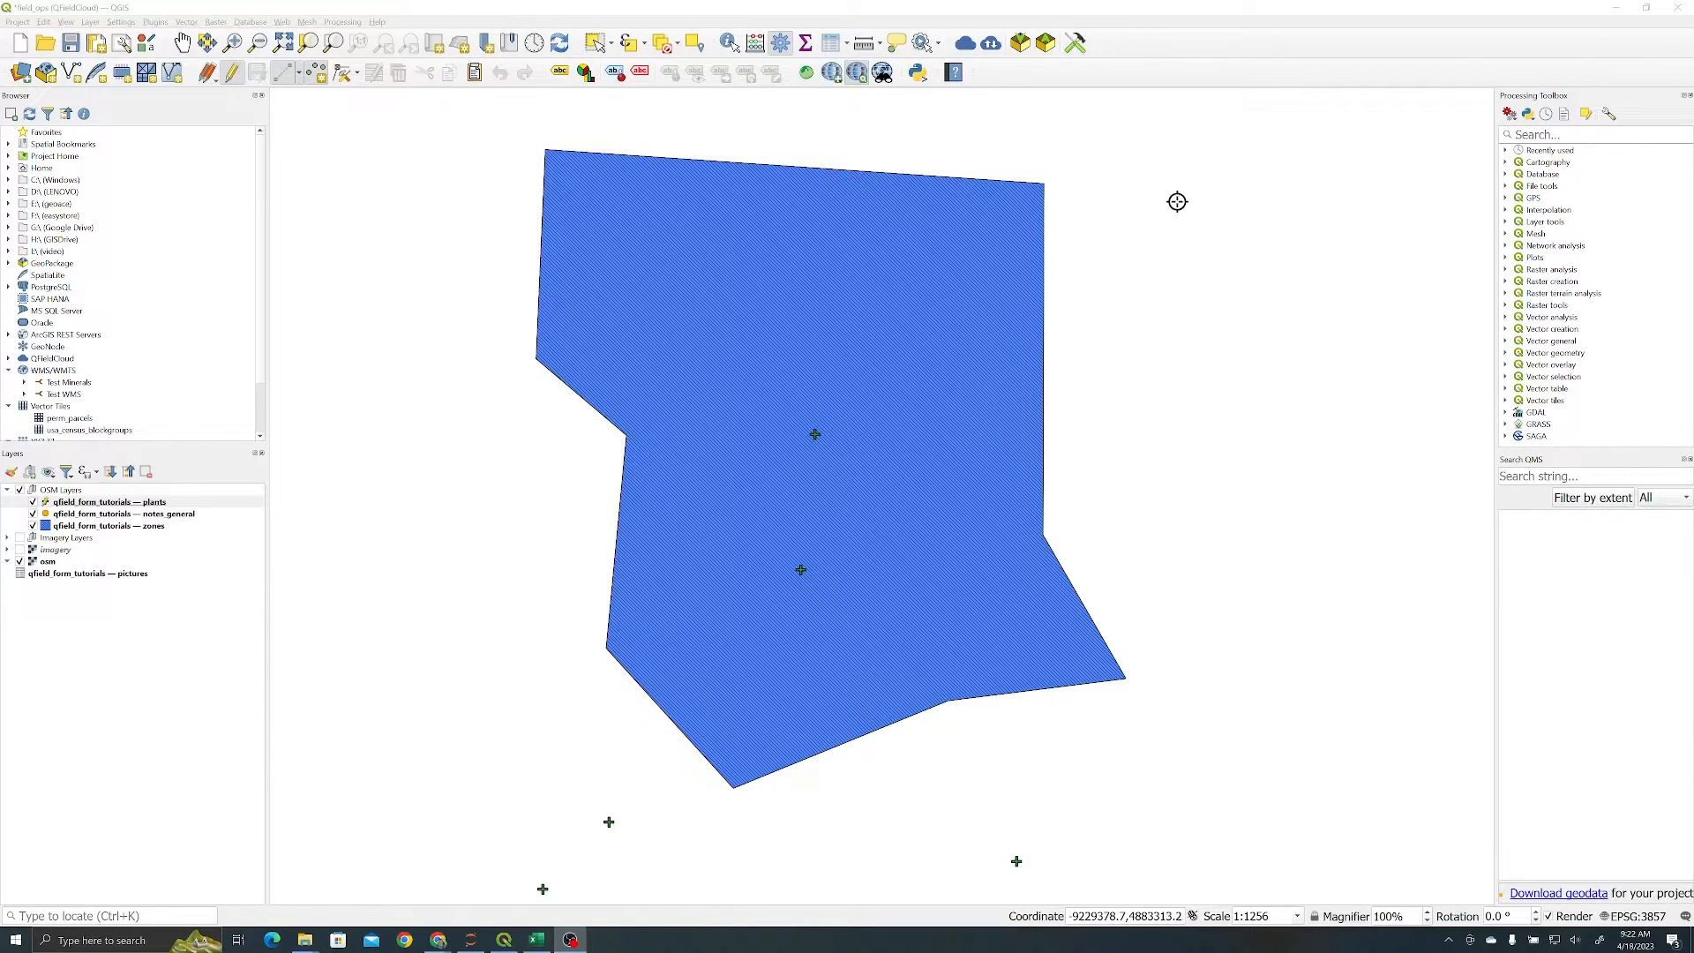
right_click(106, 502)
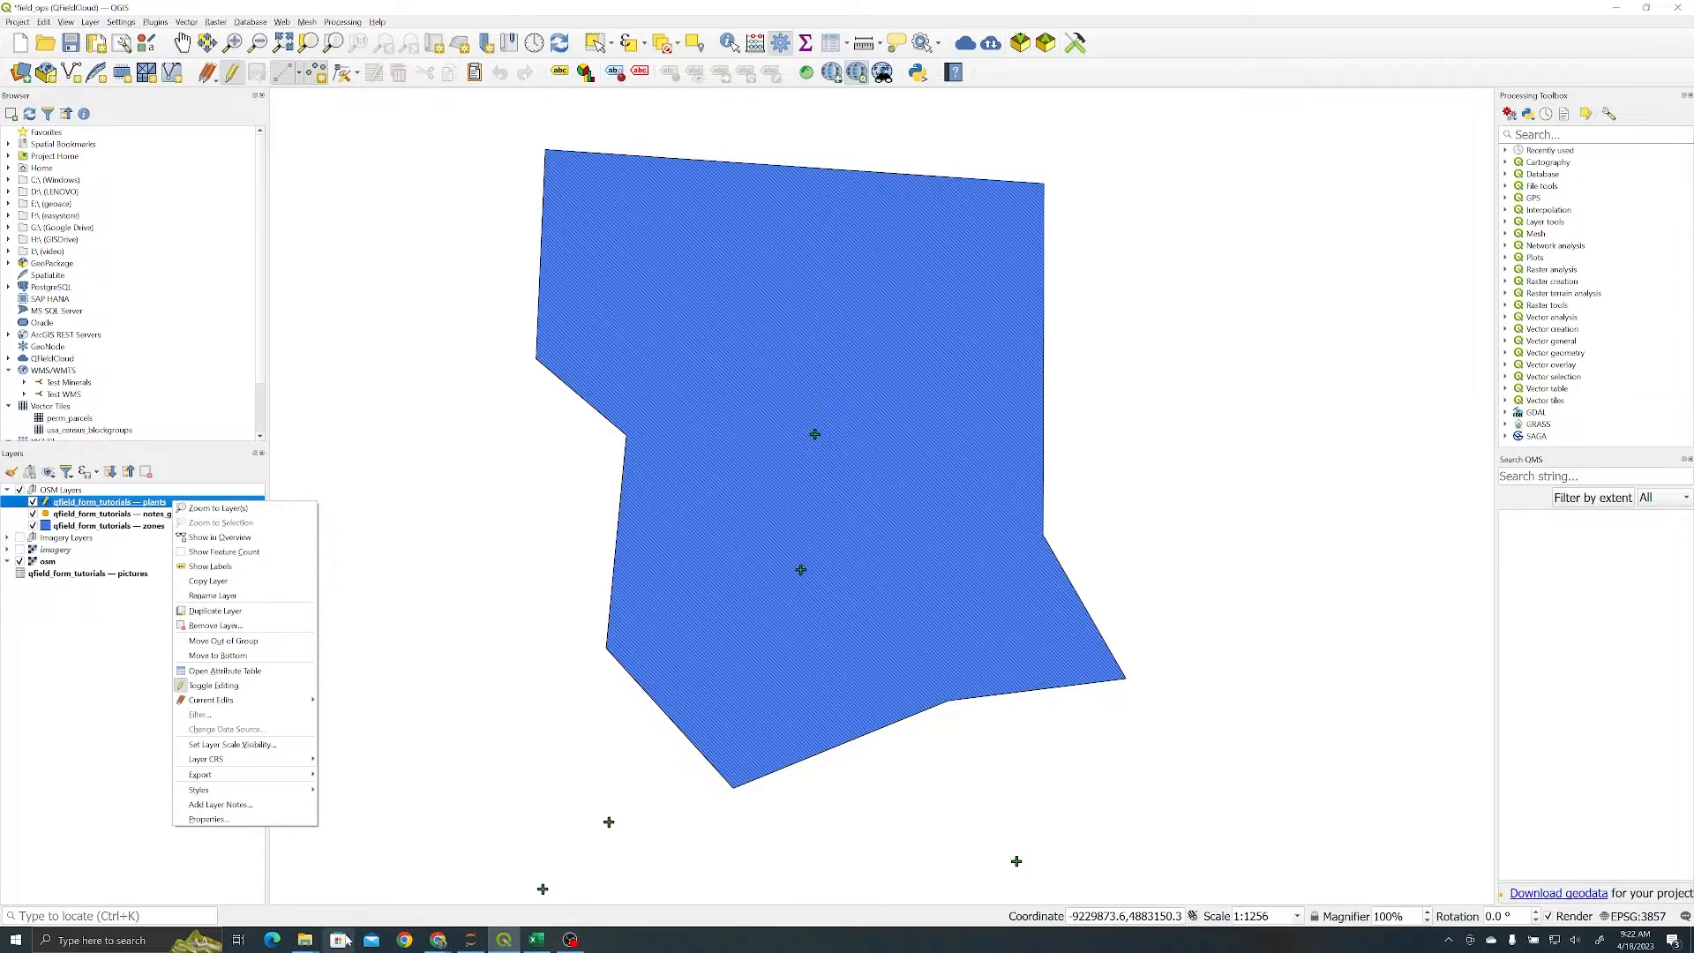
click(535, 939)
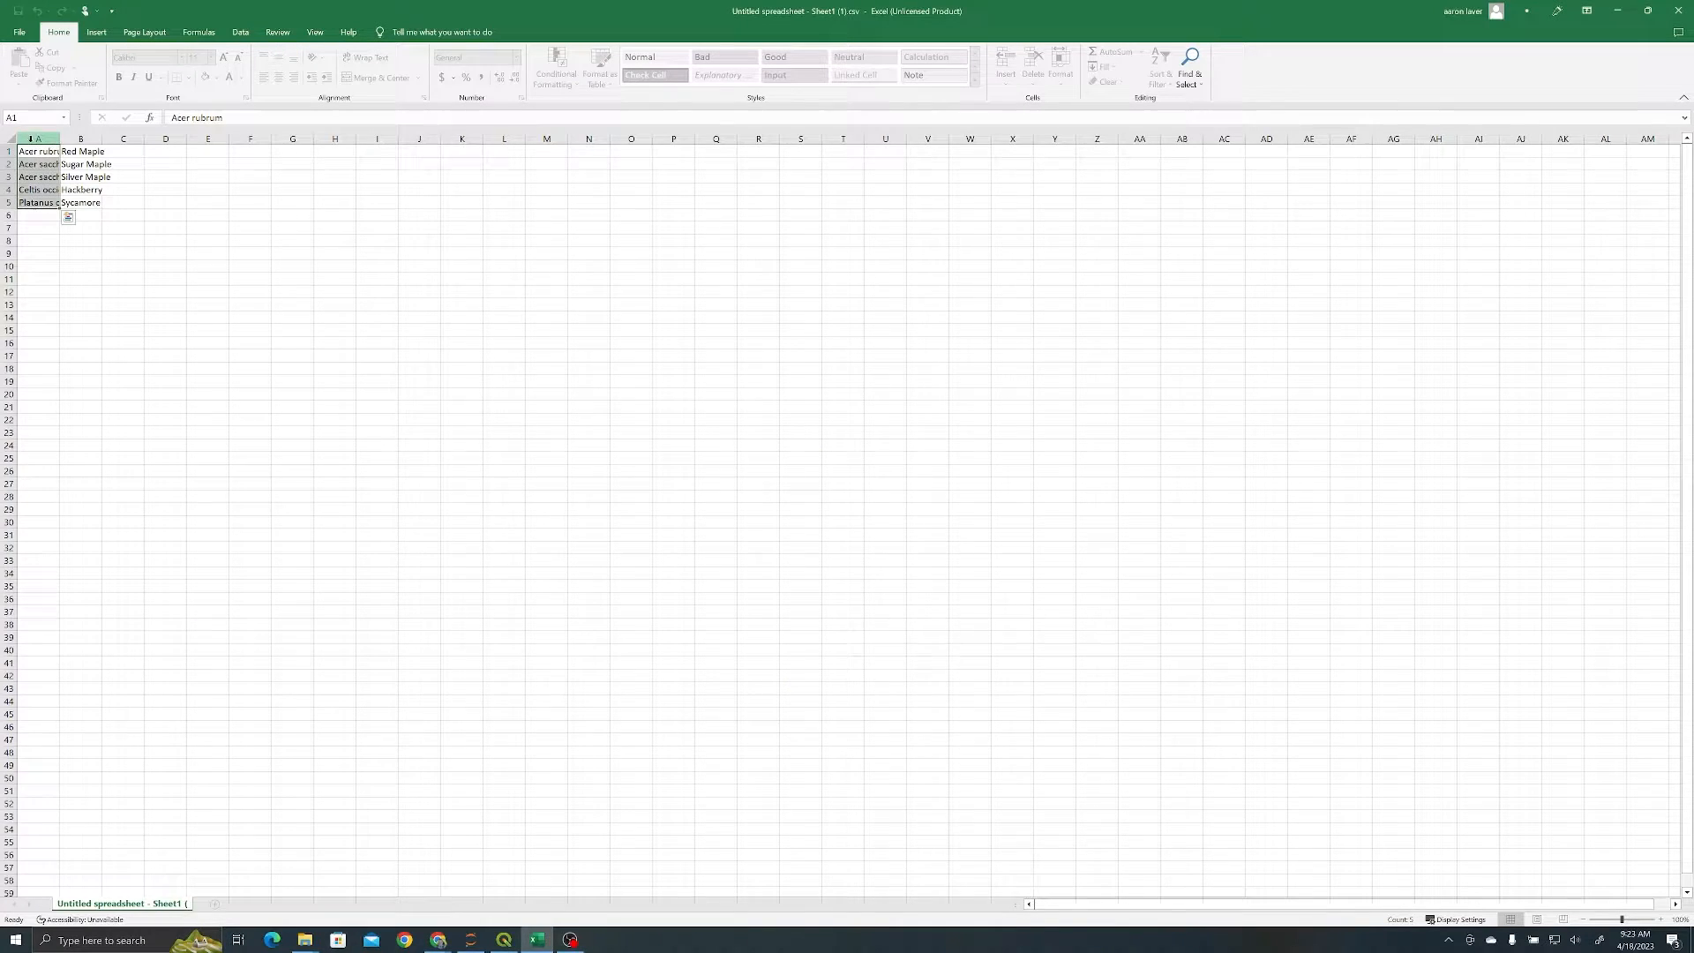
- Review the CSV's five scientific names and common names in Excel
click(36, 203)
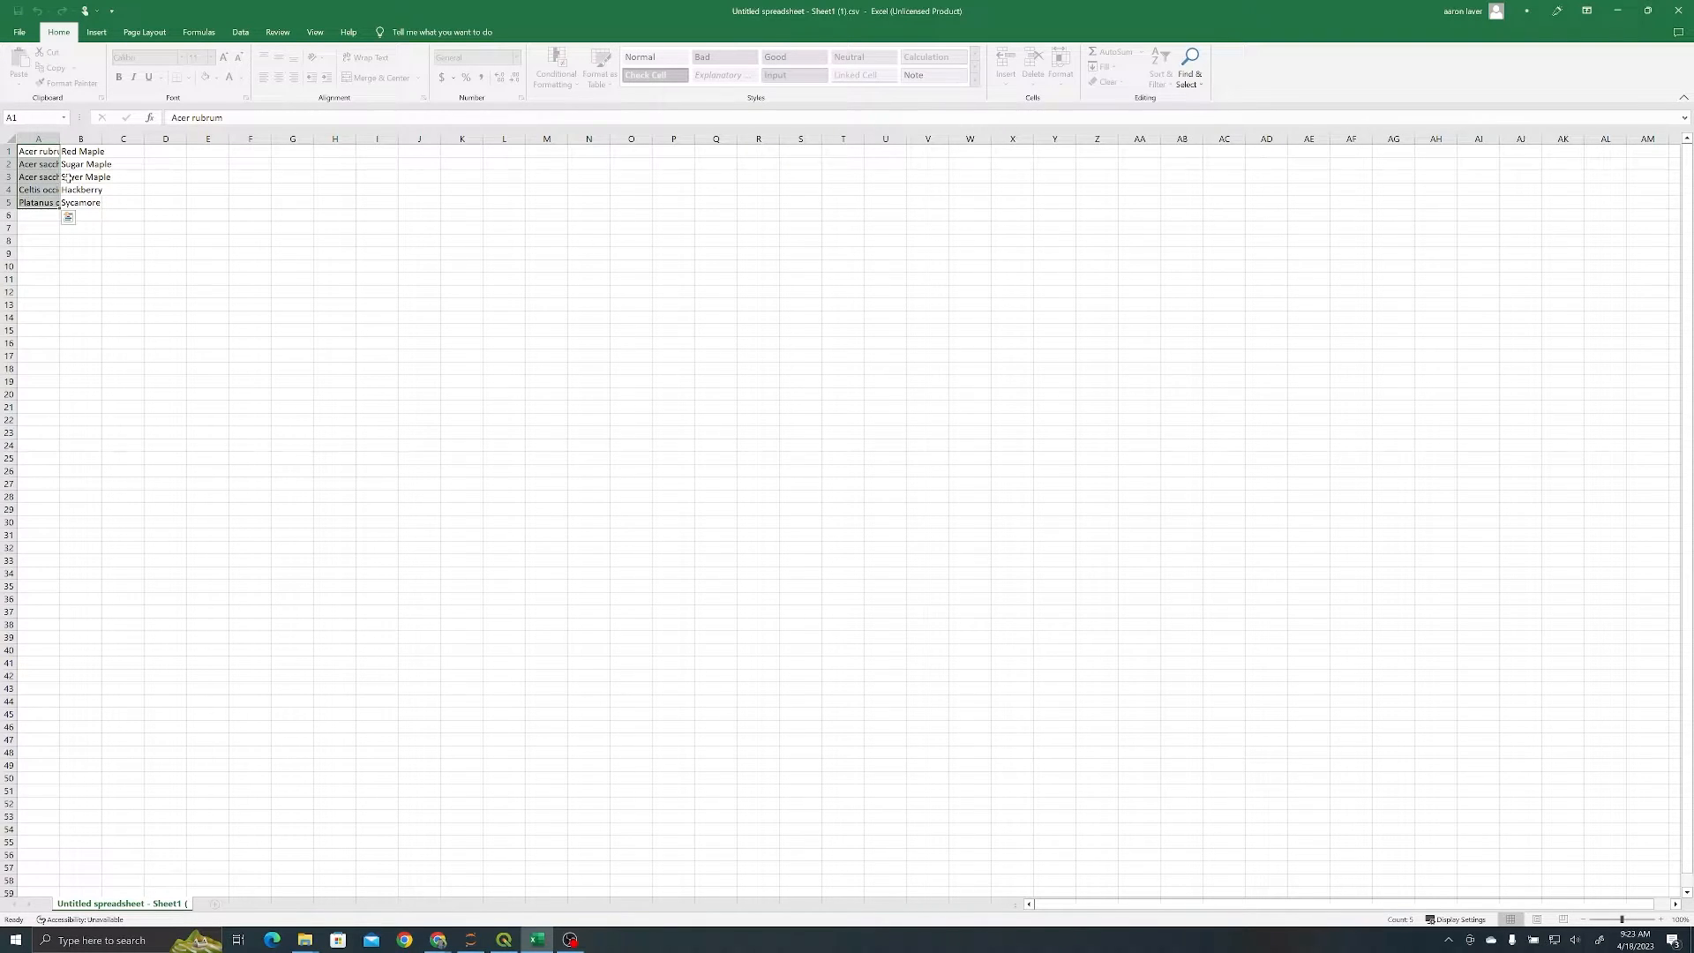
click(81, 151)
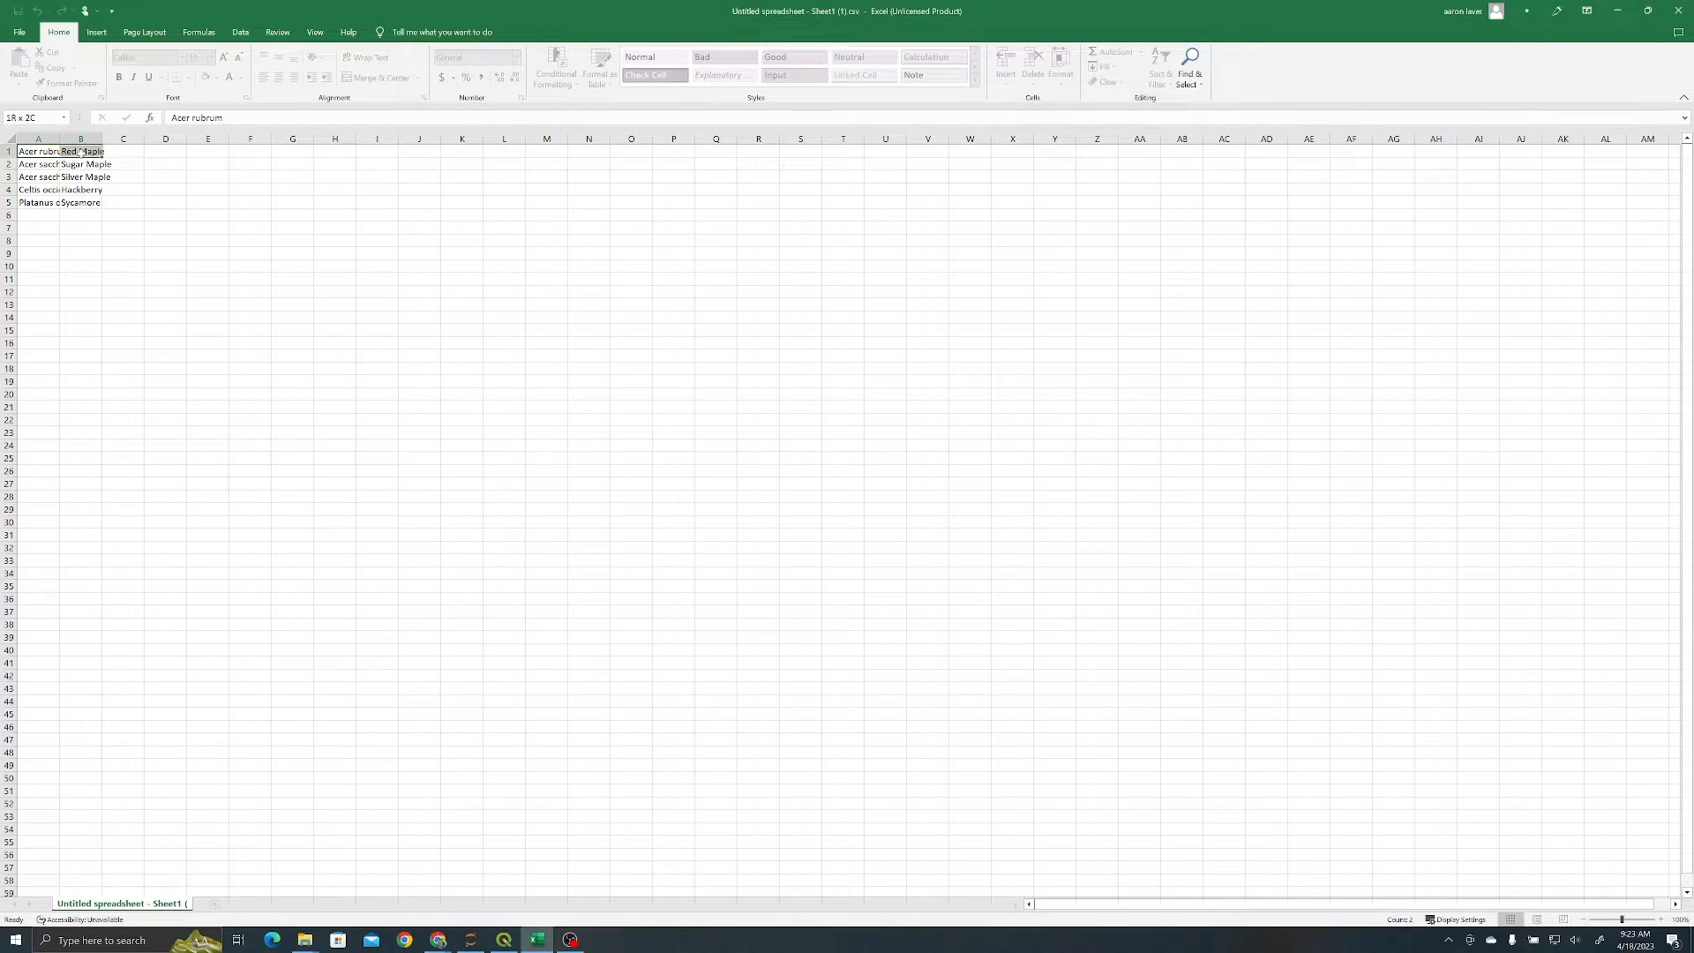
click(164, 228)
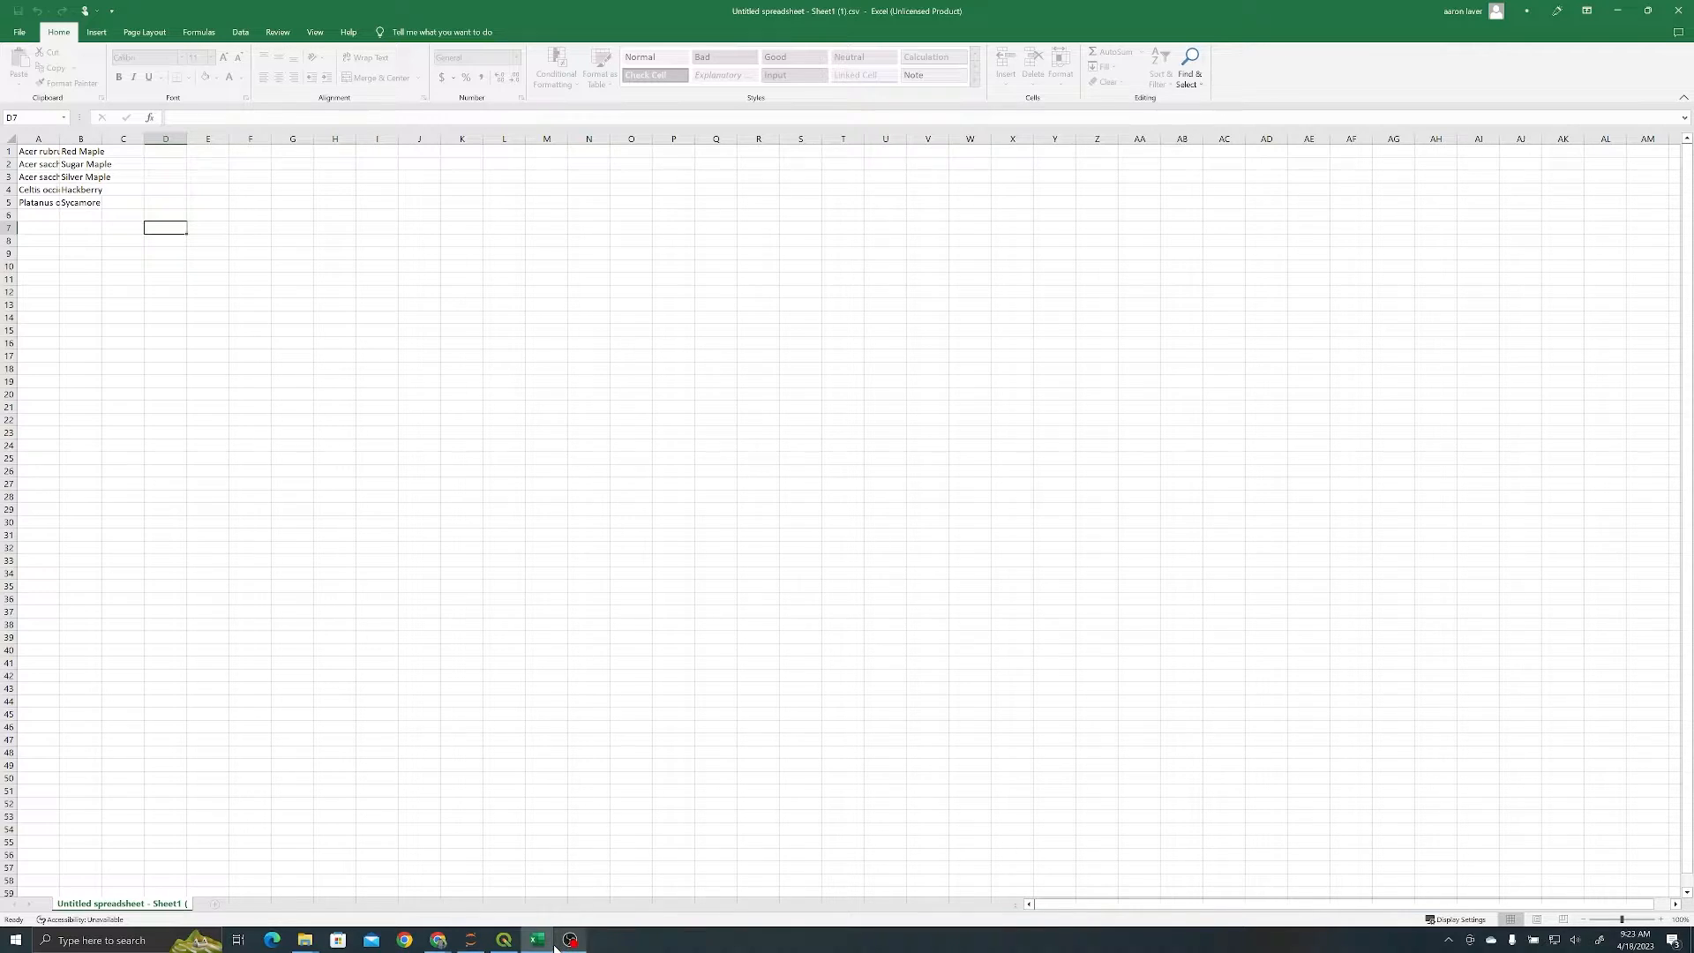
mouse_move(538, 940)
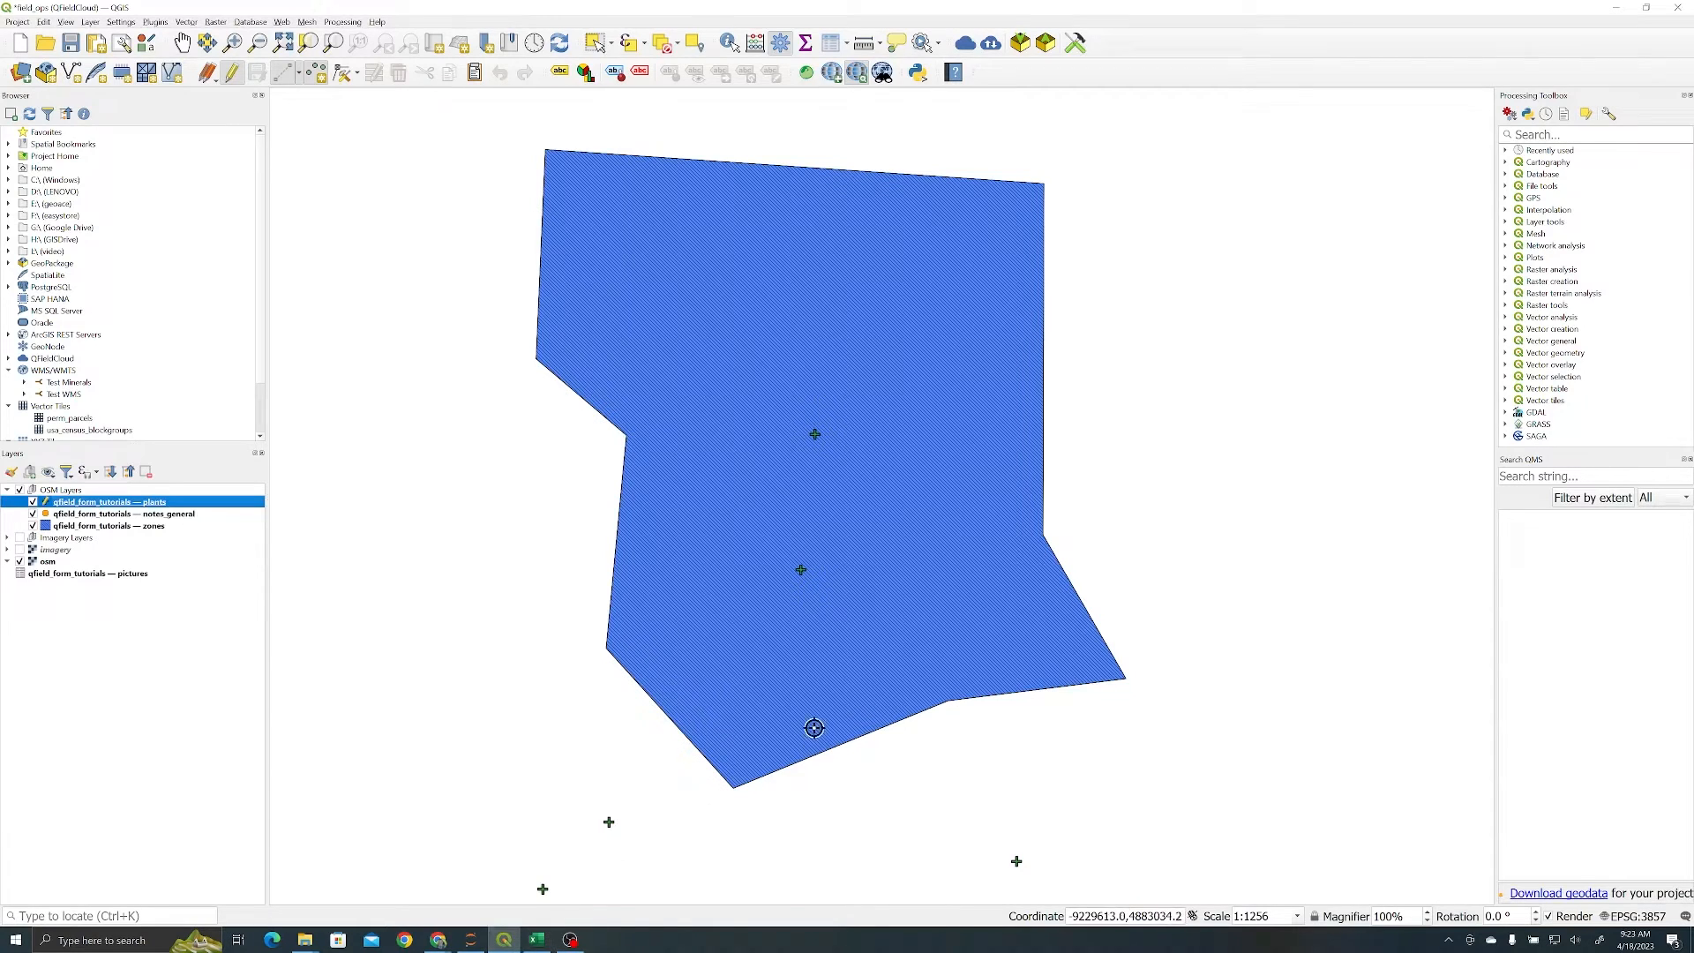
- Load the species Value Map from the species CSV in Downloads and apply it
right_click(109, 501)
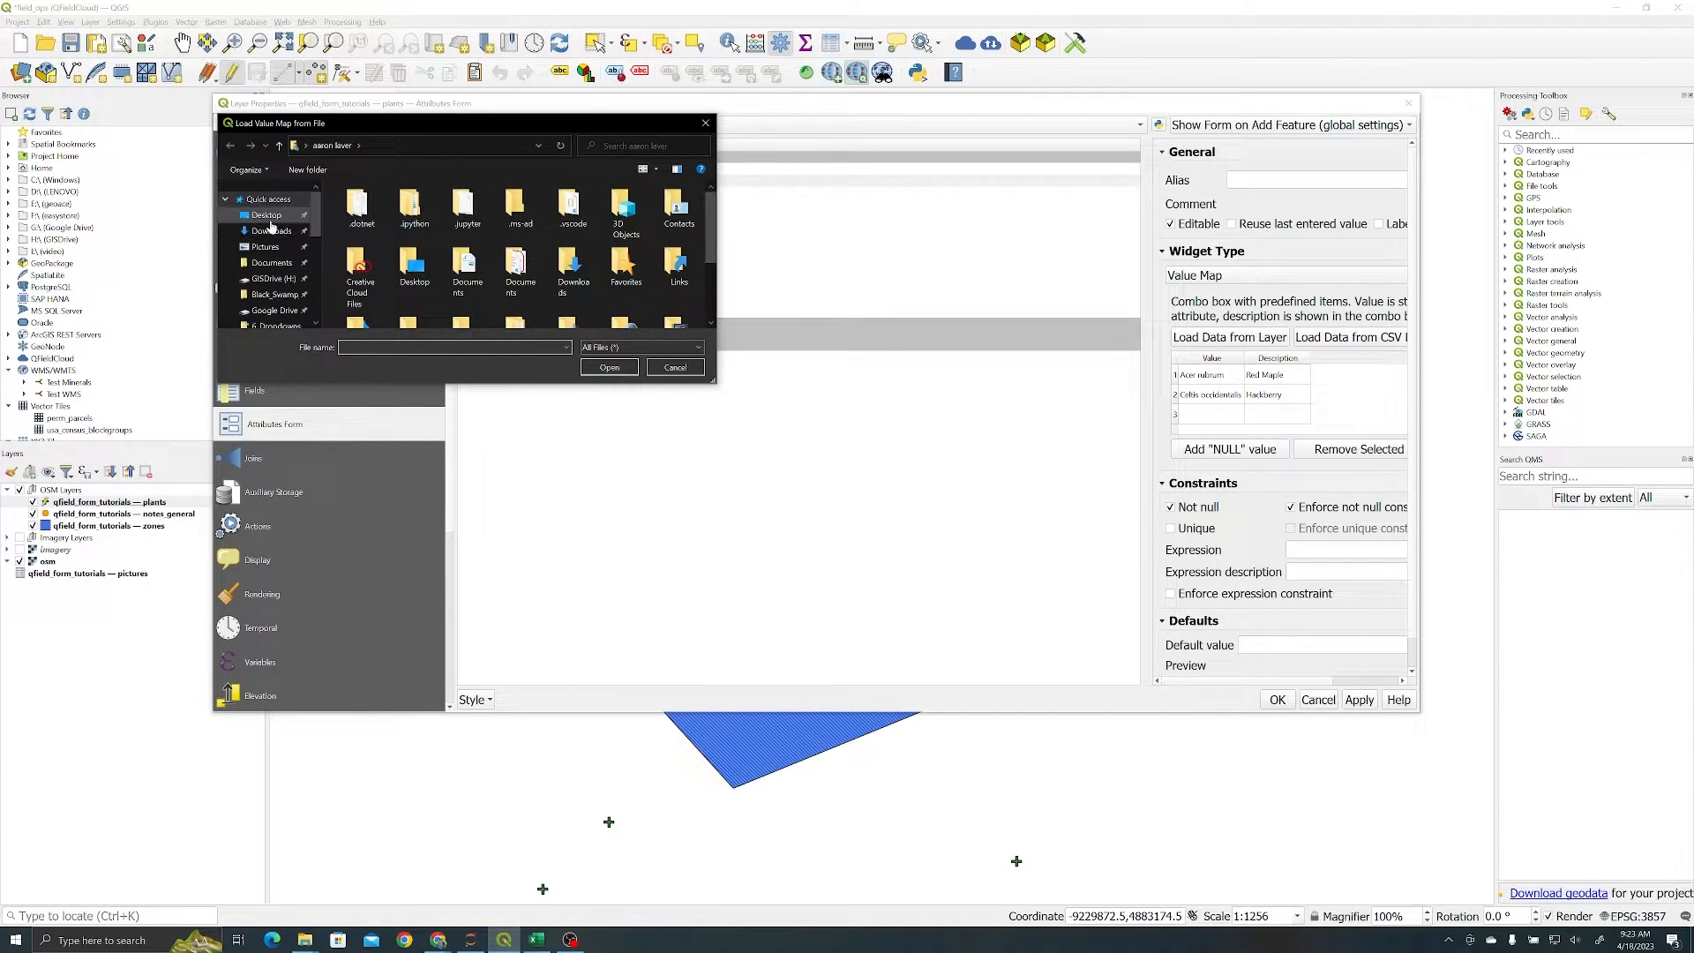
click(272, 231)
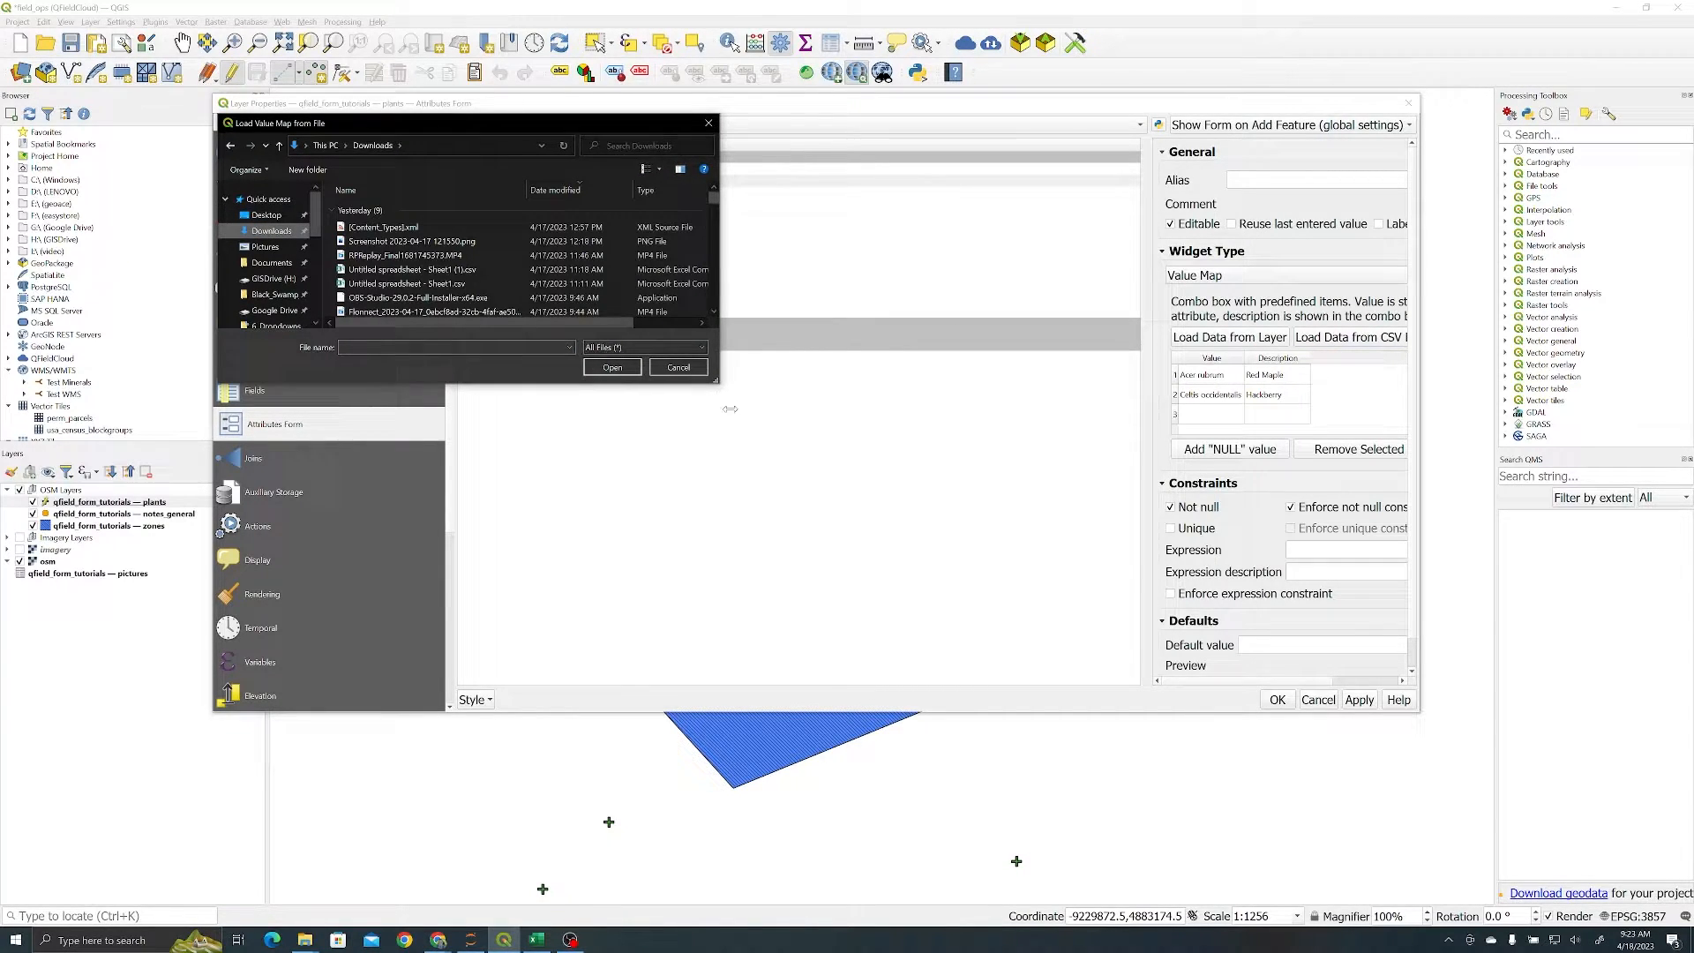
click(678, 367)
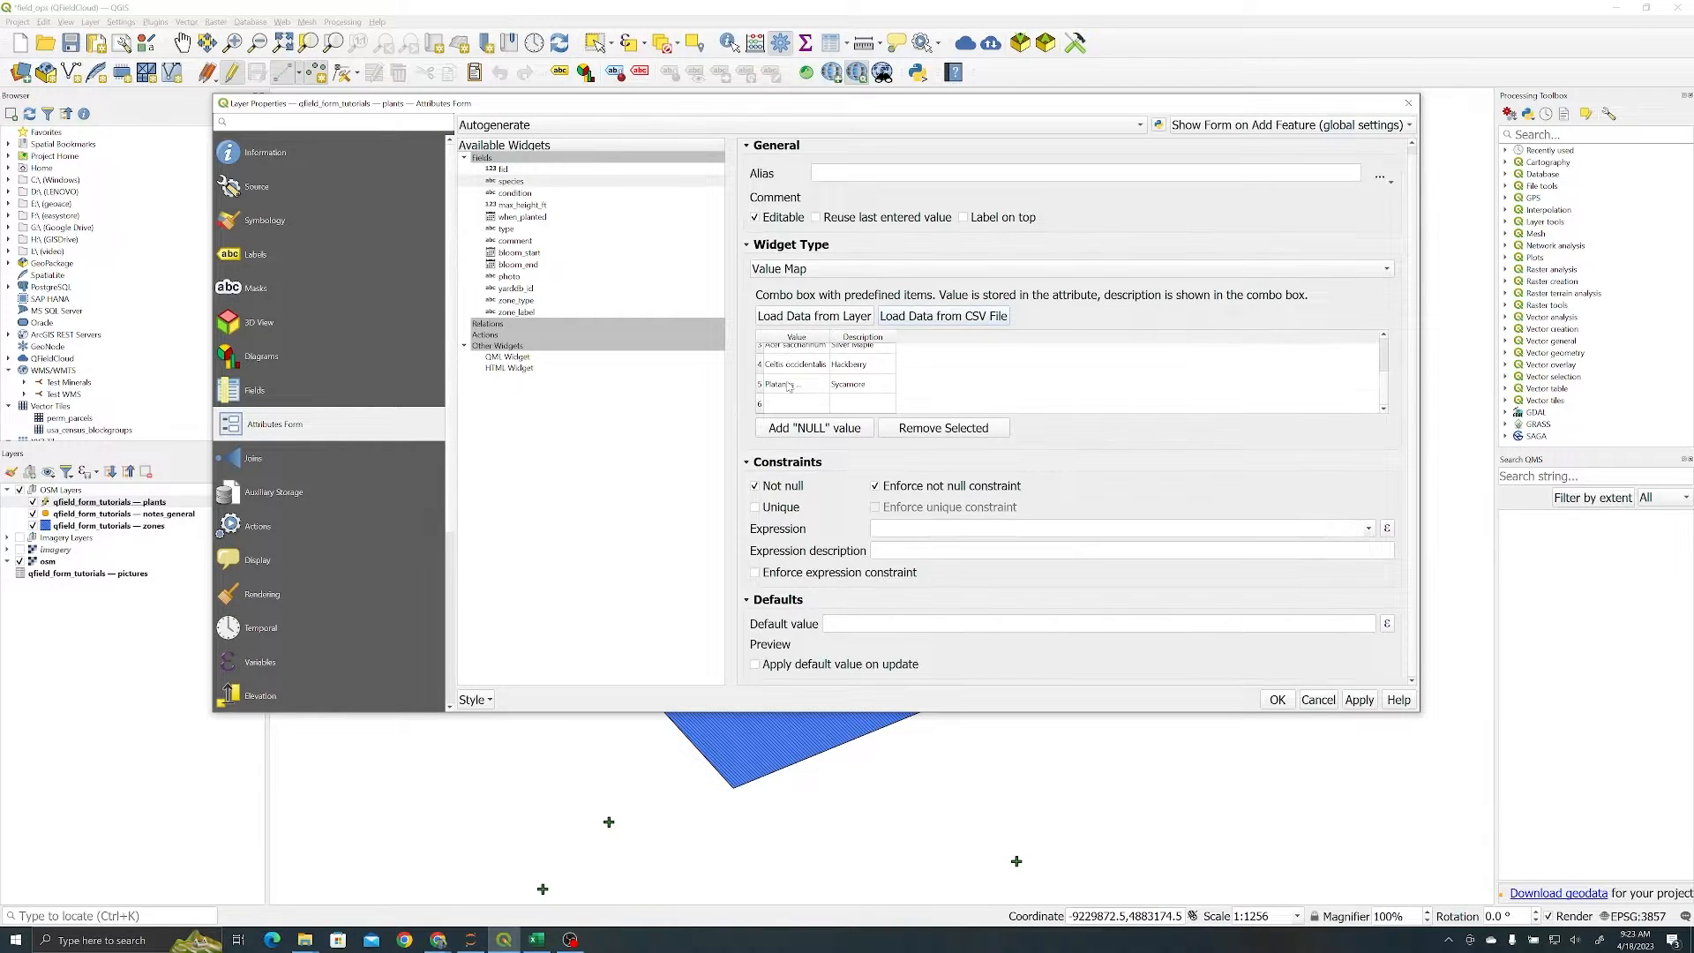
click(1277, 700)
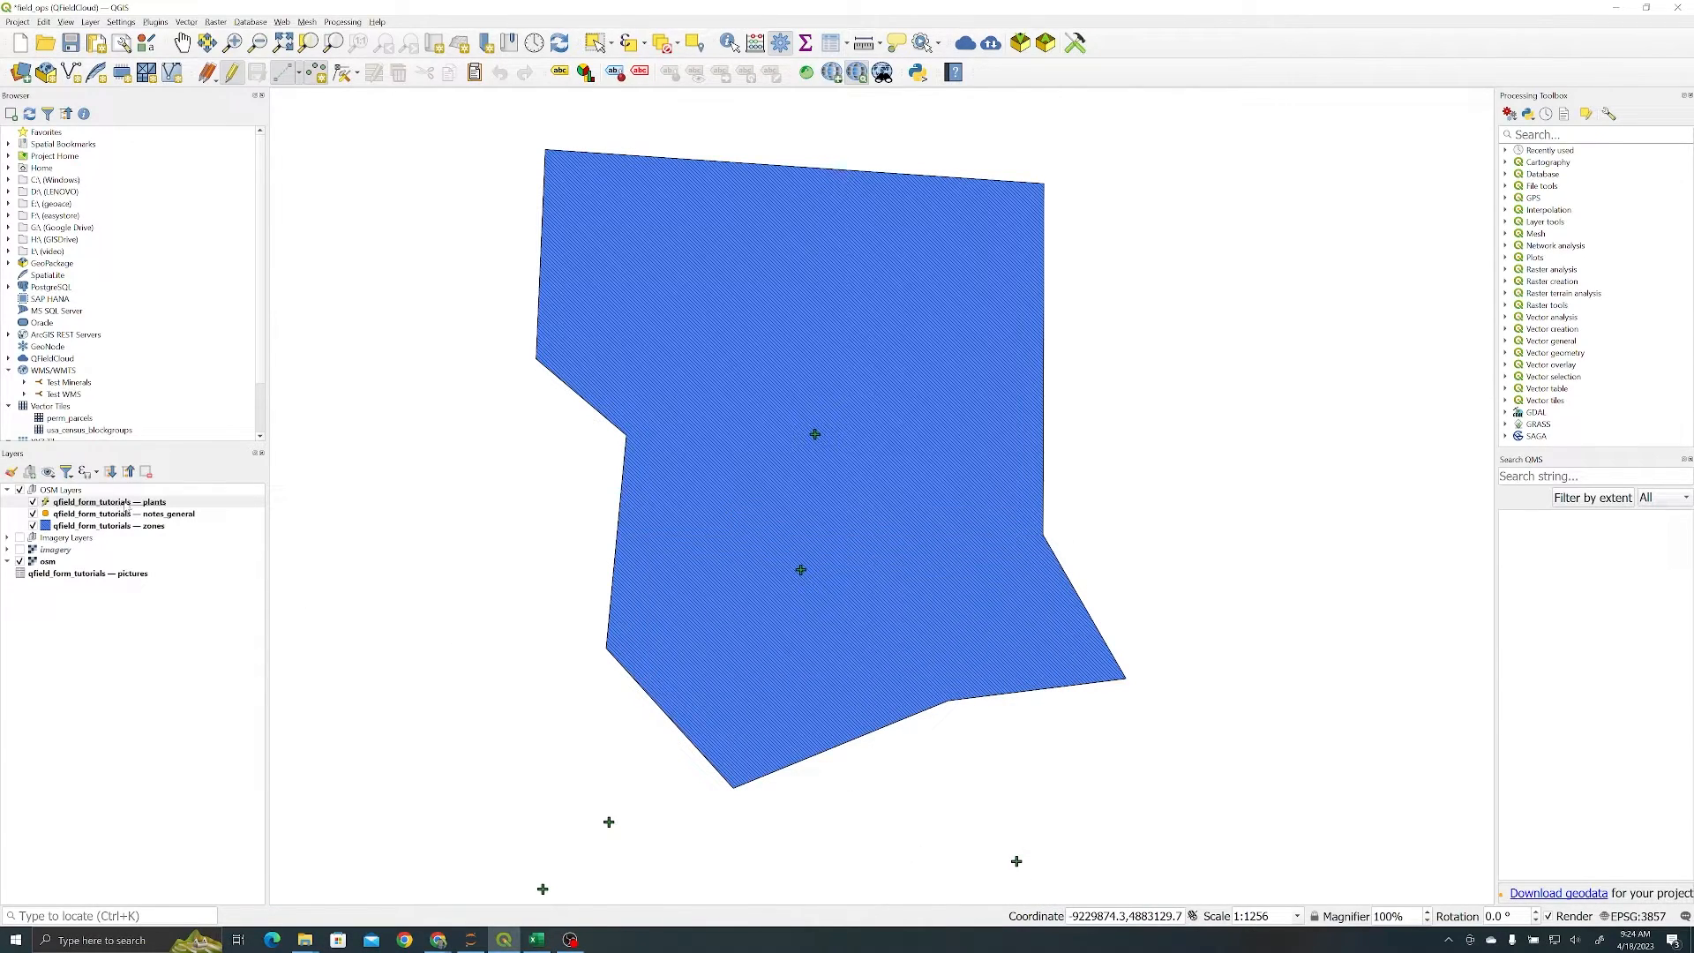
- Load the species Value Map from the zones layer, using label for values and descriptions
right_click(97, 501)
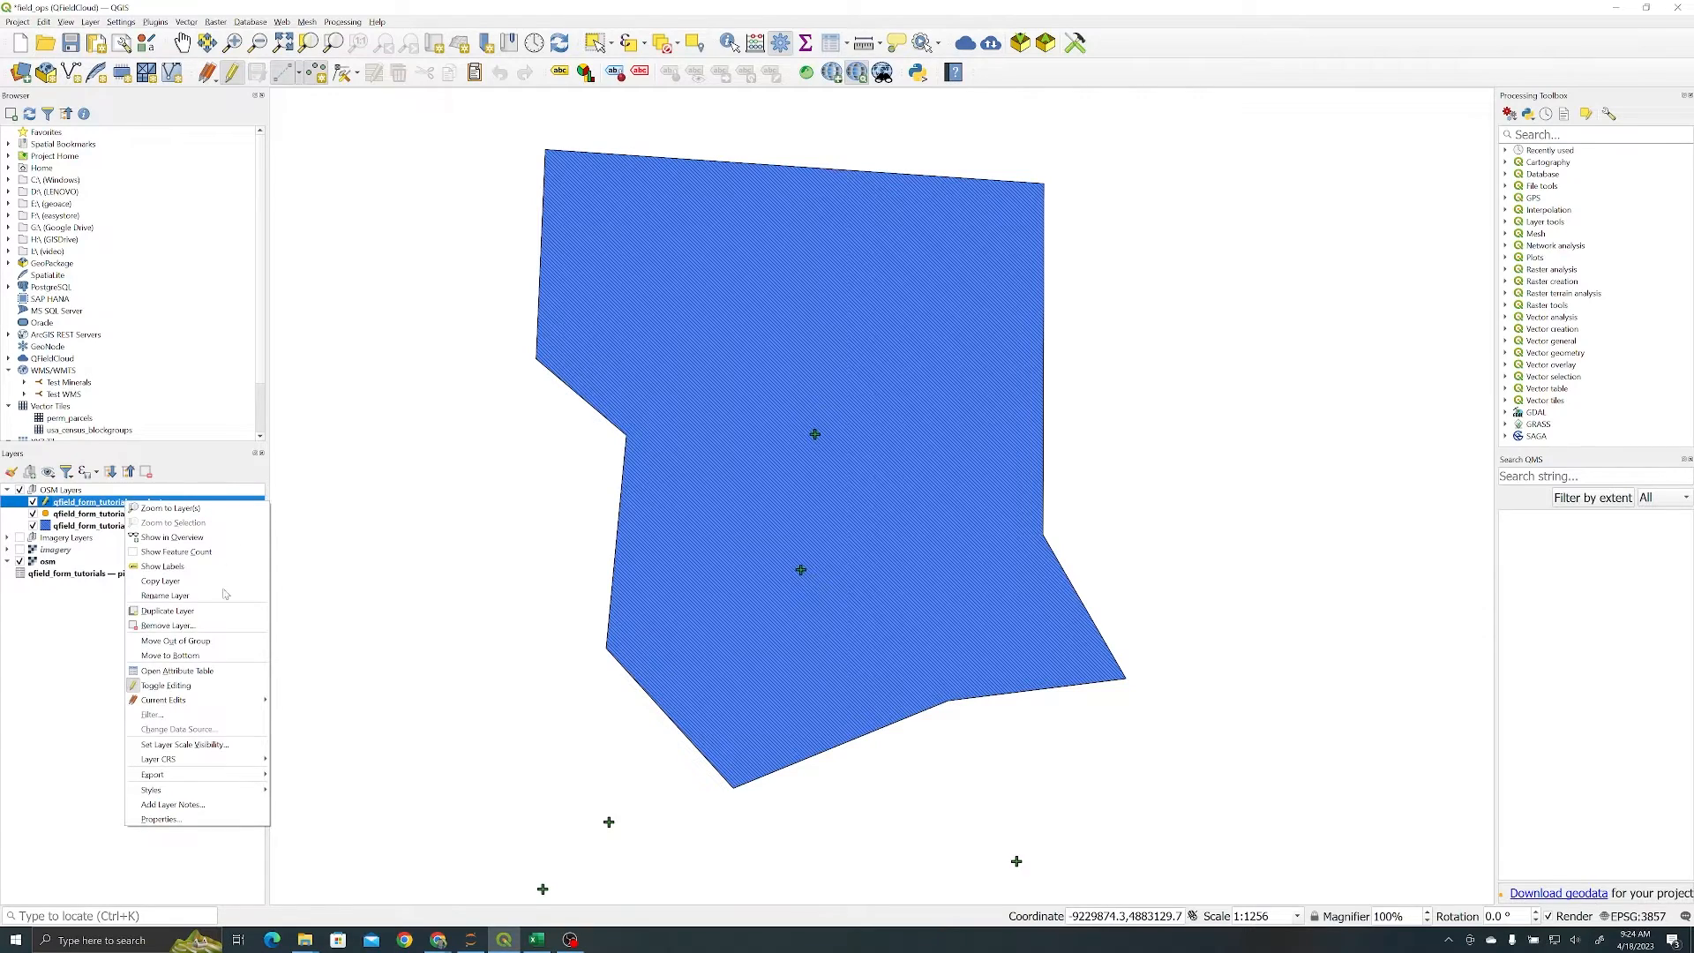
mouse_move(197, 789)
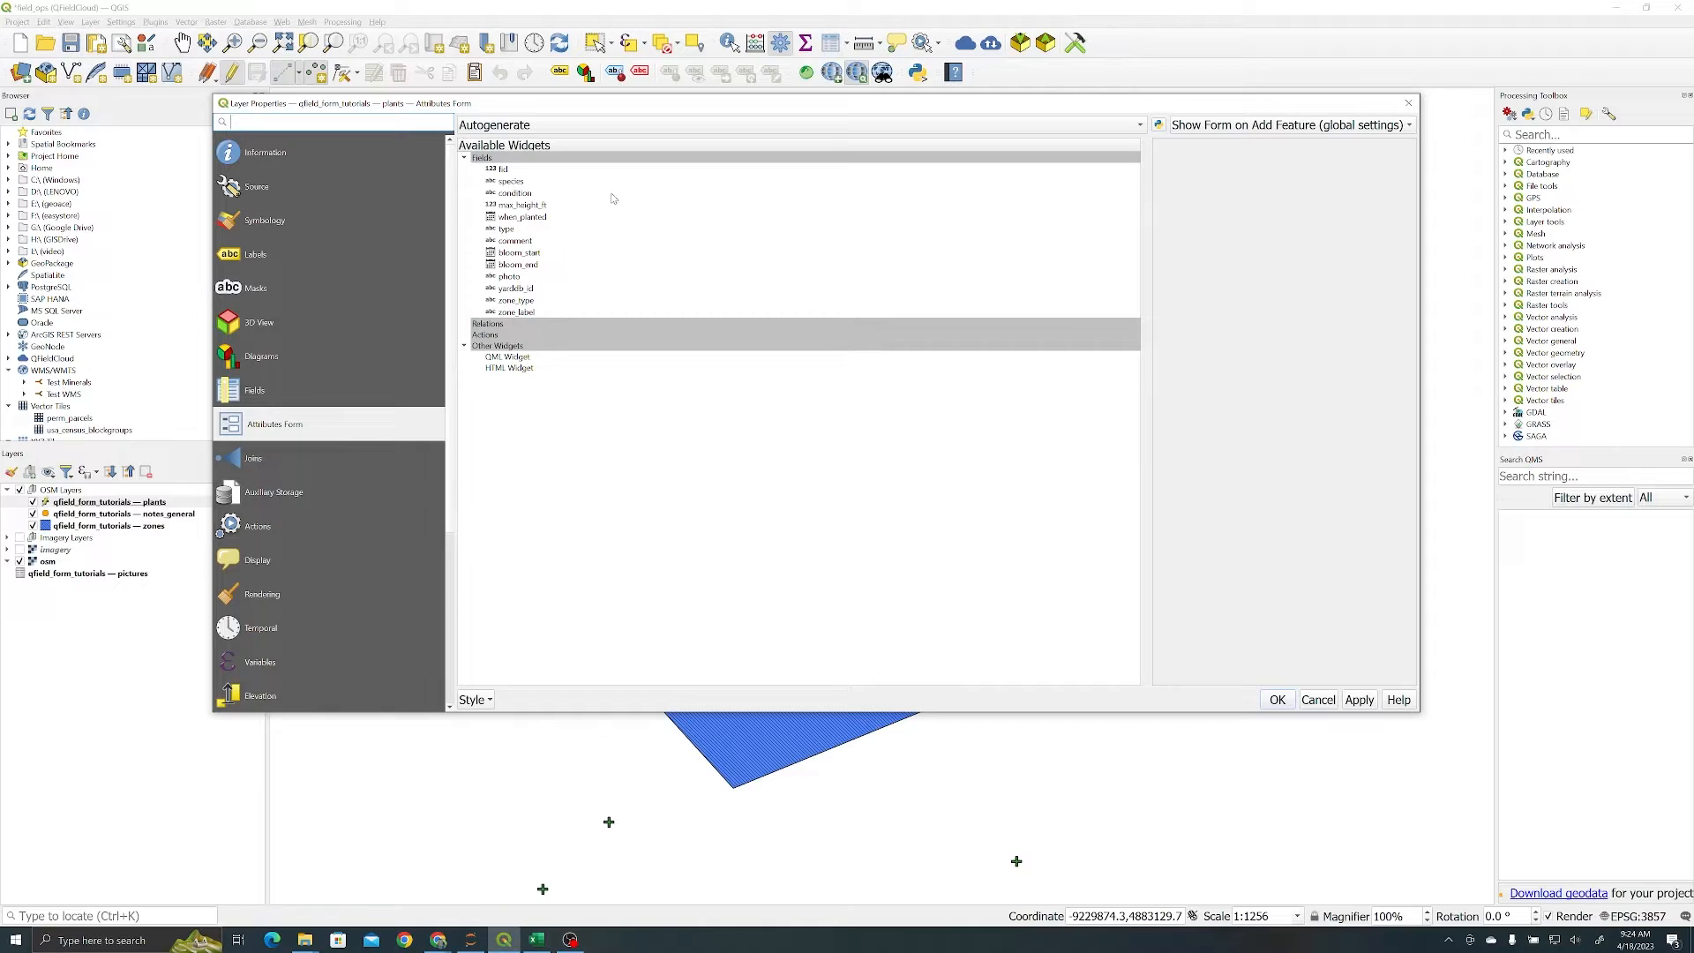
click(511, 181)
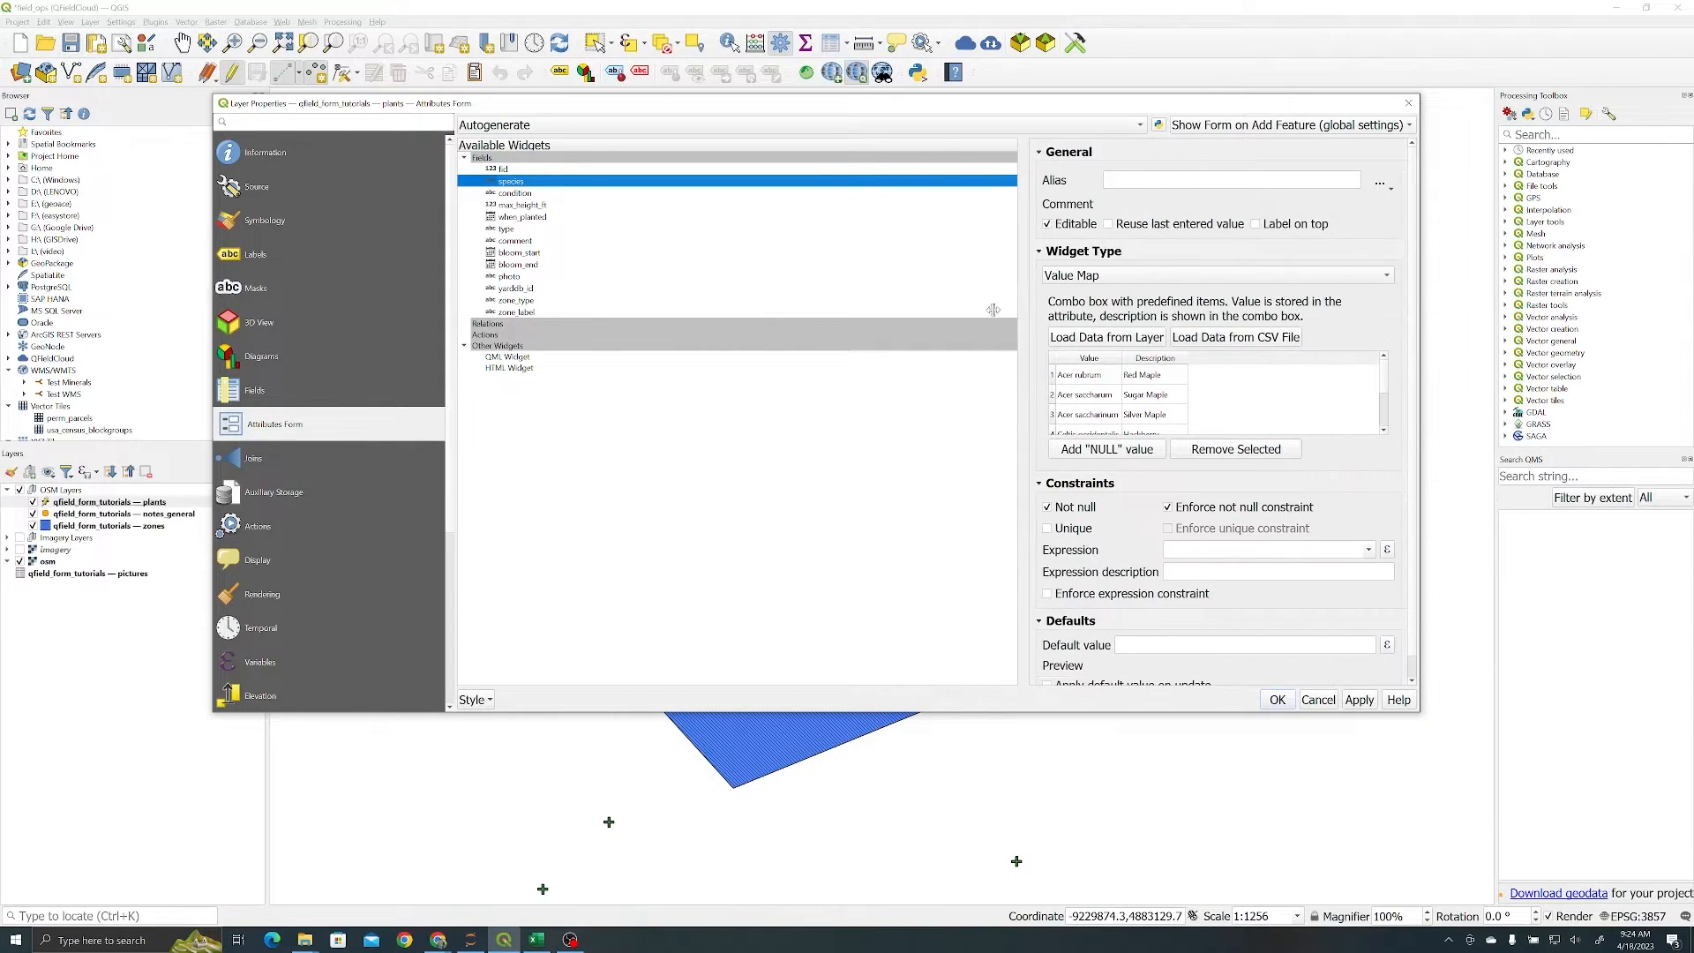
click(1106, 336)
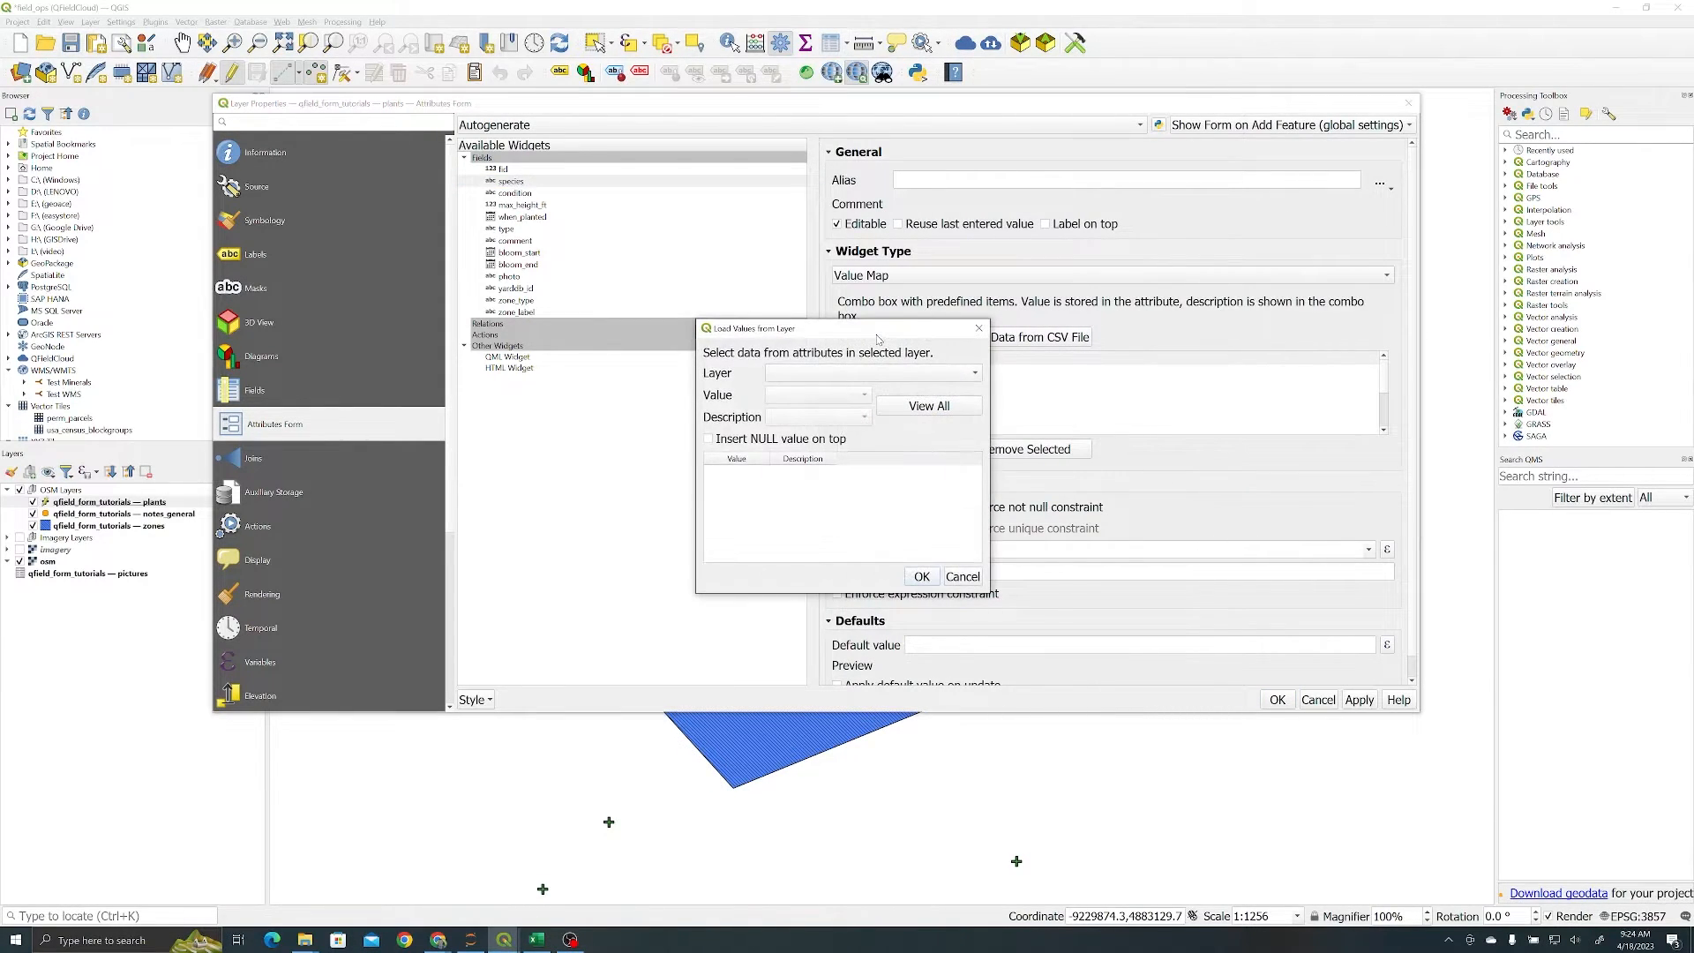
click(974, 373)
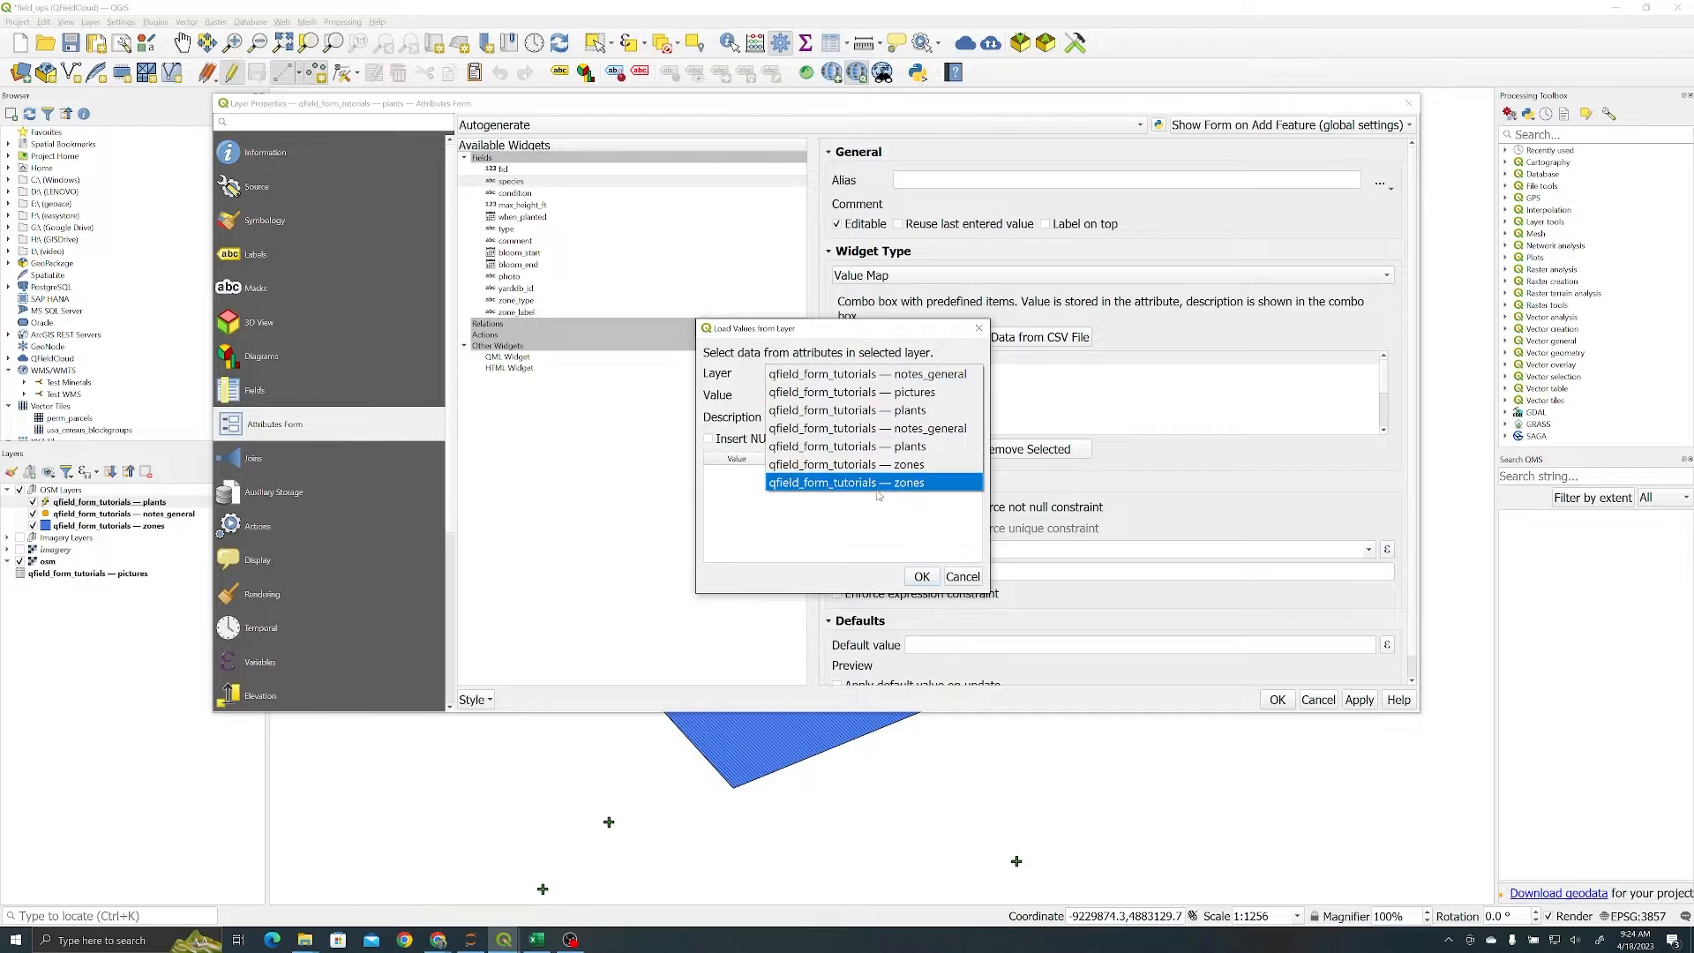
click(874, 464)
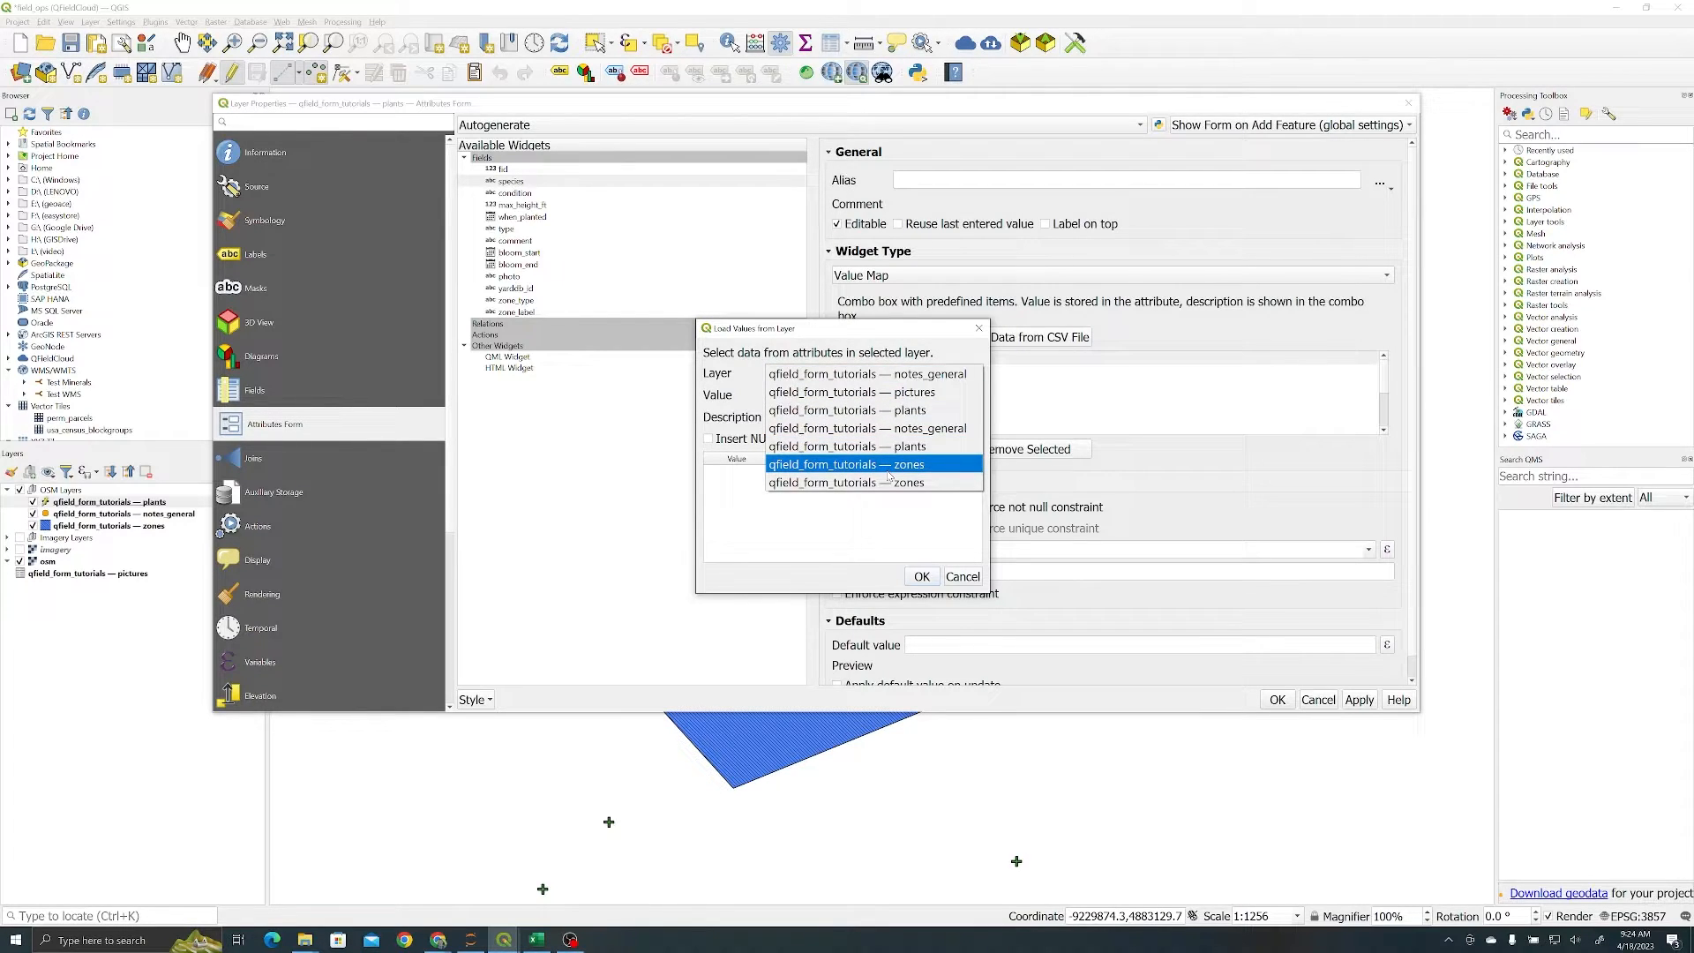
click(846, 463)
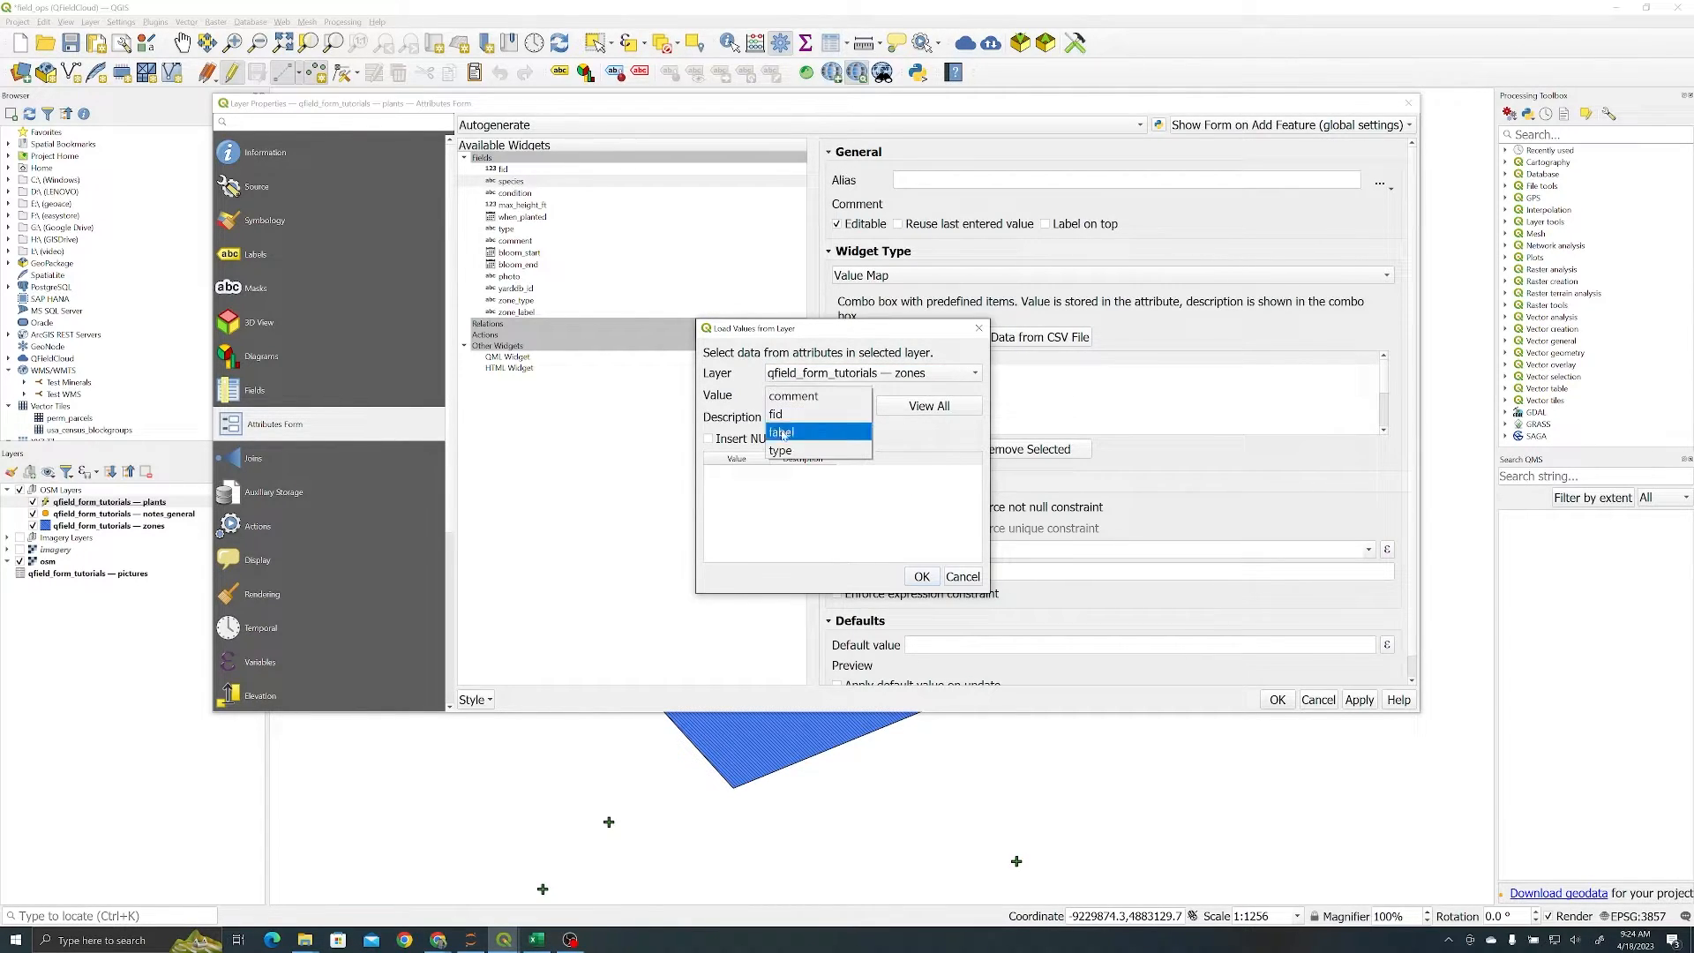
click(782, 431)
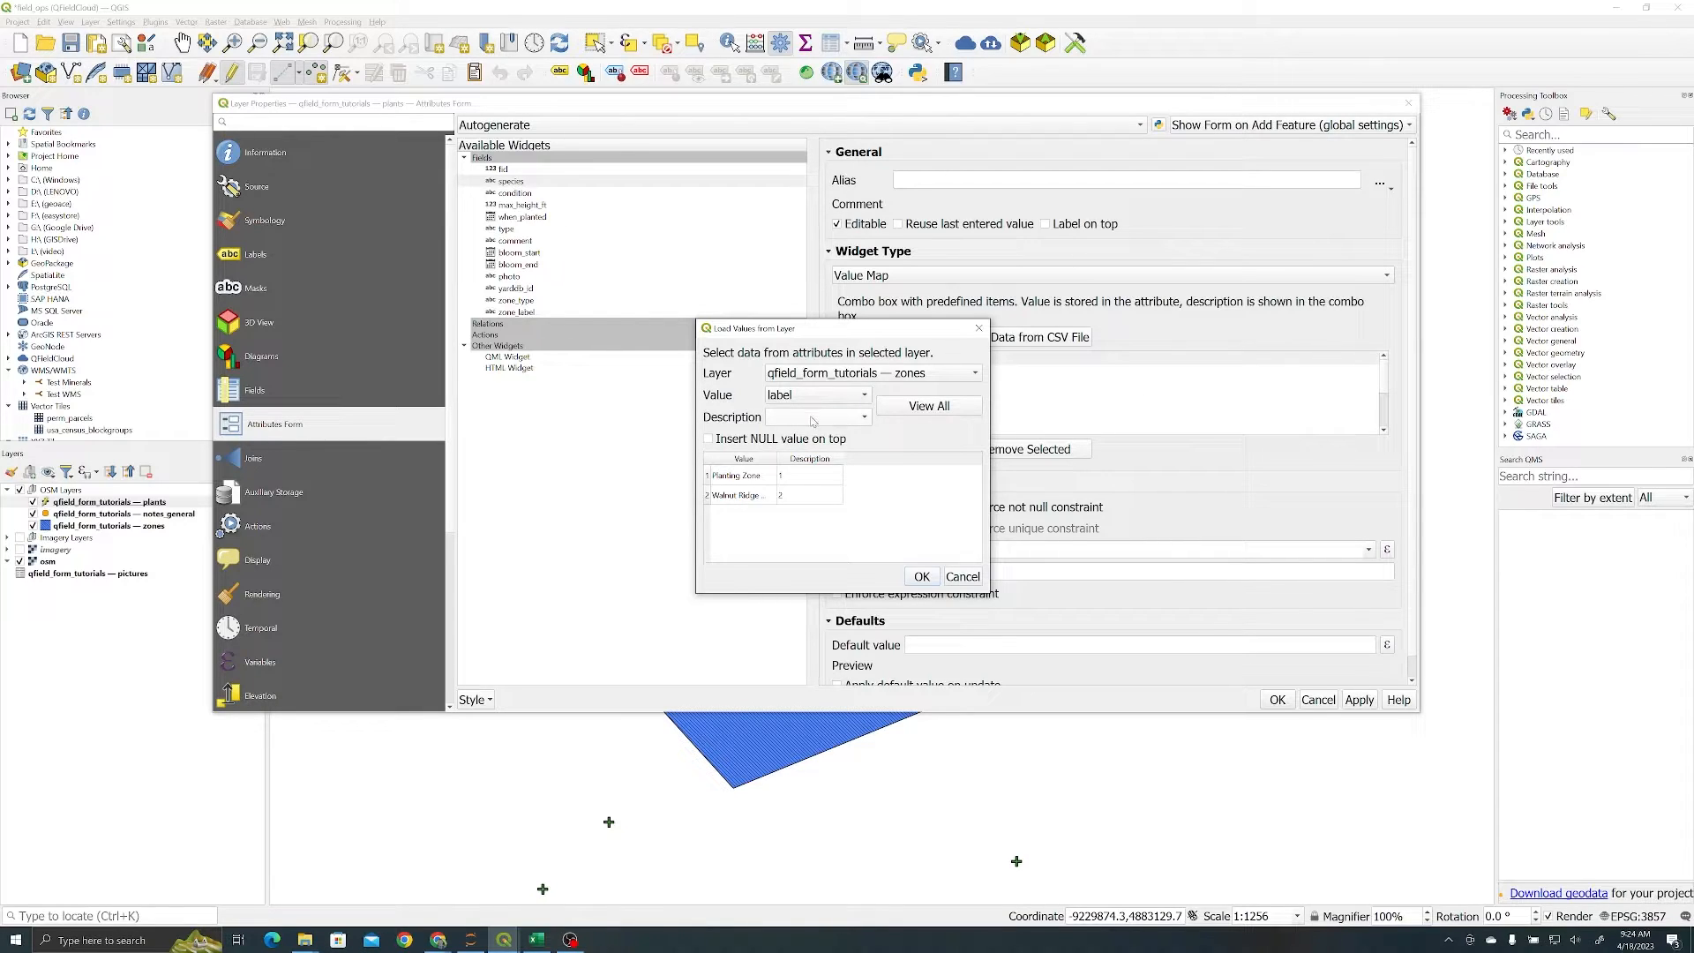
click(858, 417)
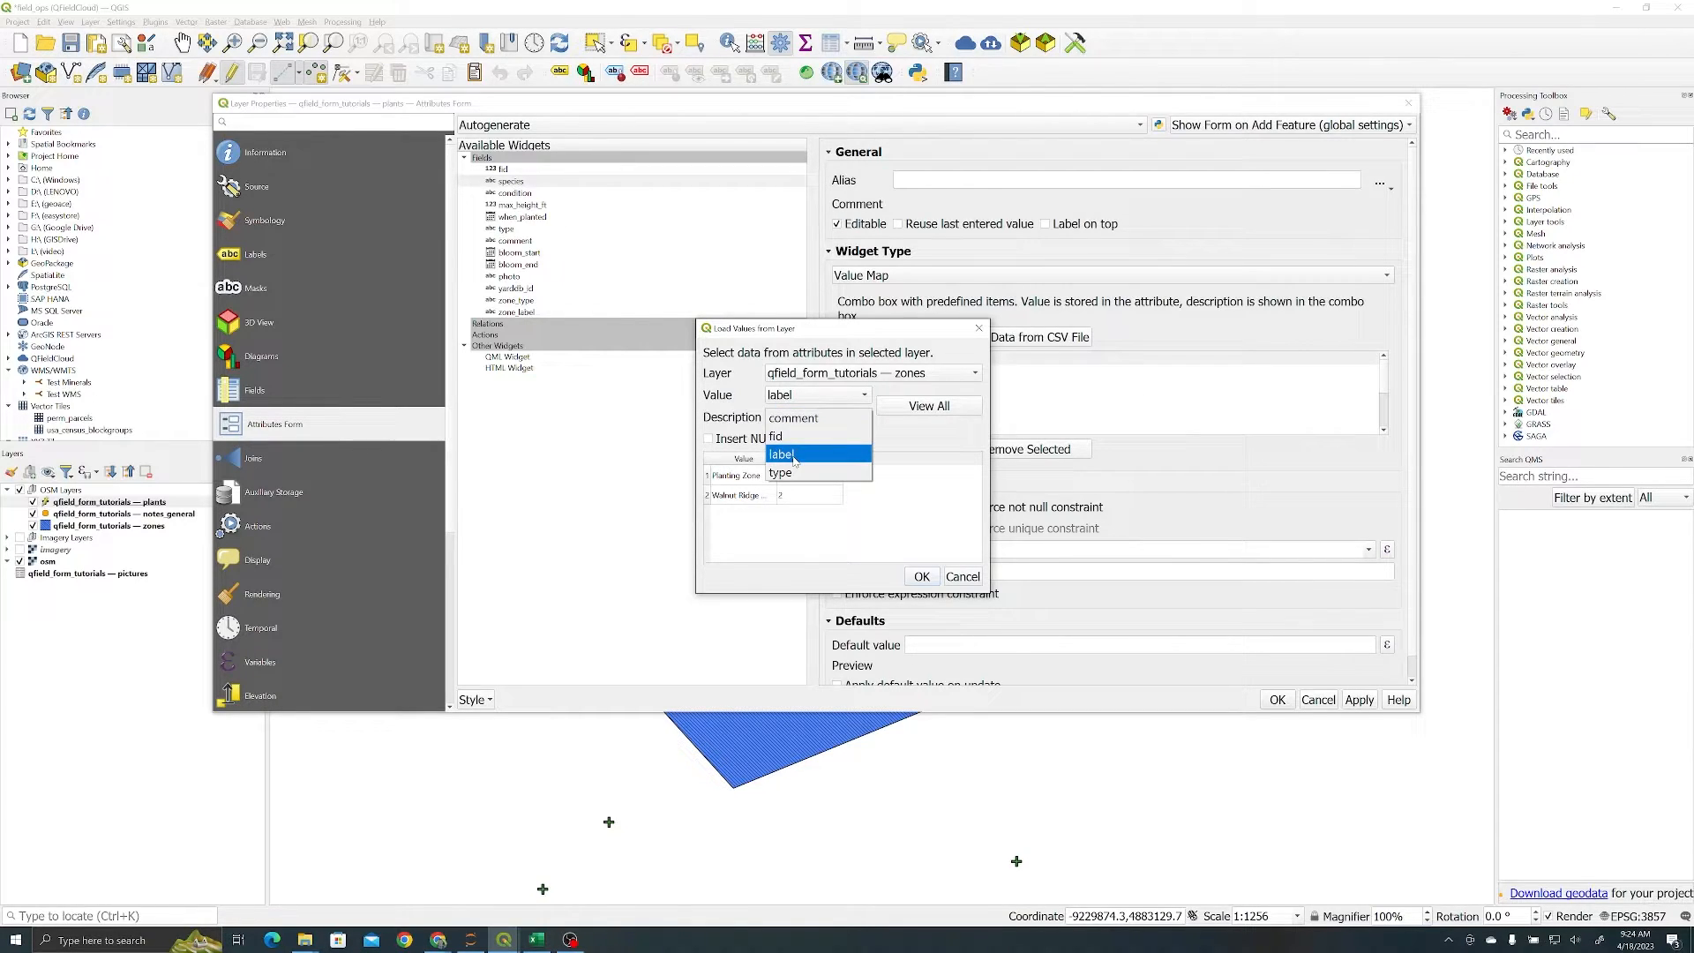
click(783, 453)
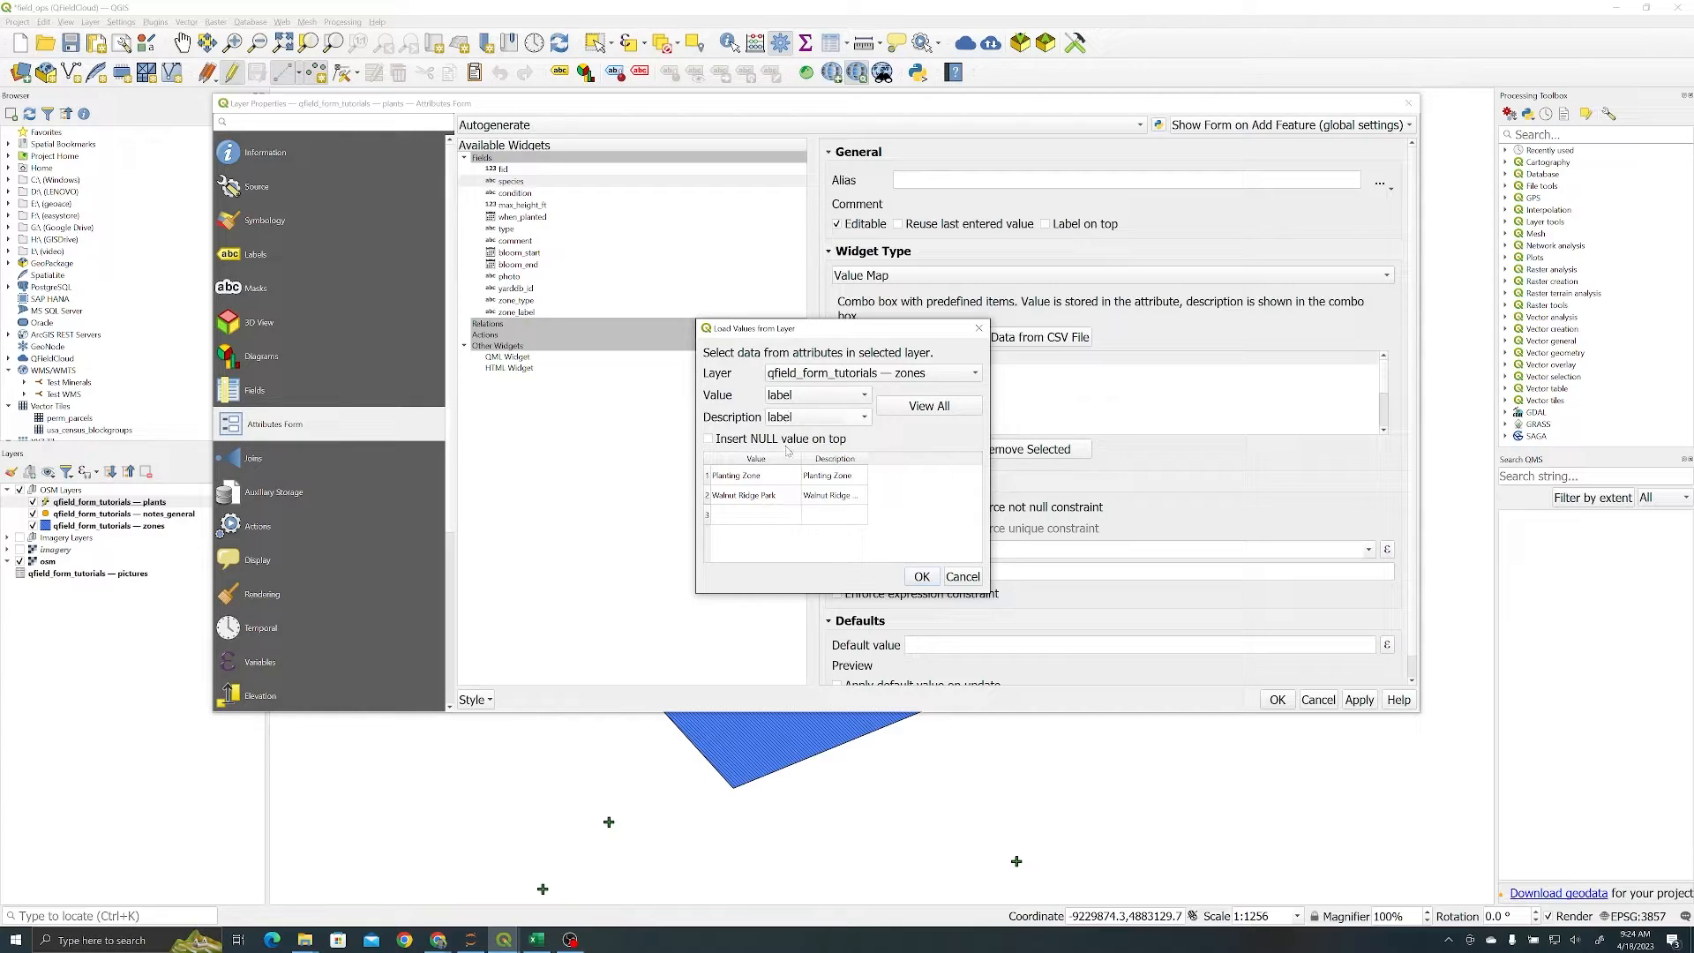
mouse_move(867, 465)
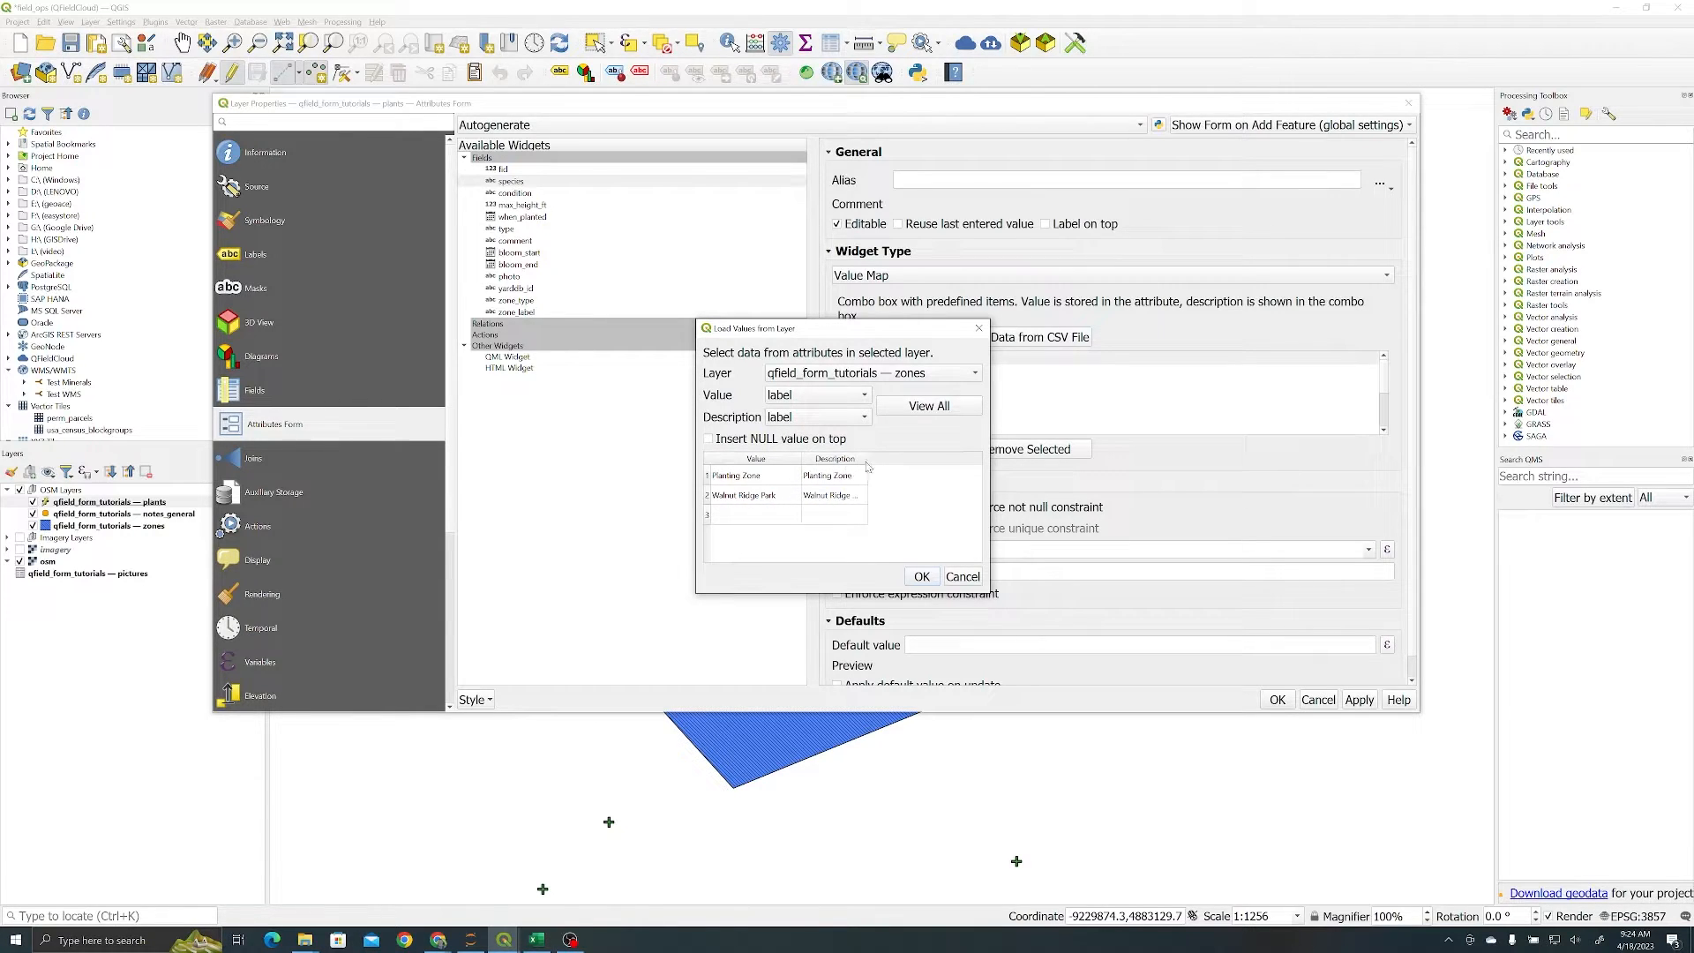
click(833, 475)
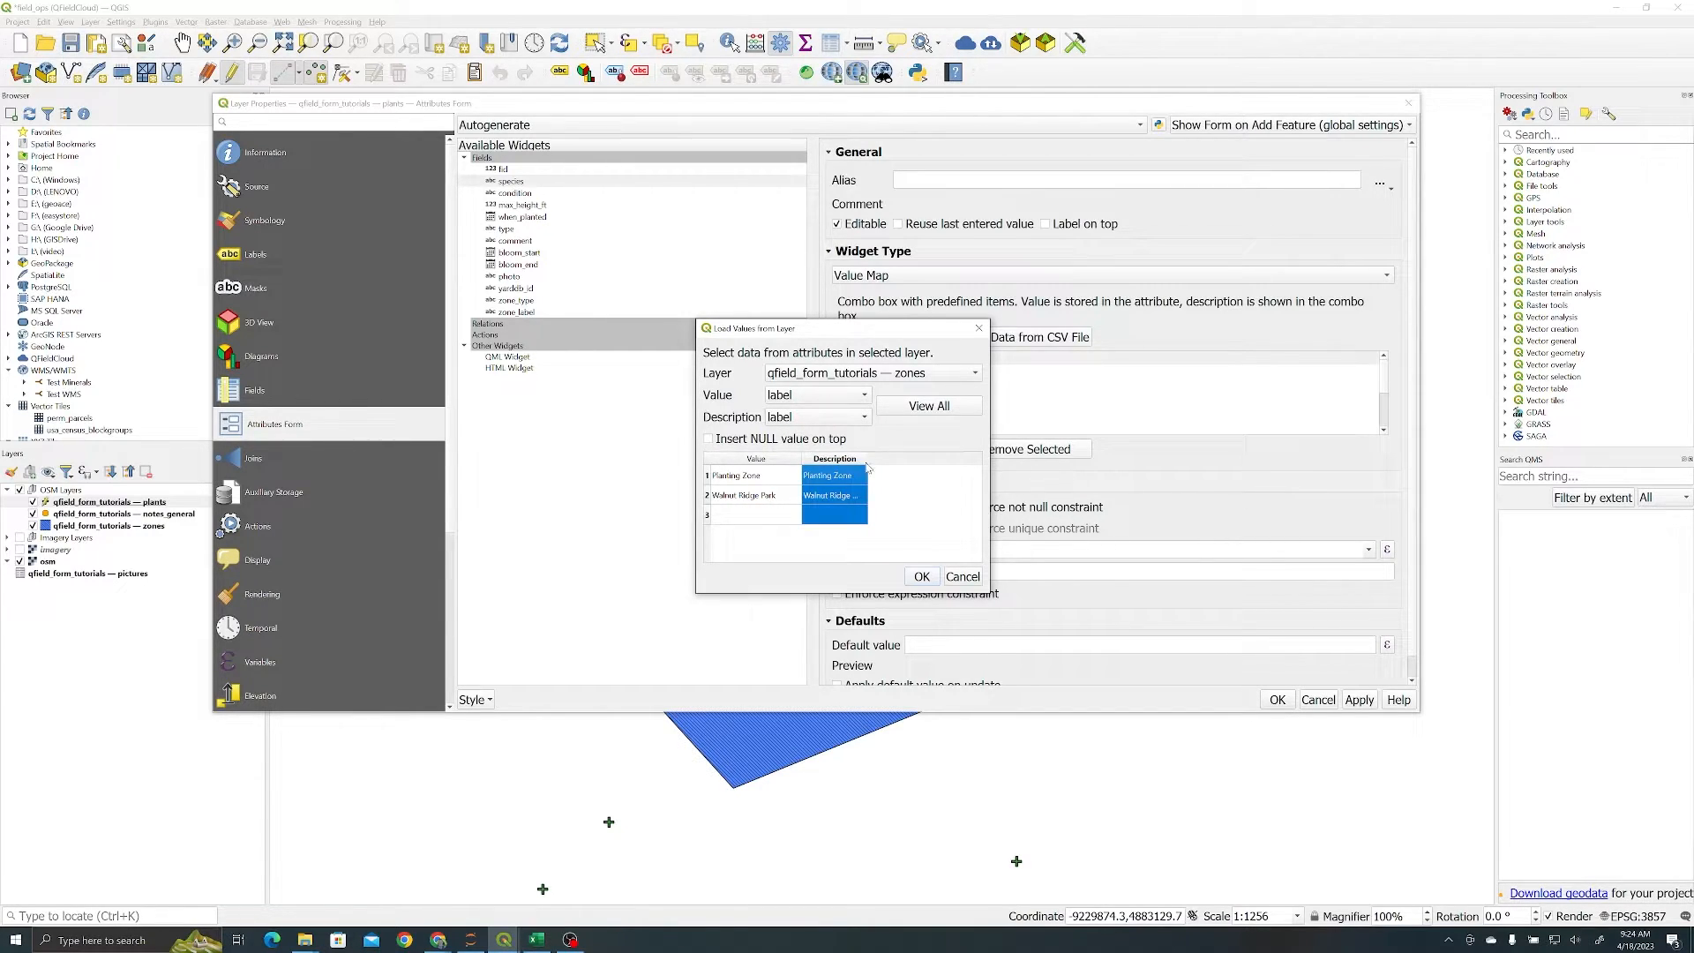
click(921, 576)
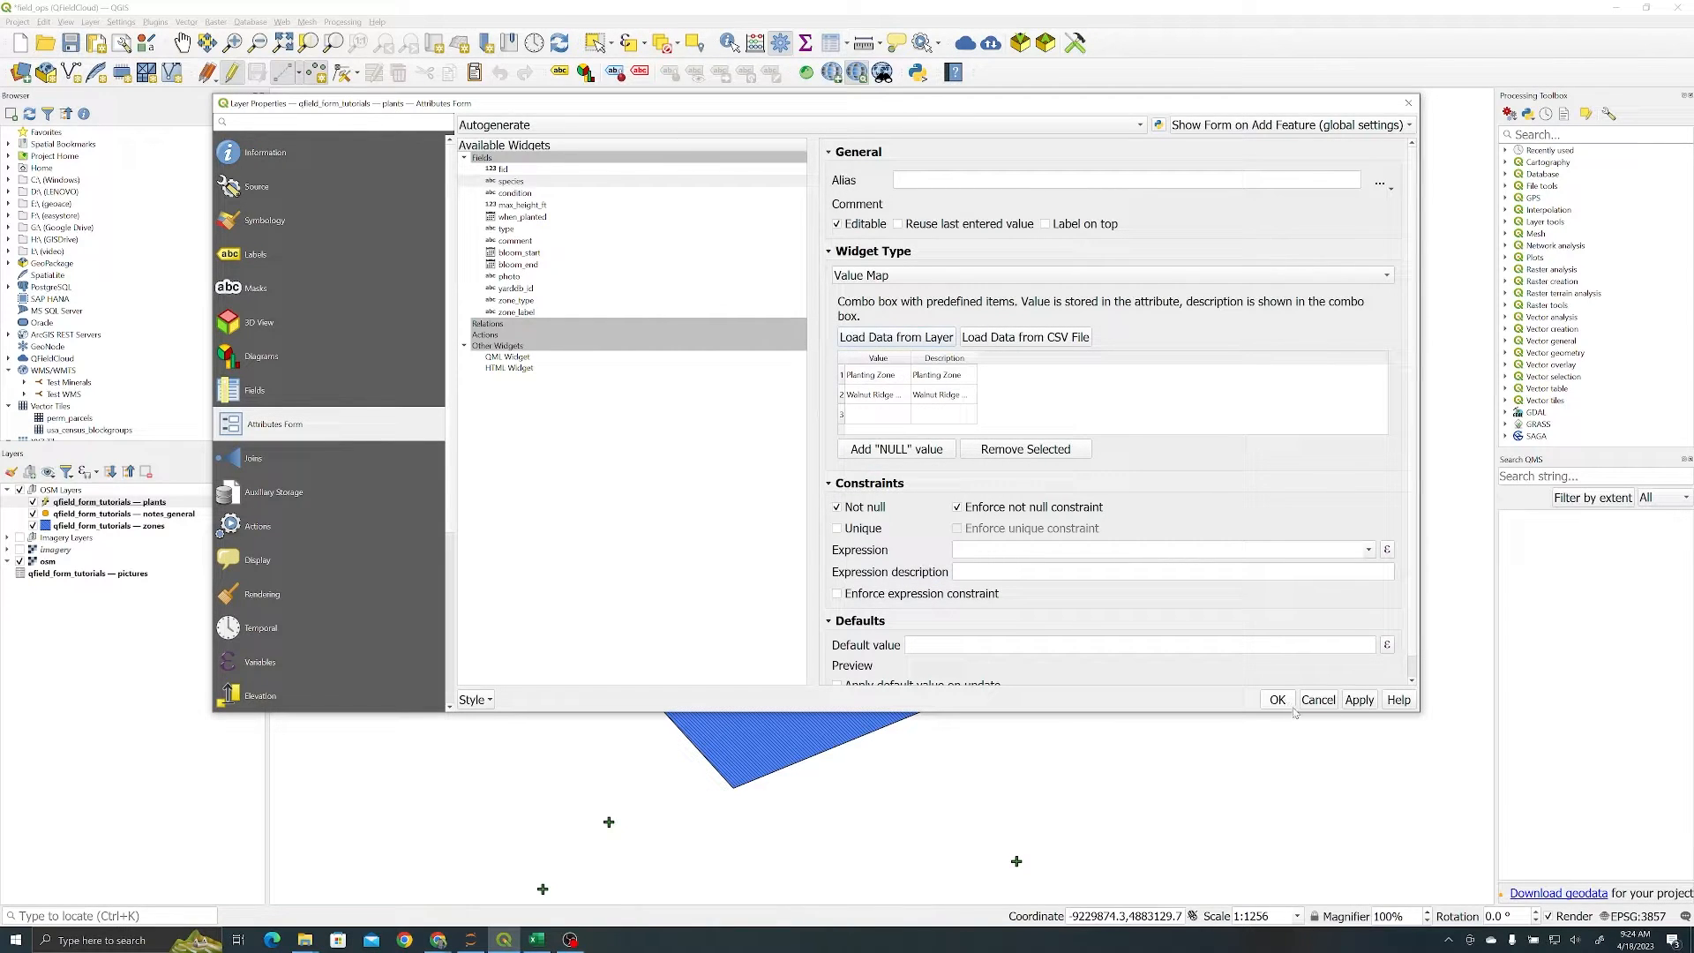
- Apply the zone-label Value Map, cancel a test plant form in the park, select plants
click(1276, 699)
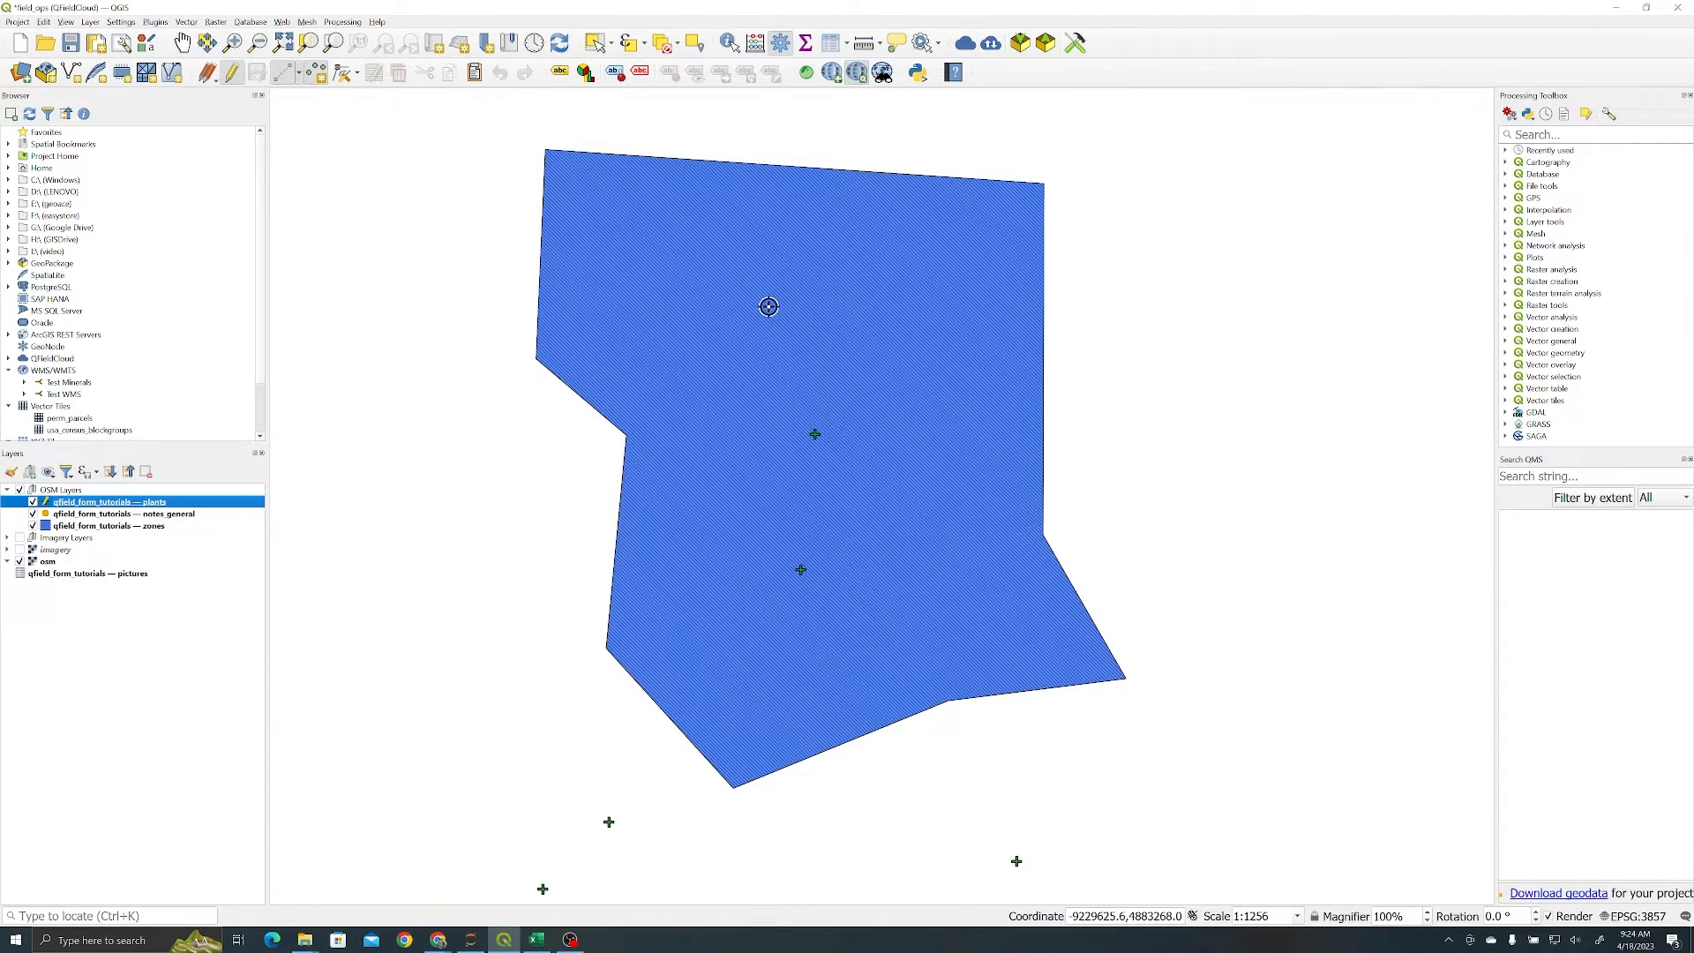
click(767, 306)
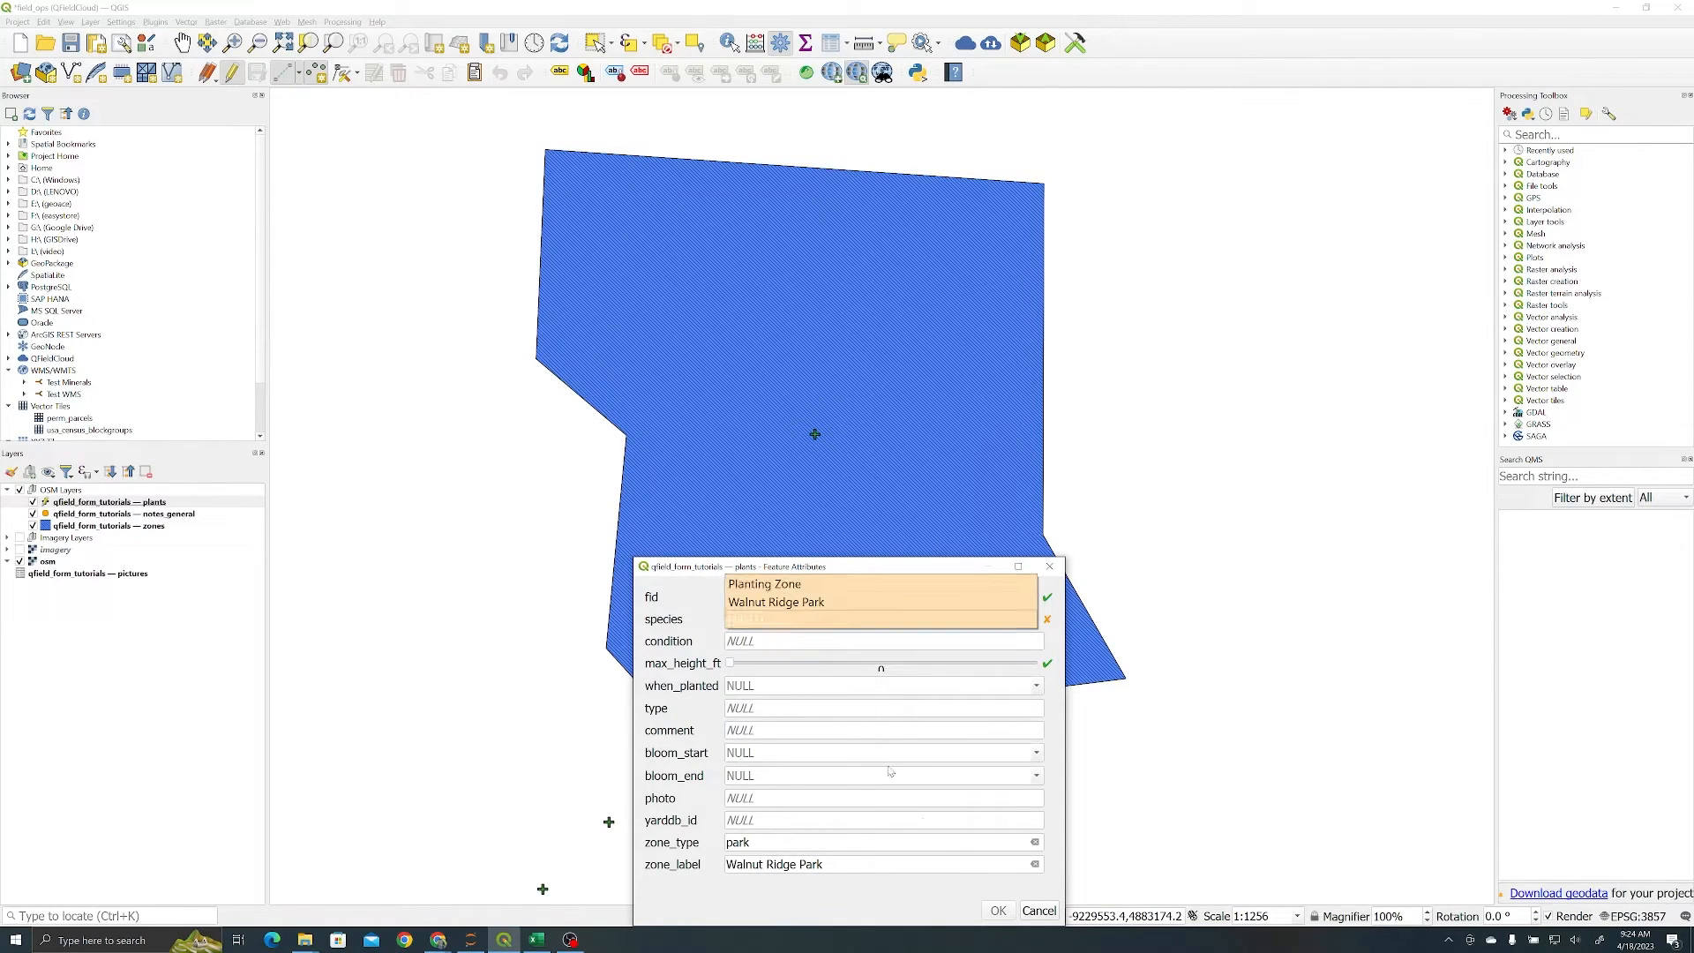
click(998, 910)
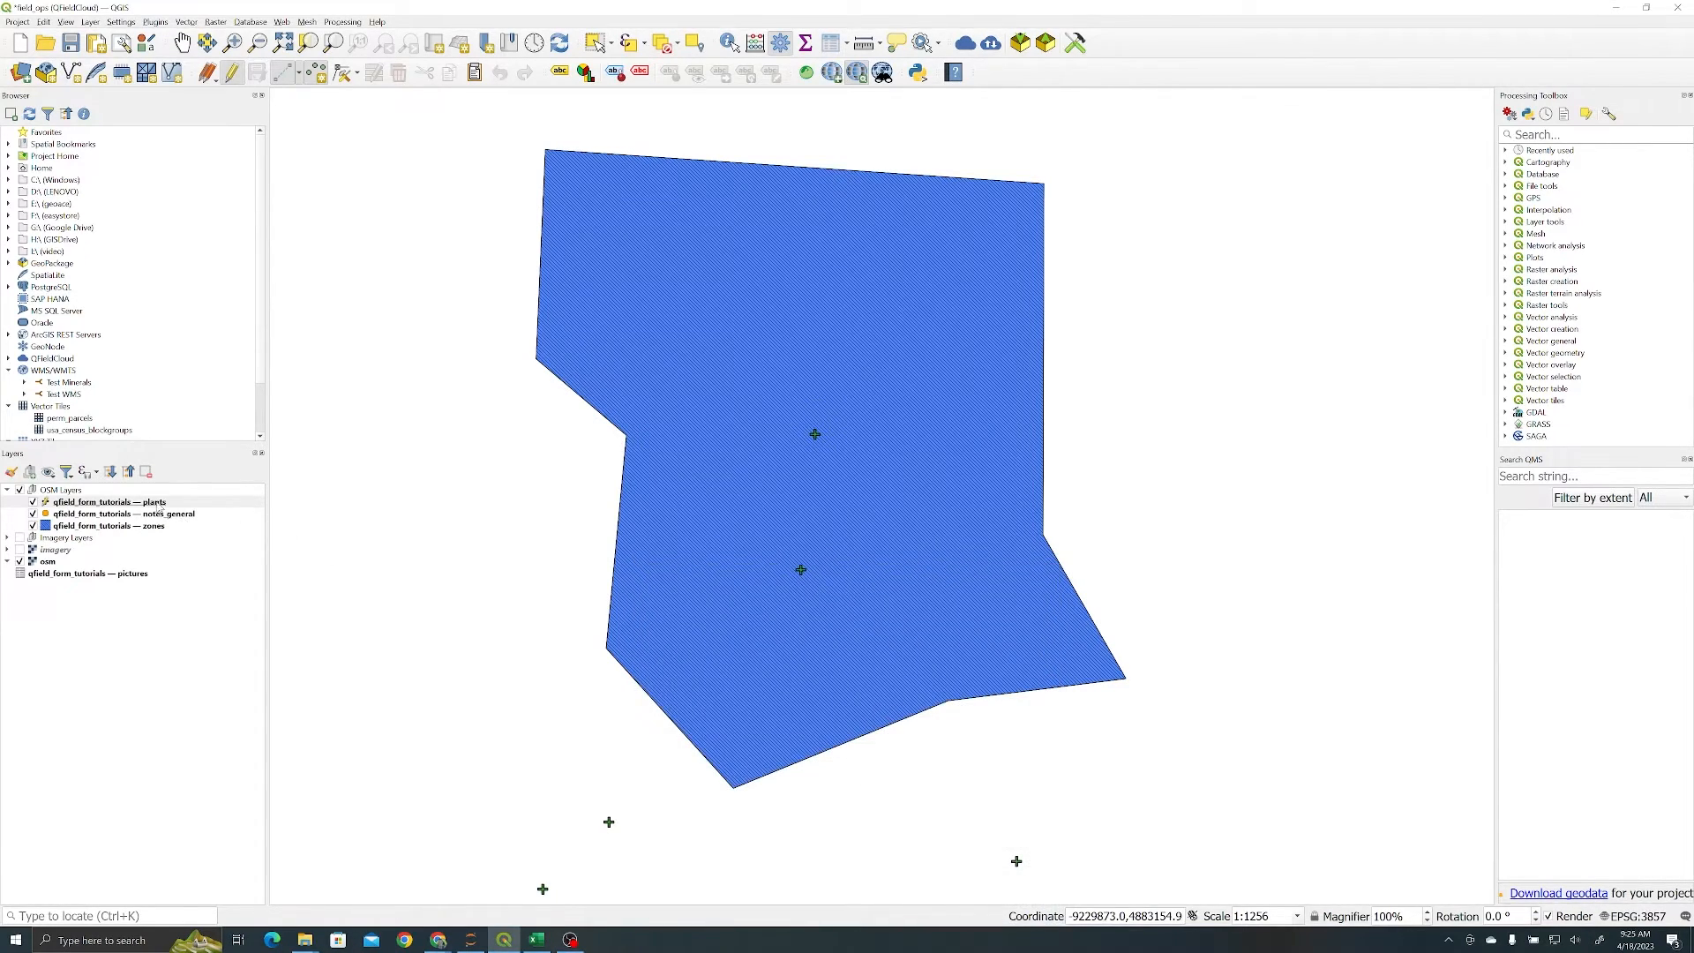
click(105, 501)
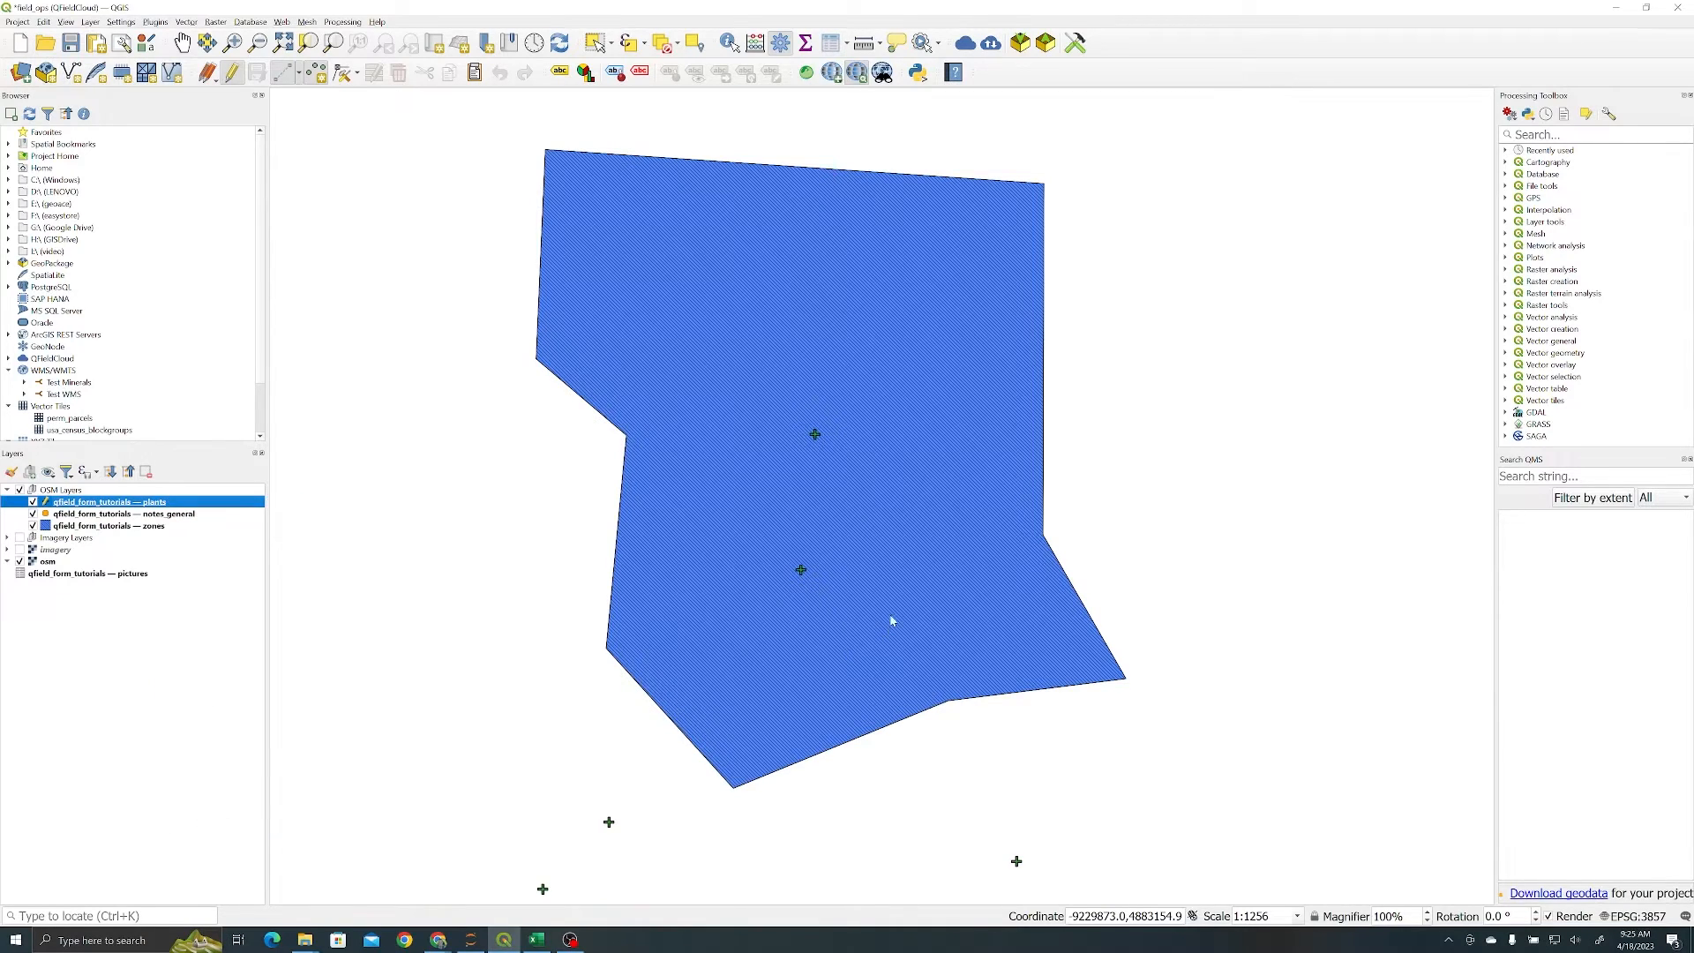
- Reopen the species field settings and browse Downloads to load Value Map data from CSV
double_click(110, 501)
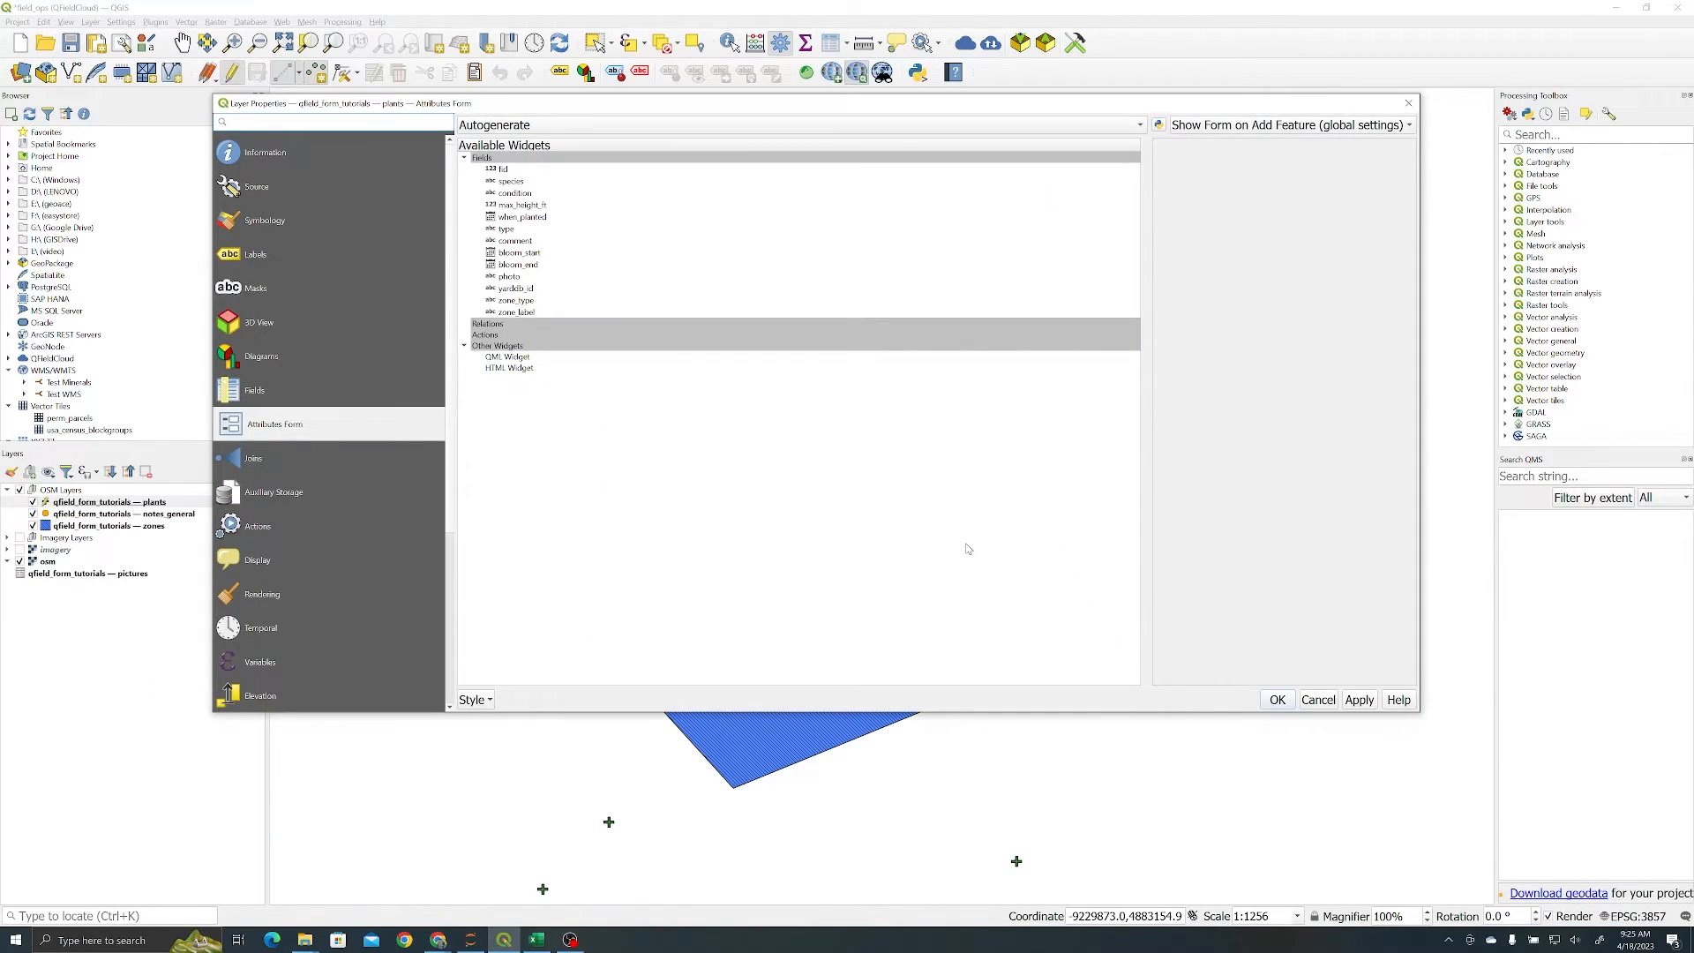
click(511, 181)
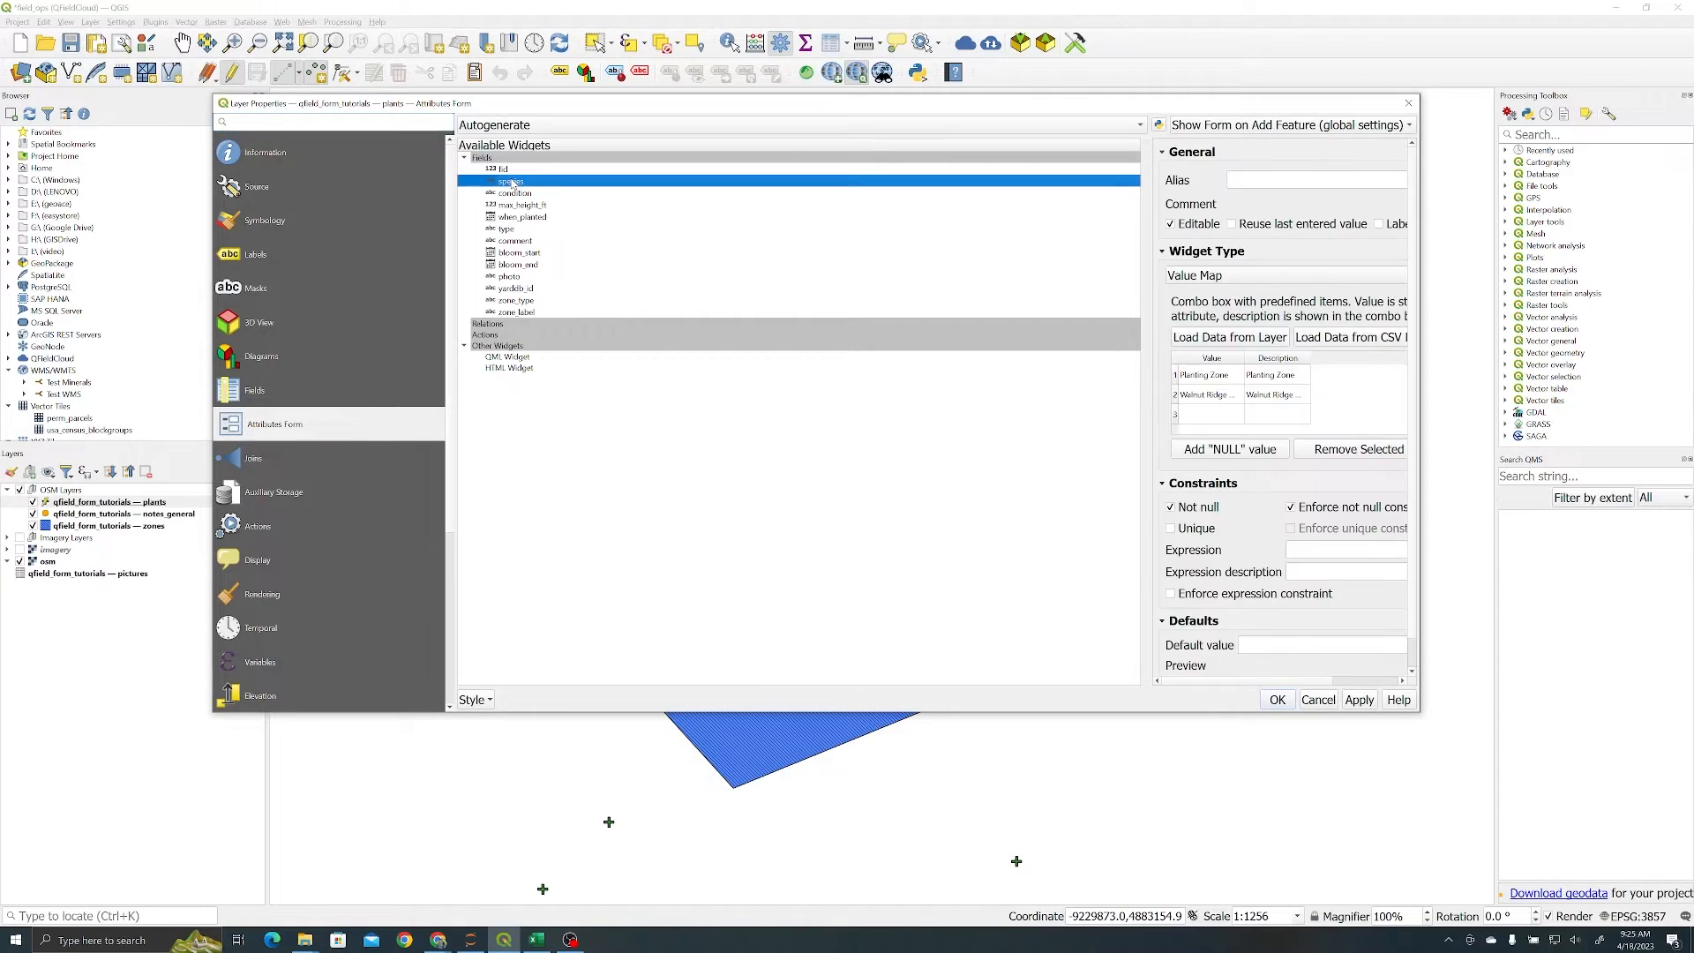
click(1348, 337)
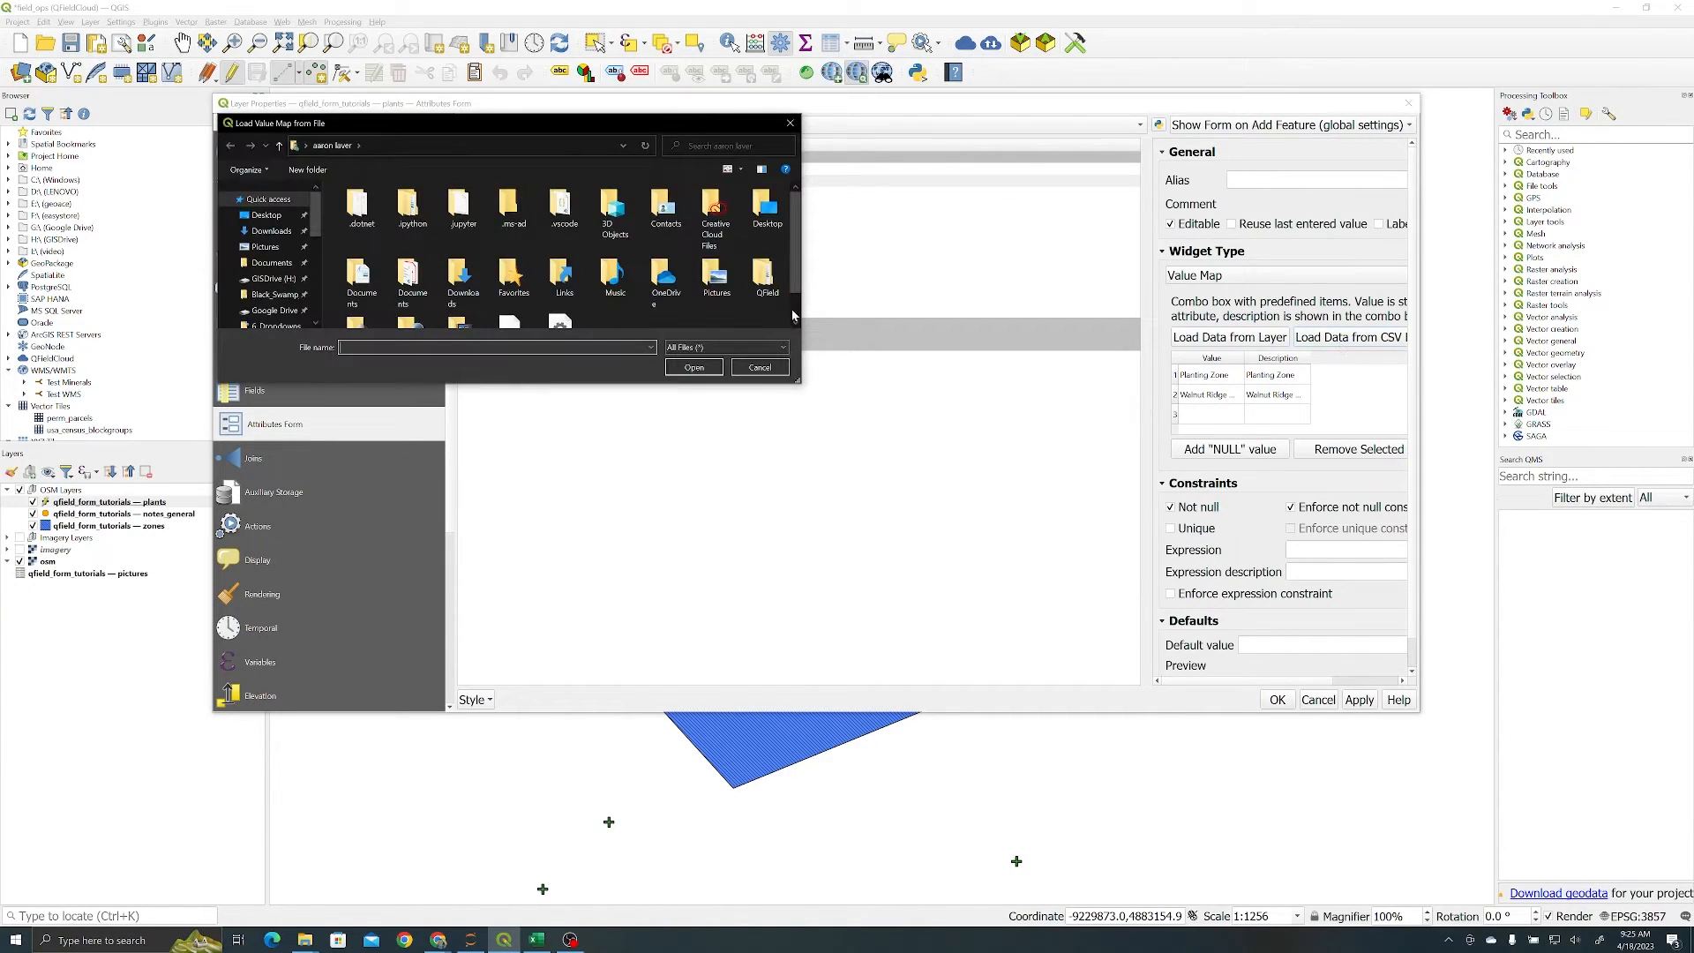
click(270, 230)
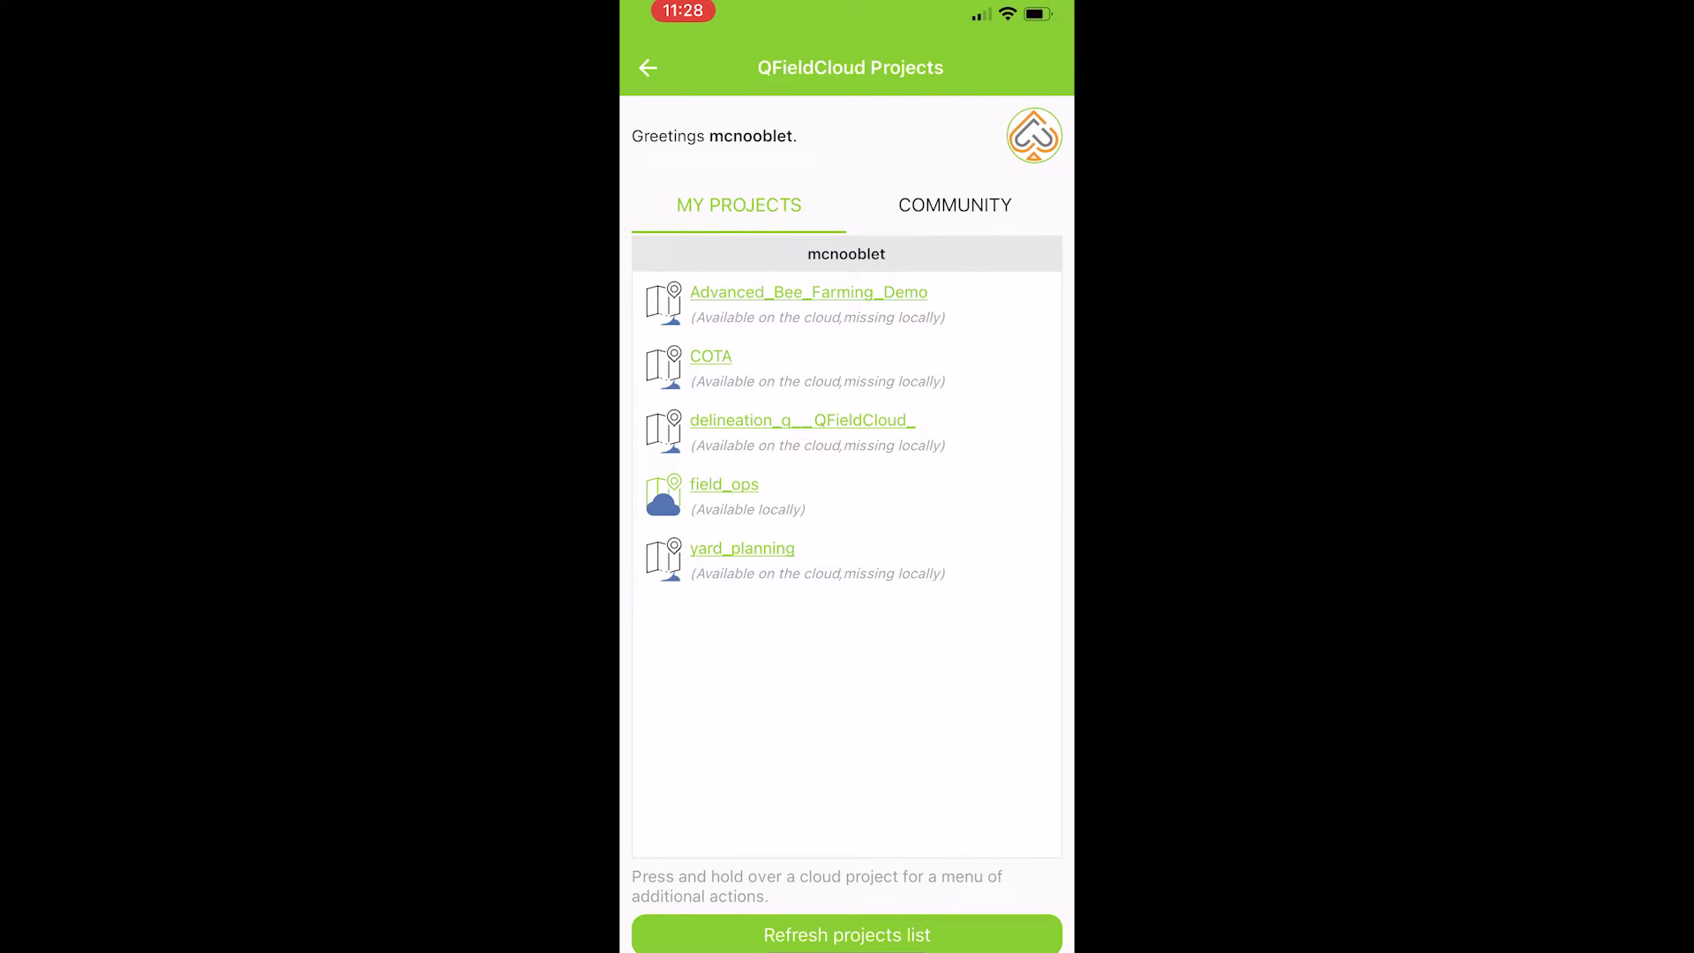
- Open field_ops in QField and add a plants point at the map centre
click(724, 483)
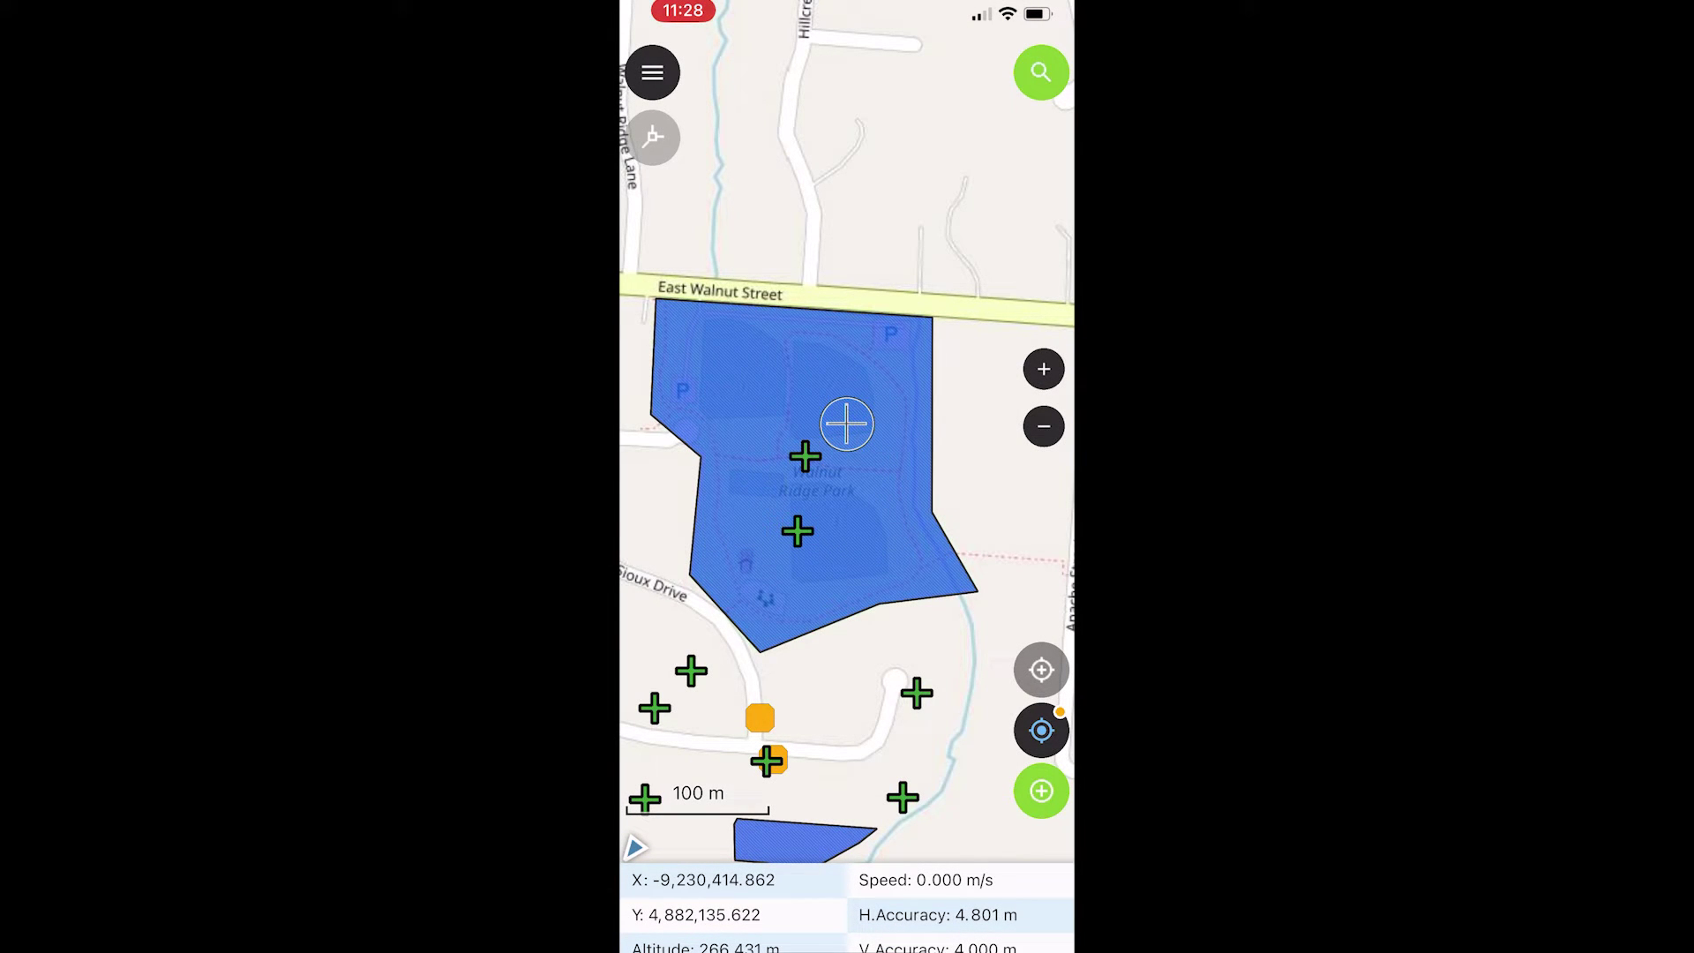
click(653, 71)
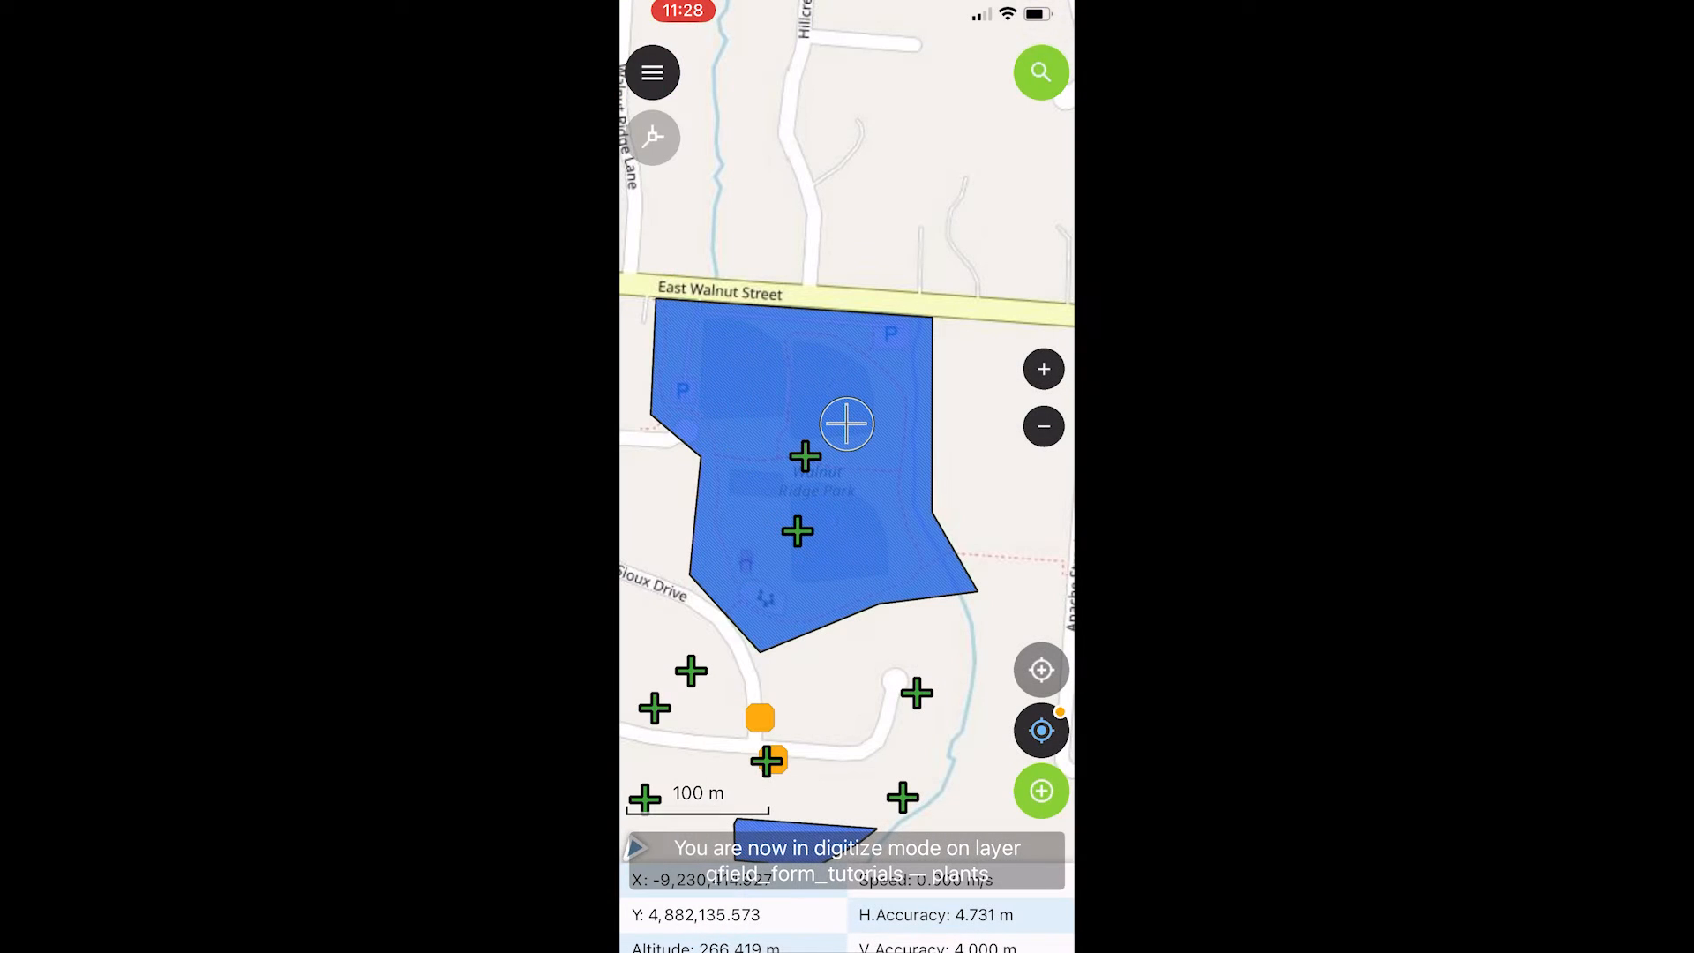
click(1041, 791)
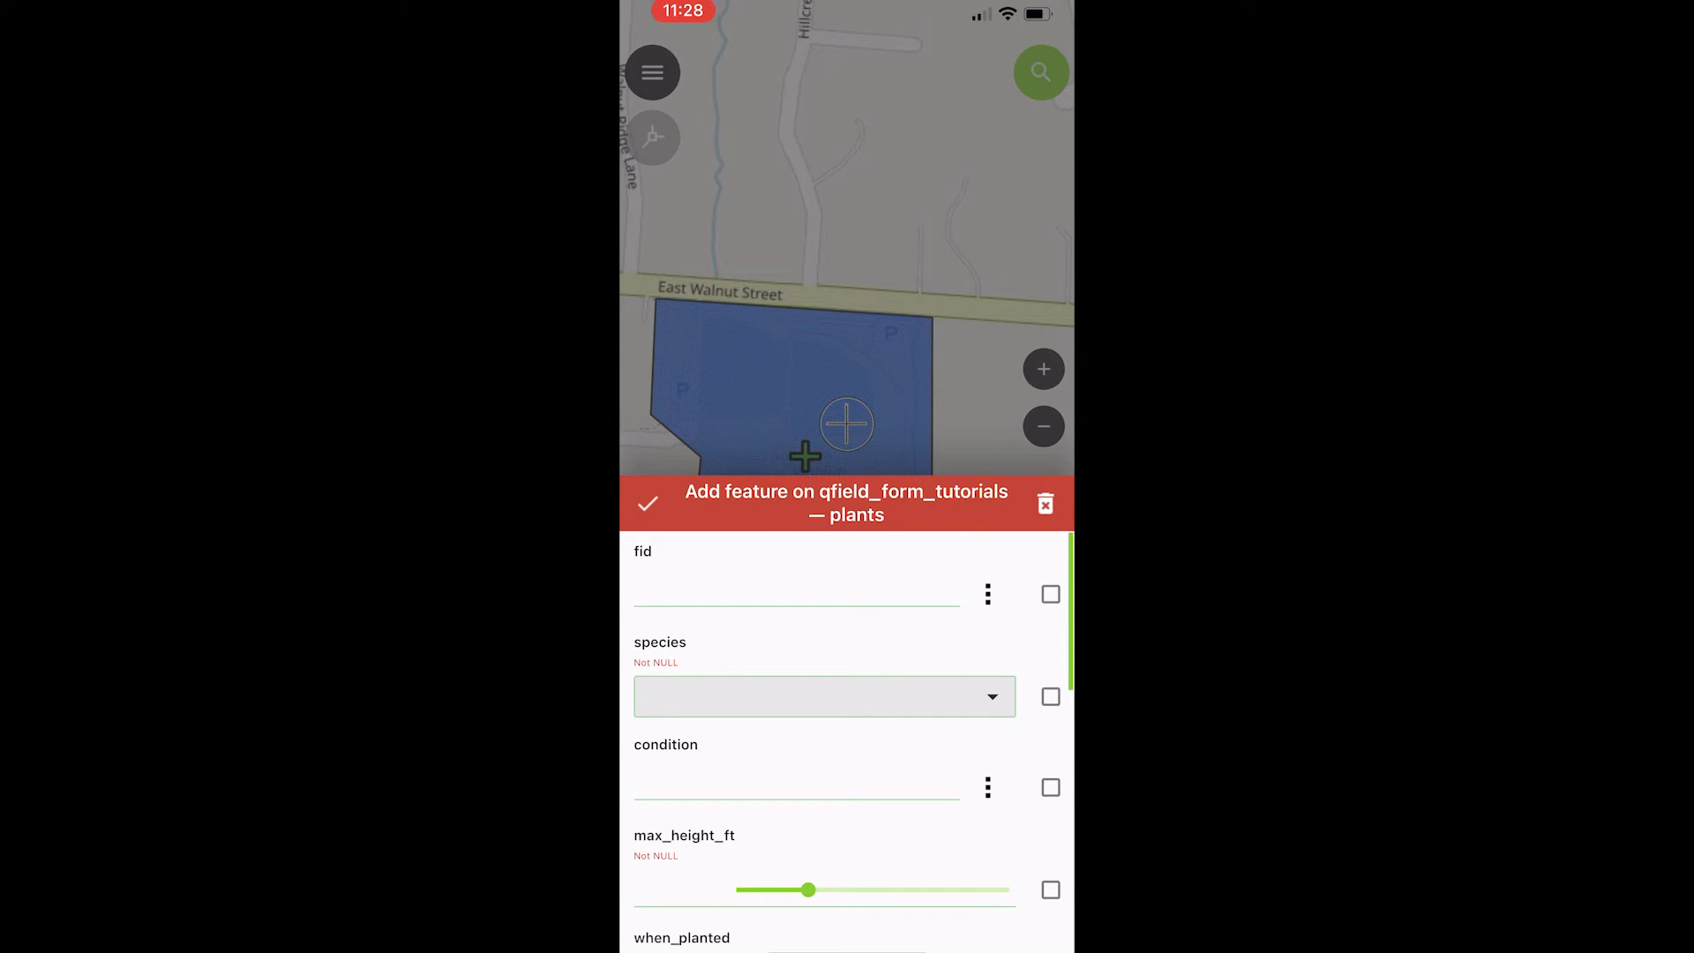
- Set species to Sugar Maple and save the new plant feature
click(823, 696)
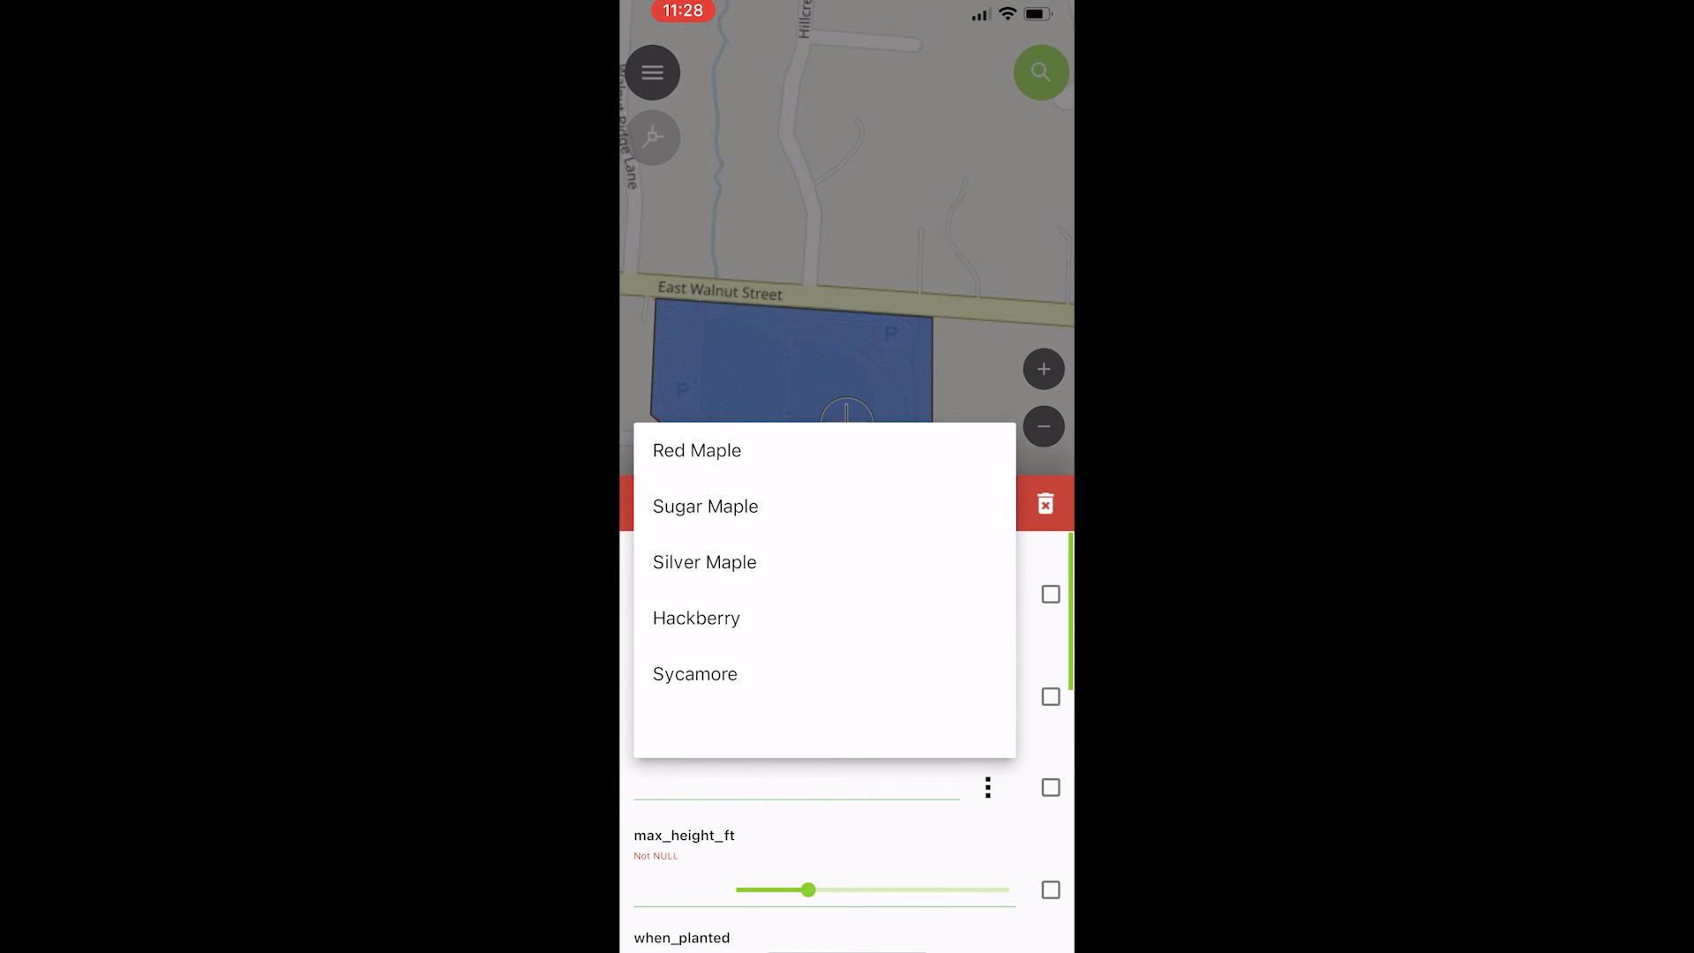
click(705, 507)
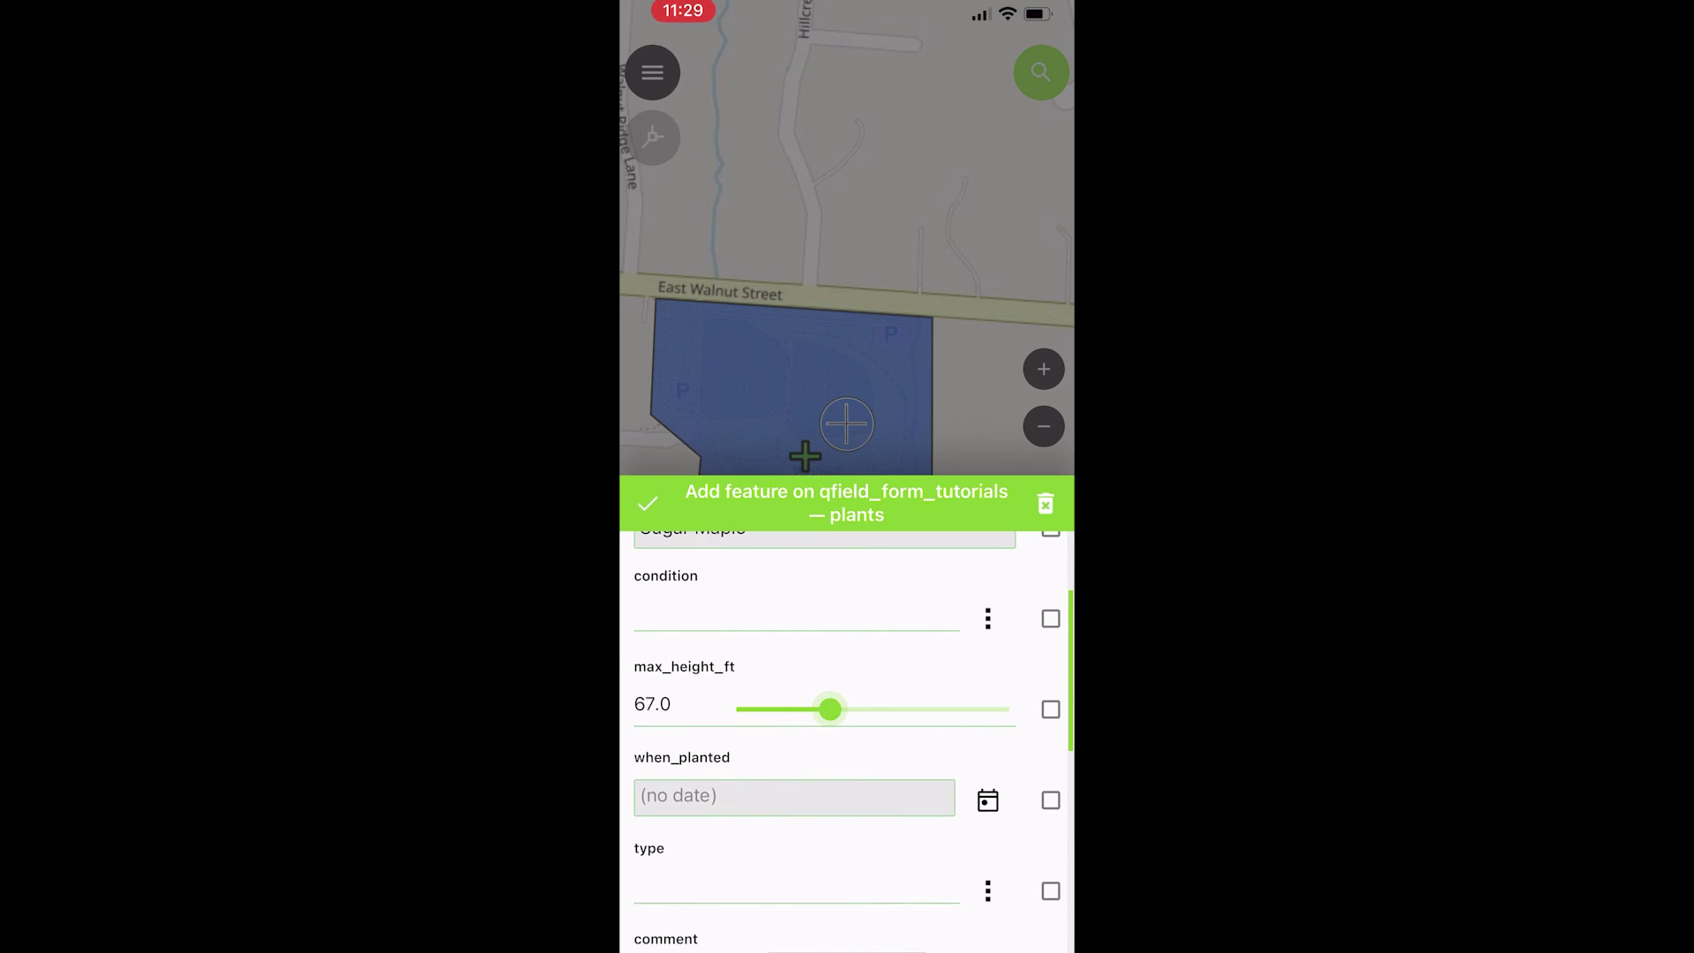
scroll(down, 3)
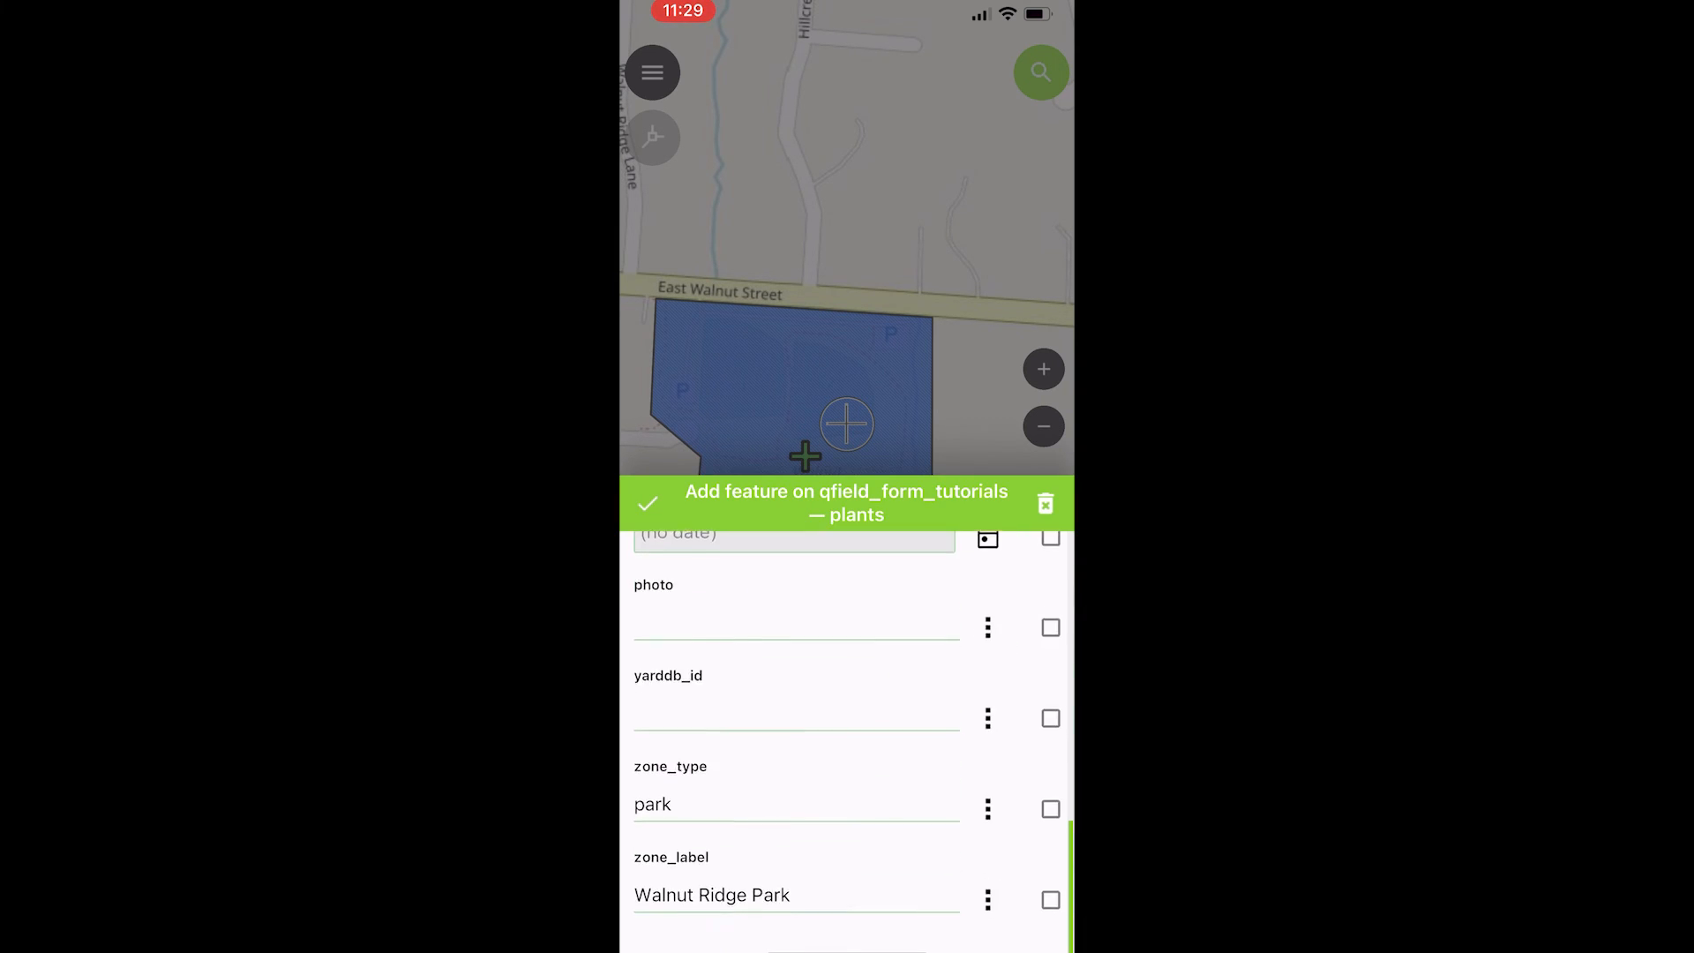
click(648, 503)
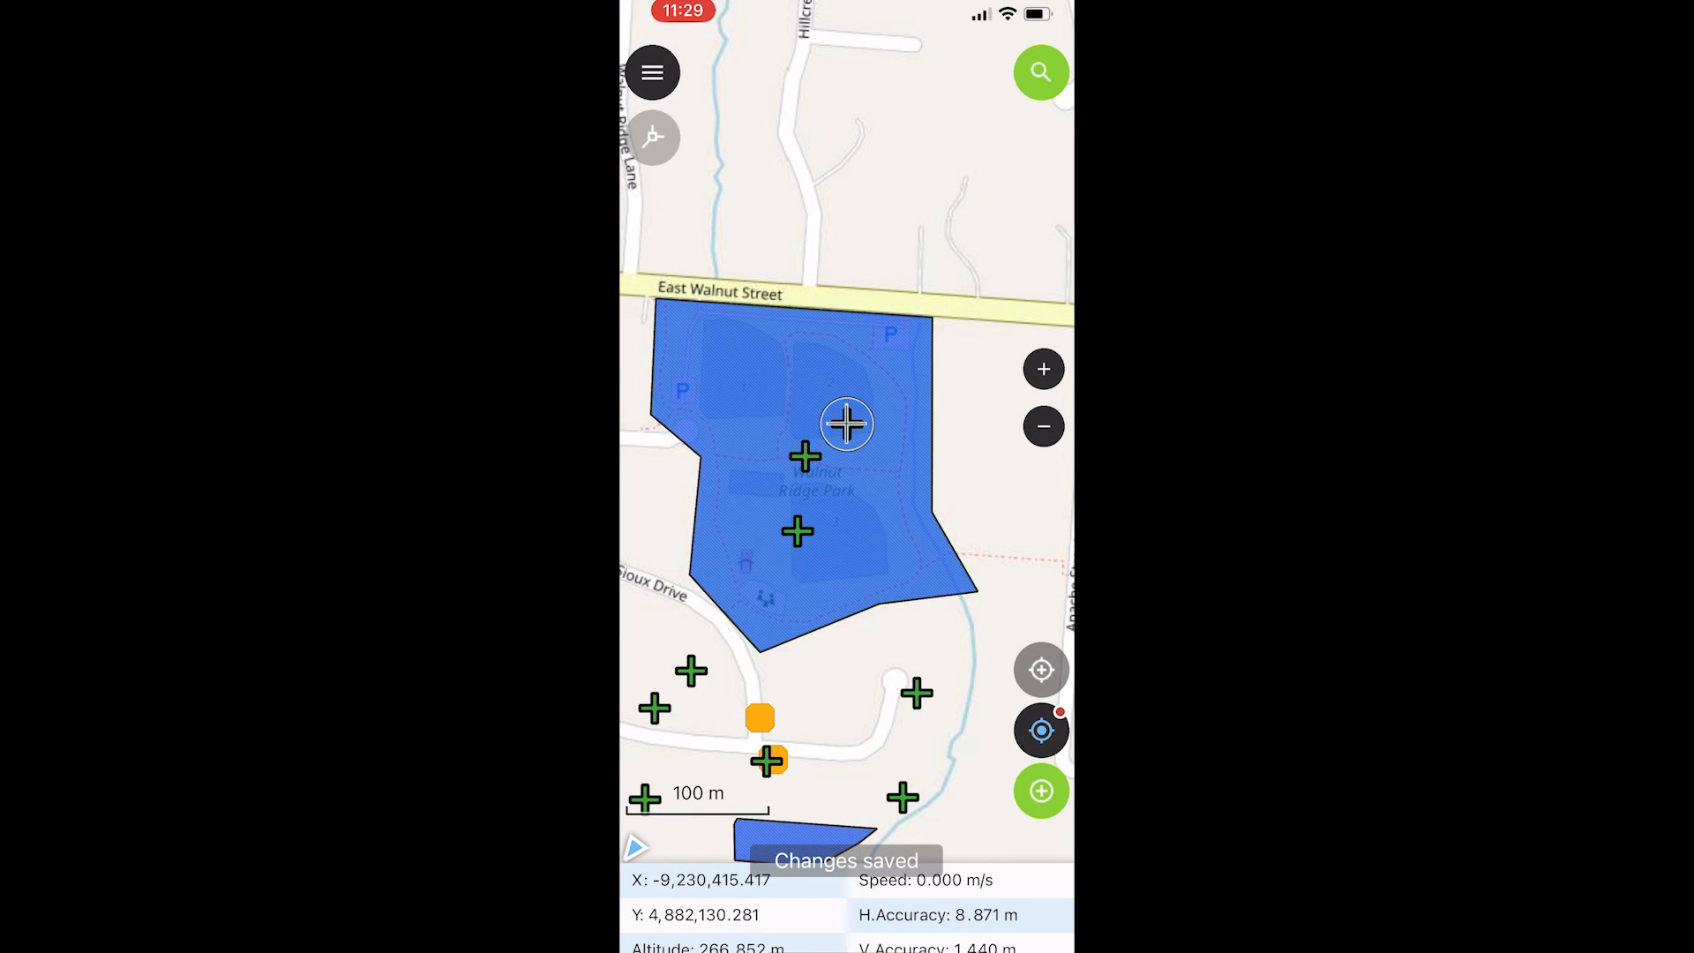